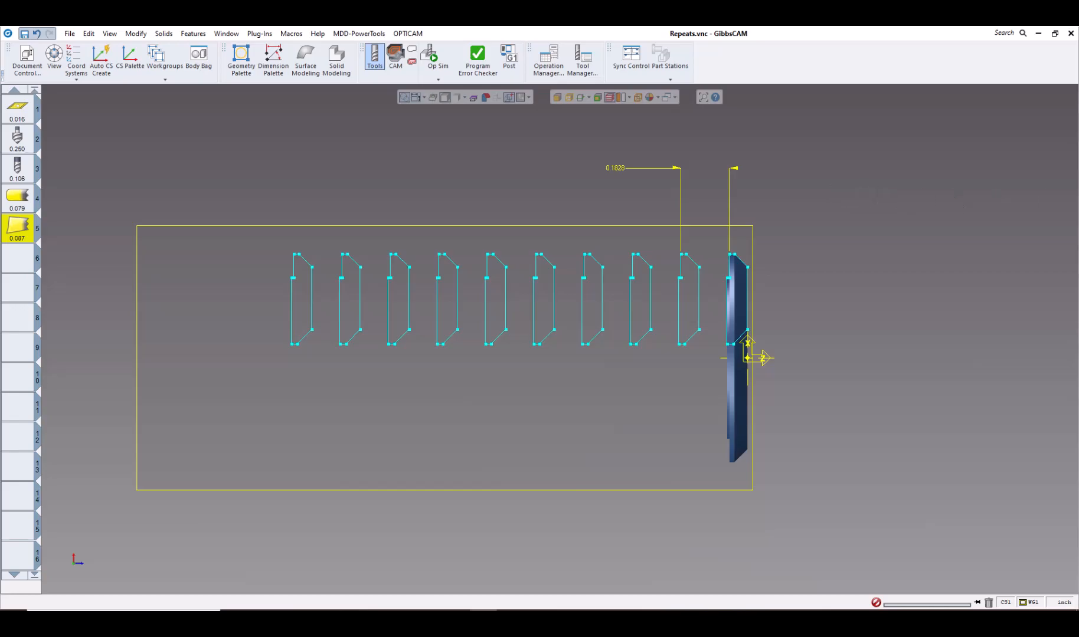
mouse_move(982, 195)
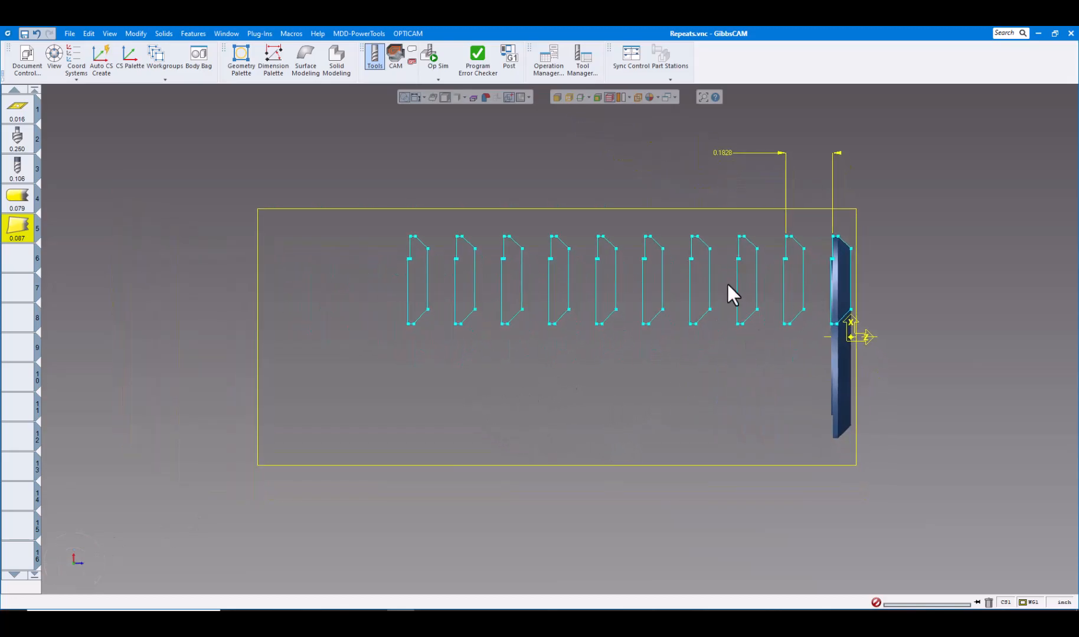
mouse_move(836, 282)
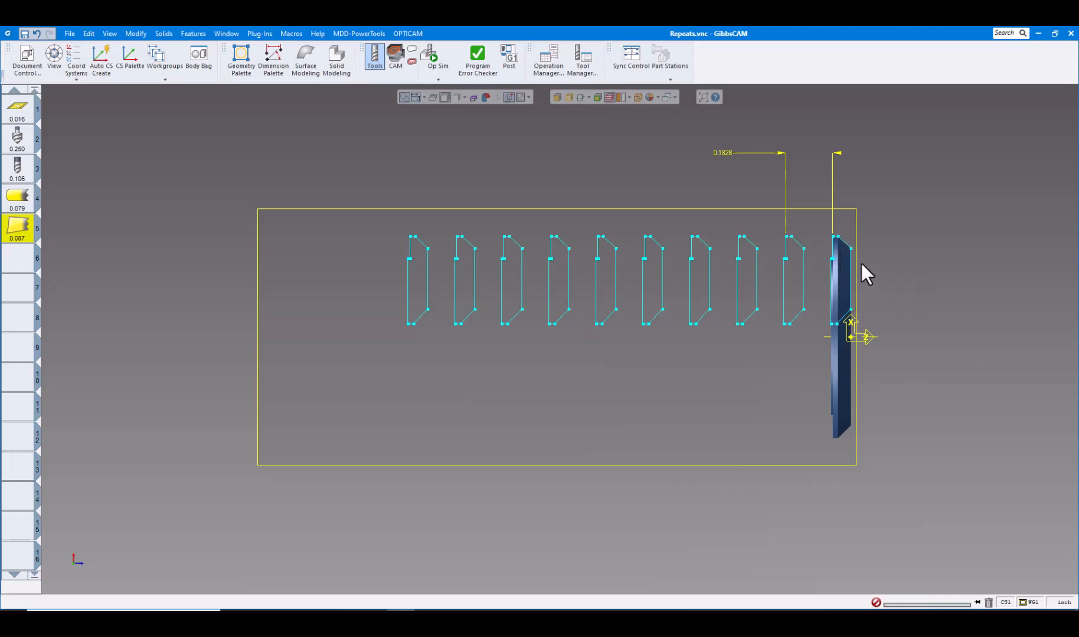
mouse_move(659, 285)
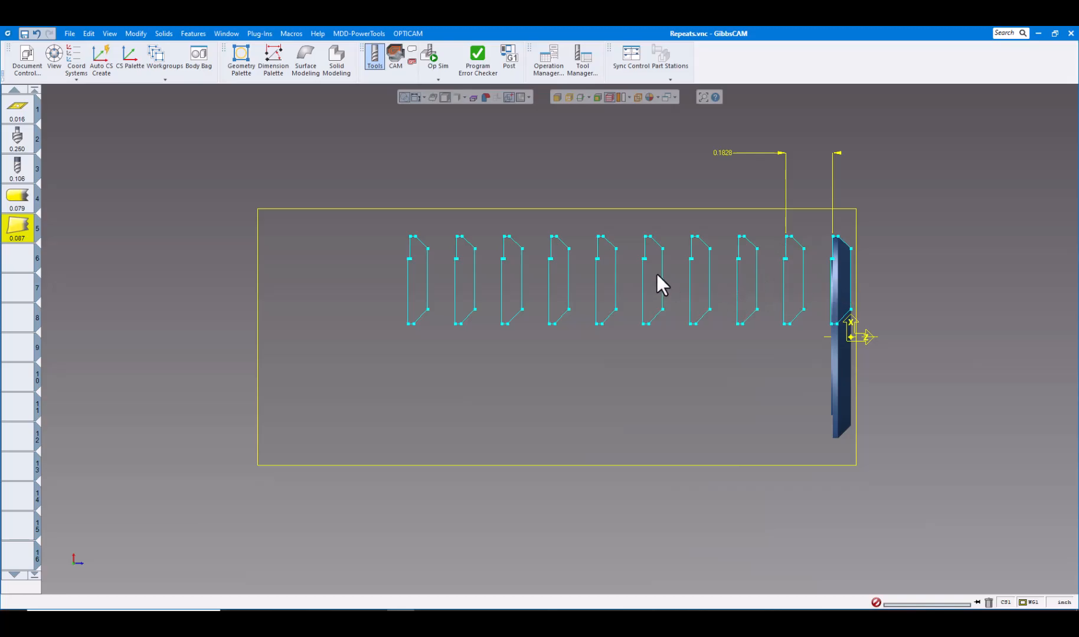
mouse_move(845, 232)
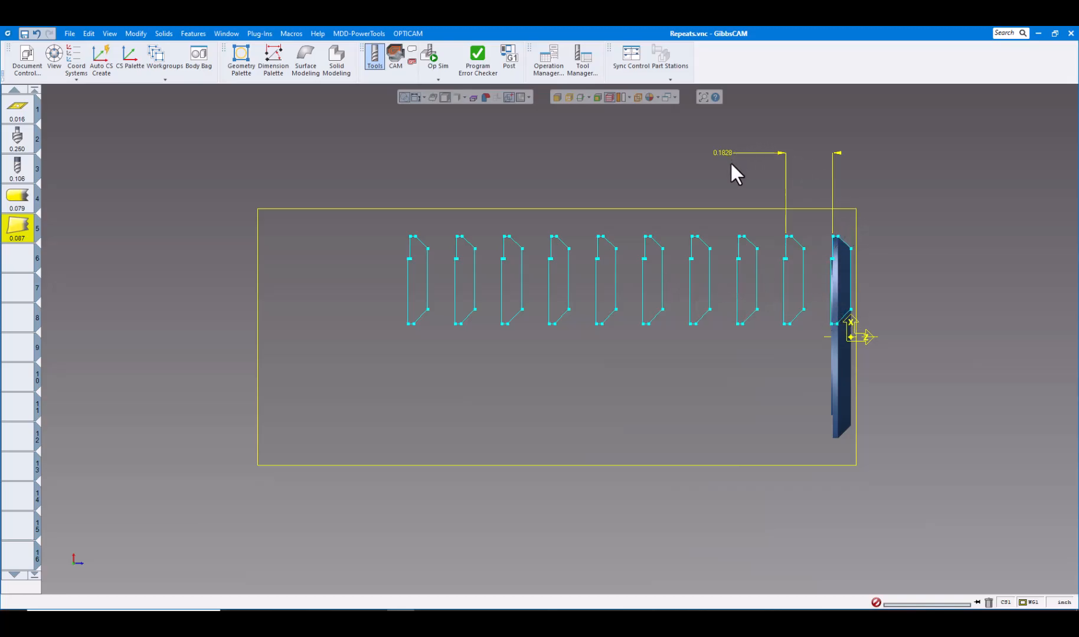
mouse_move(766, 214)
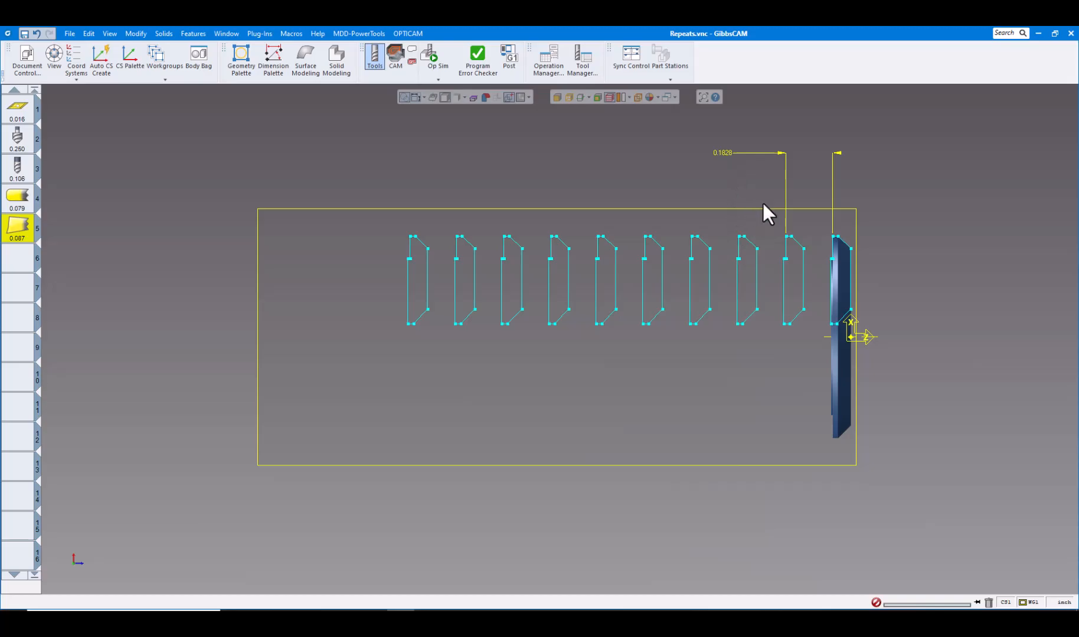
mouse_move(615, 287)
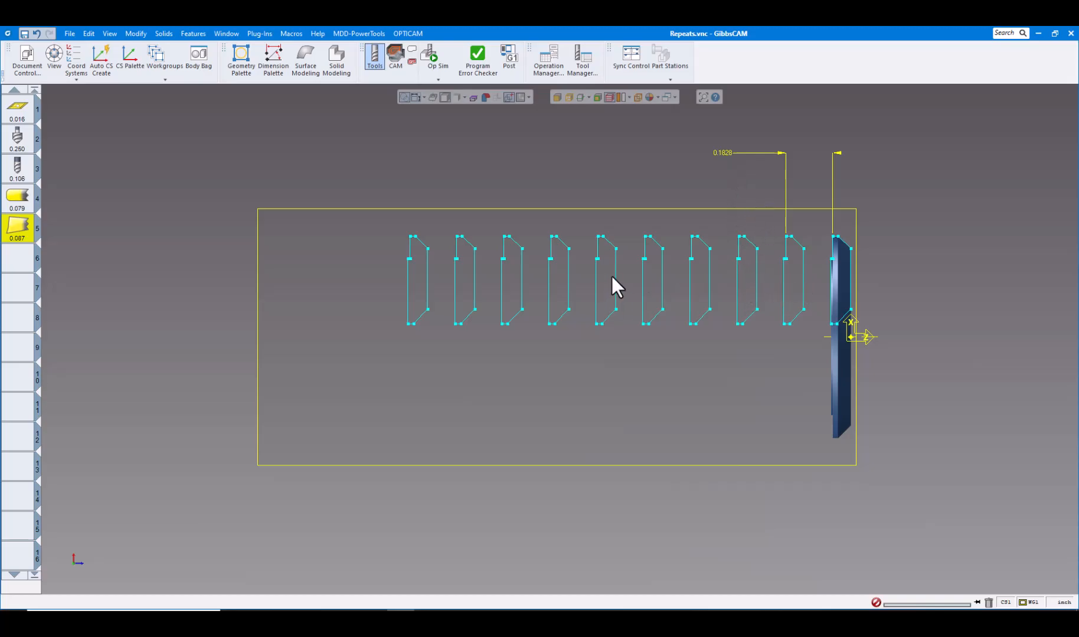
mouse_move(890, 248)
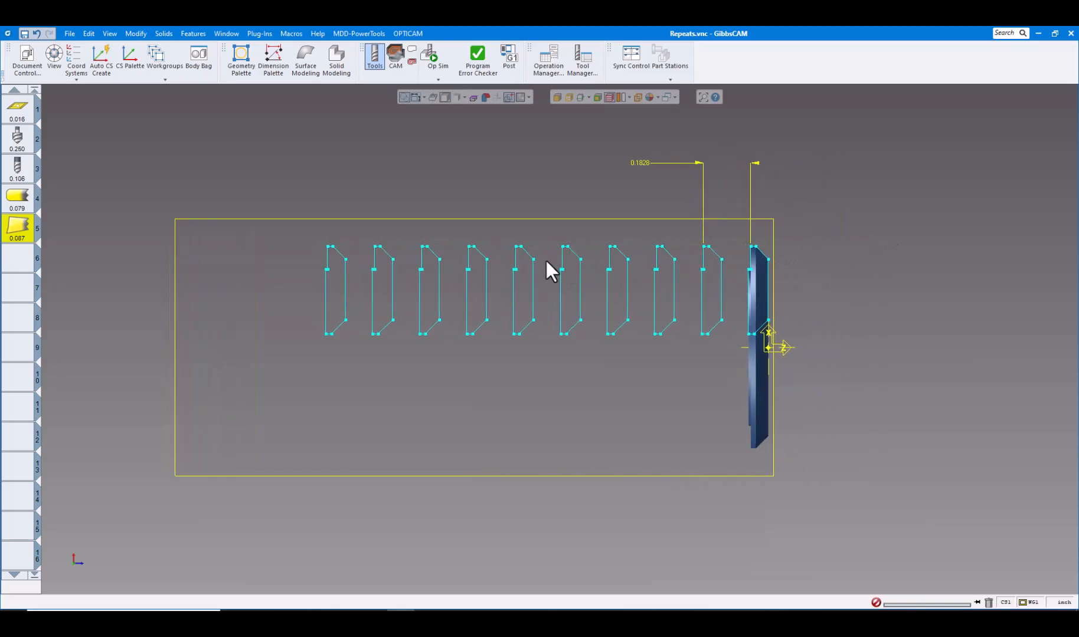
mouse_move(430, 265)
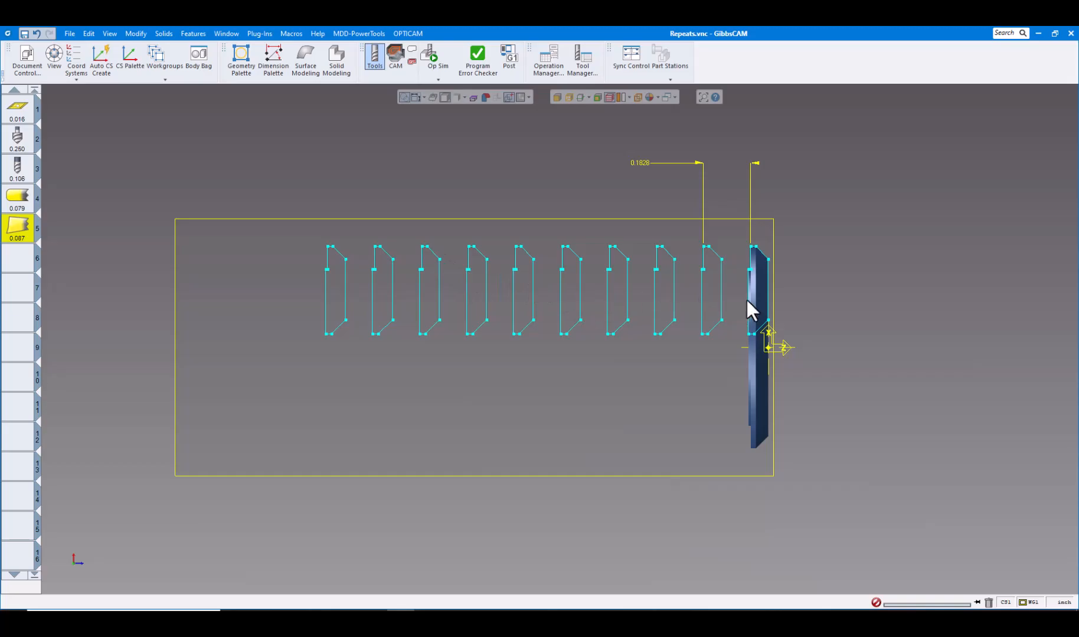
mouse_move(699, 328)
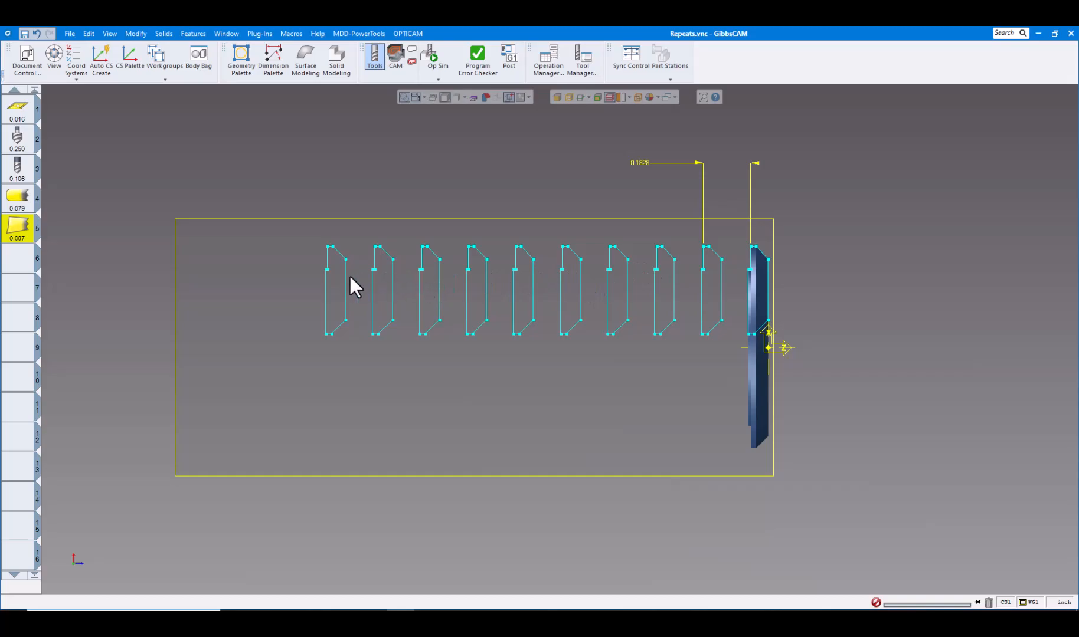
mouse_move(279, 329)
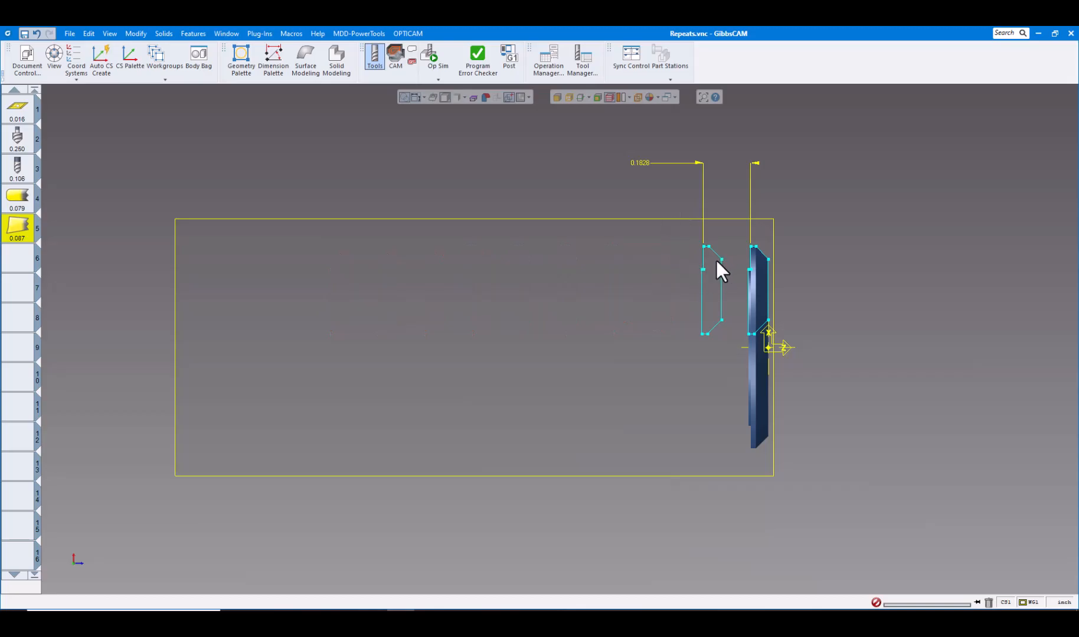
mouse_move(660, 177)
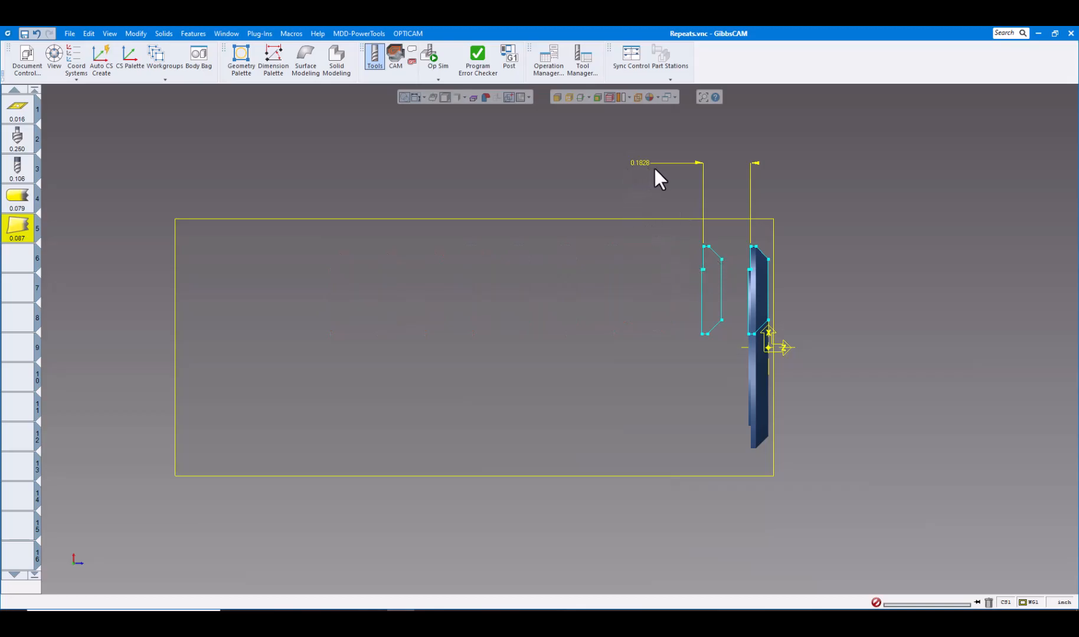
mouse_move(172, 171)
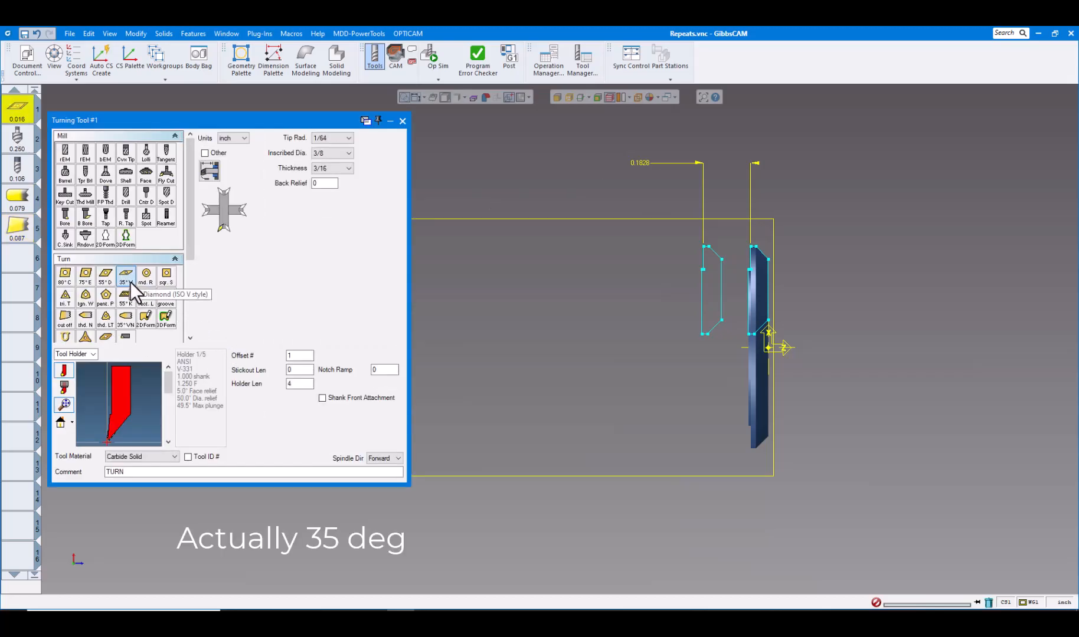
click(18, 141)
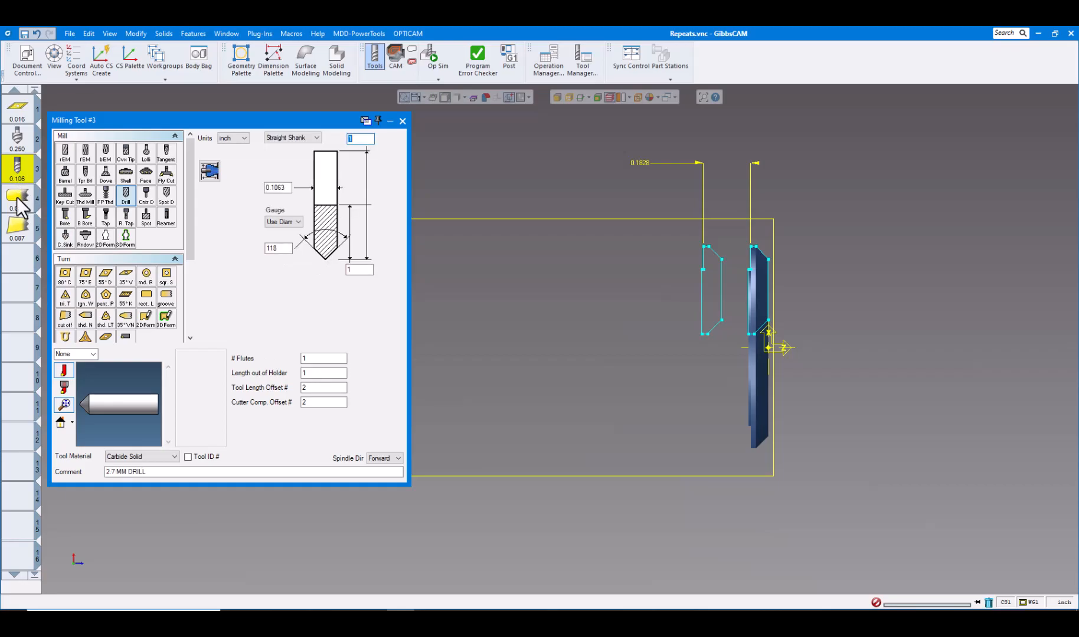
click(16, 200)
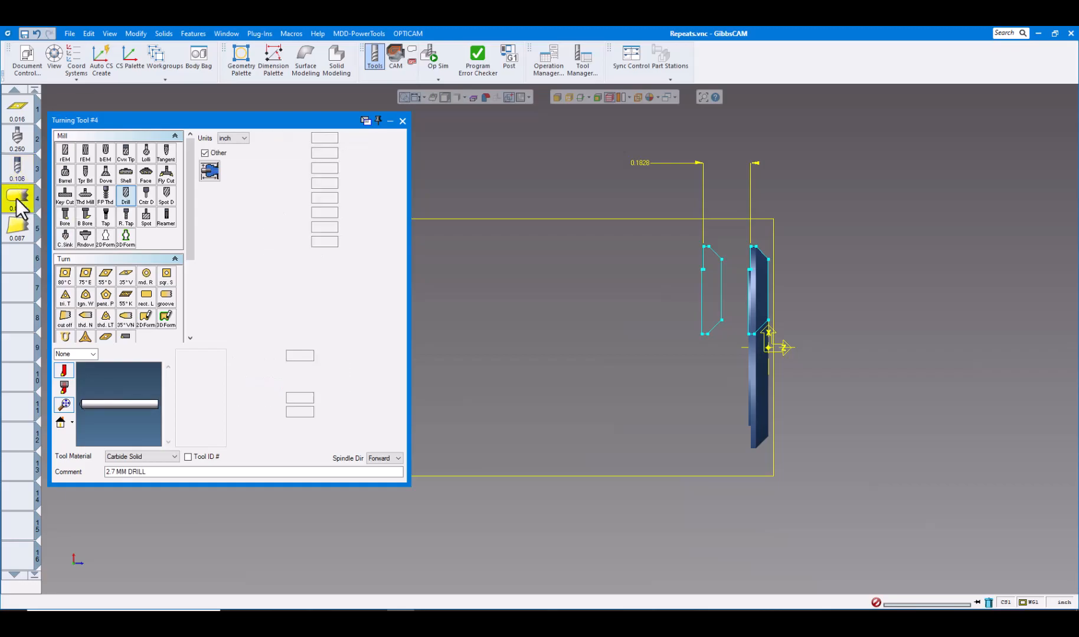
click(18, 227)
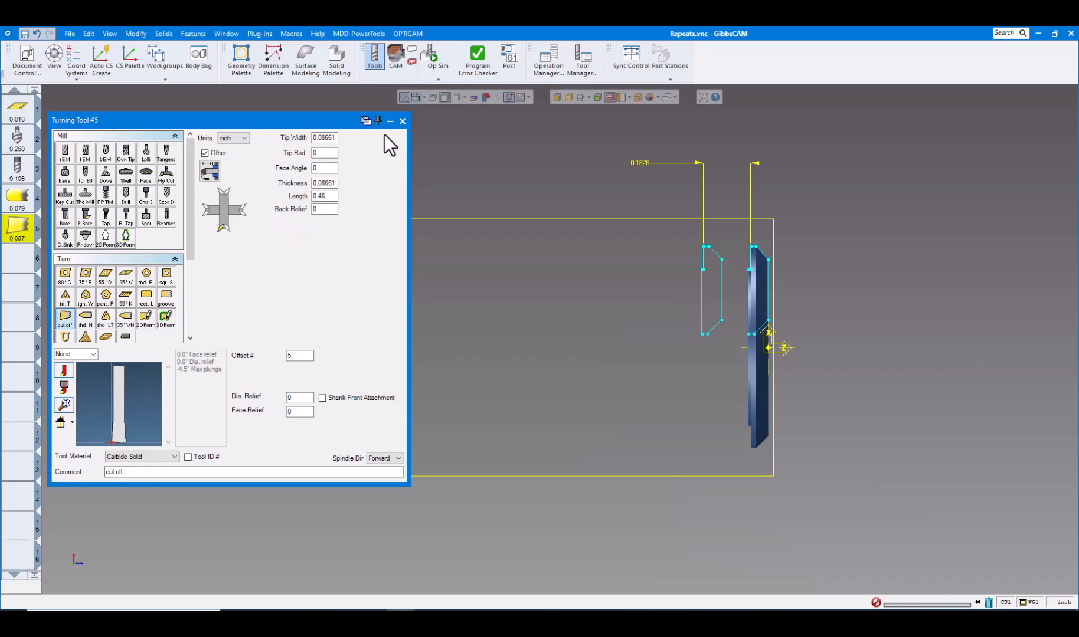
click(403, 121)
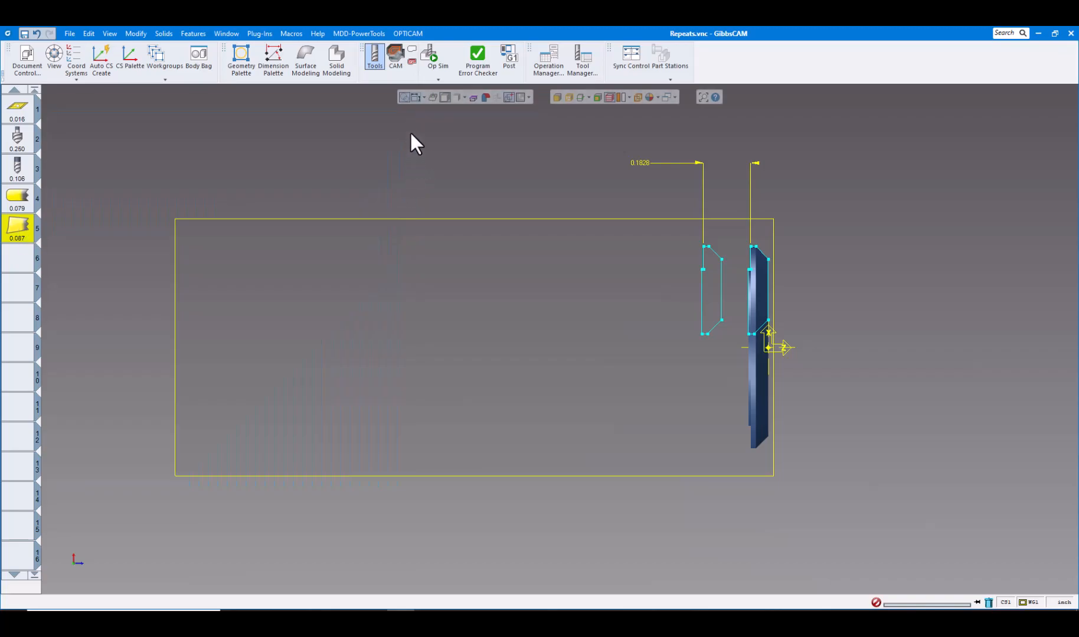
click(438, 58)
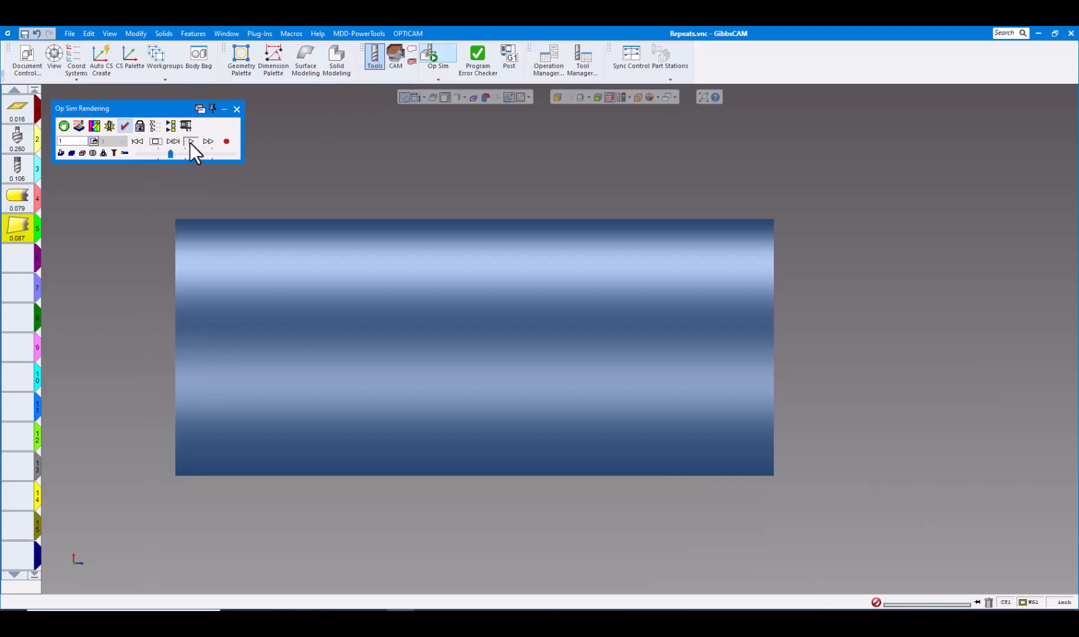
Reset Op Sim to raw stock and step through every operation to EOP.
click(155, 141)
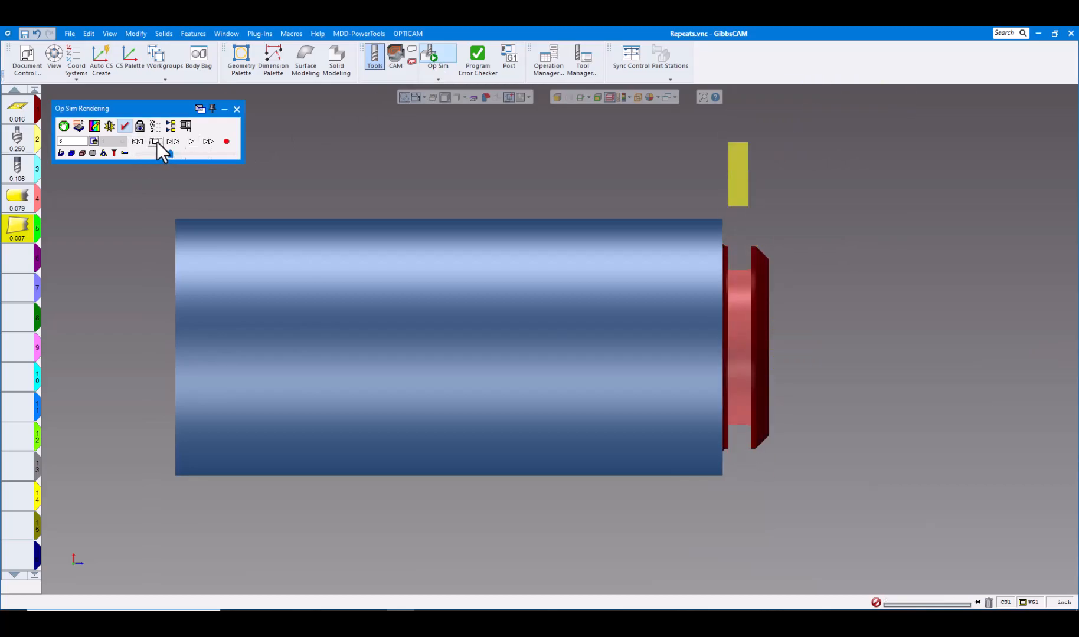
click(137, 142)
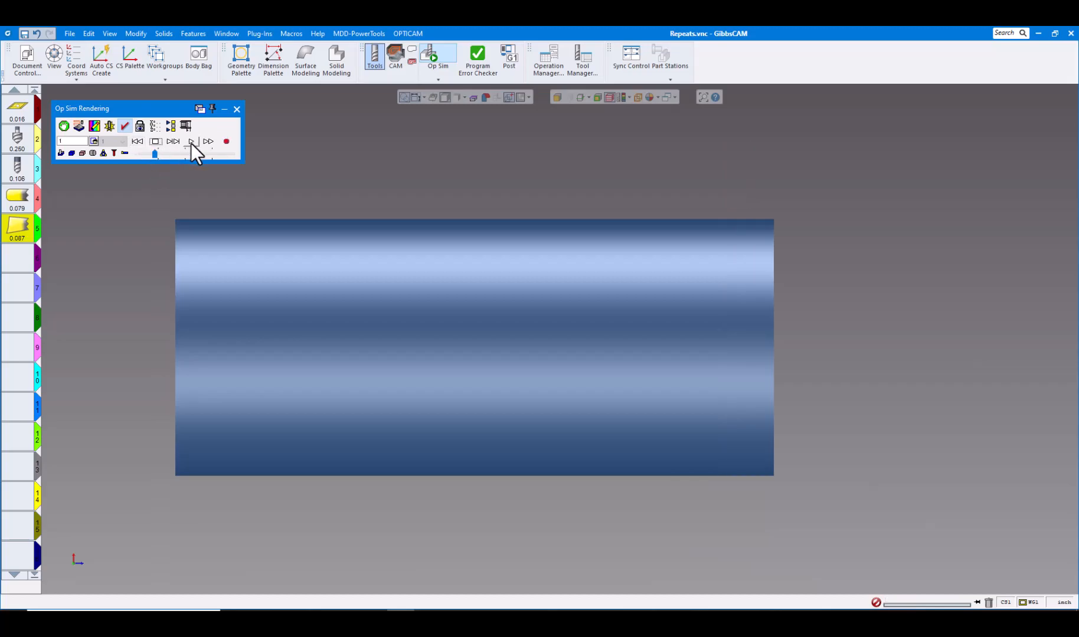
click(190, 142)
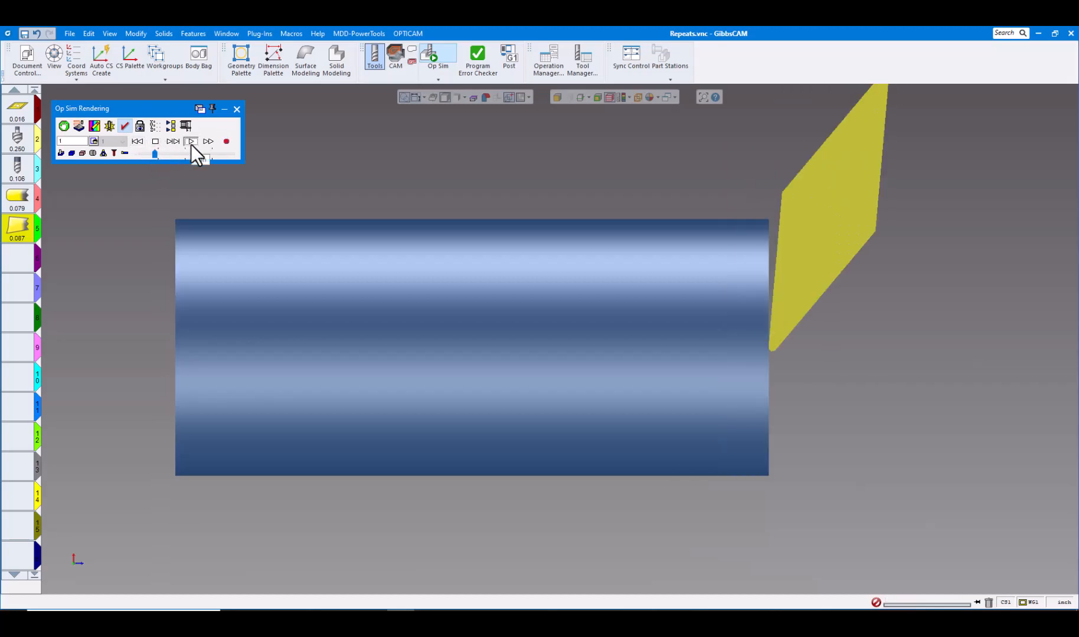
click(190, 142)
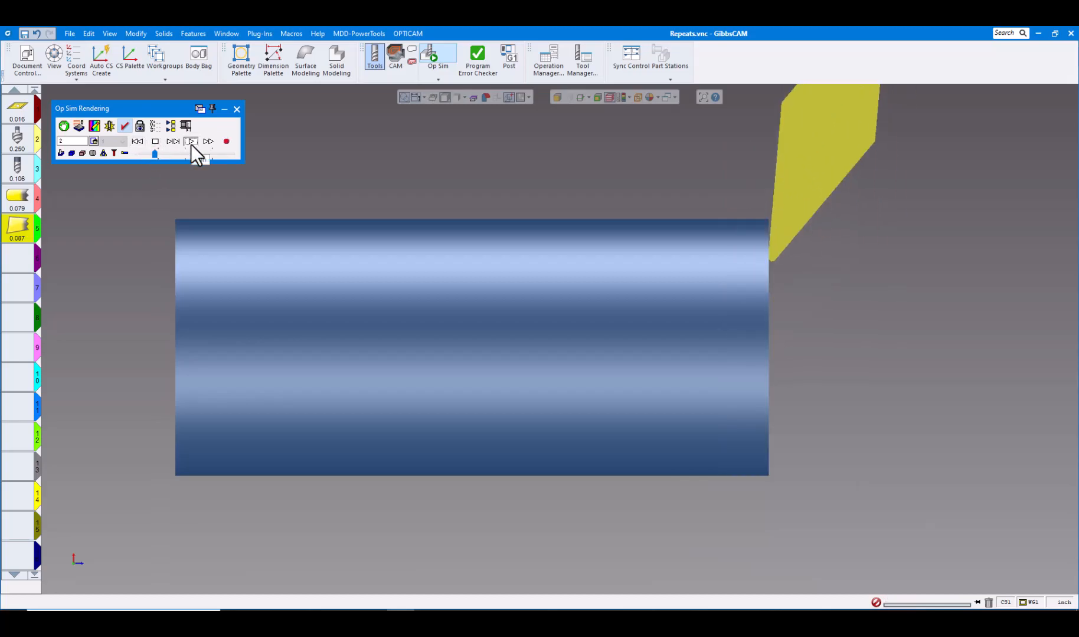
click(191, 142)
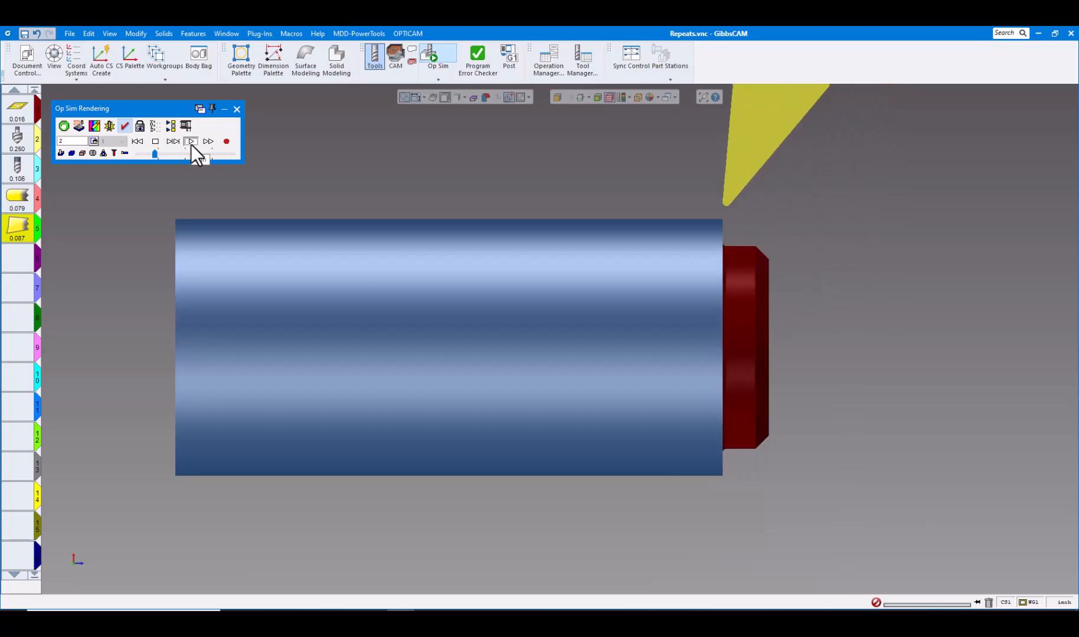
click(207, 141)
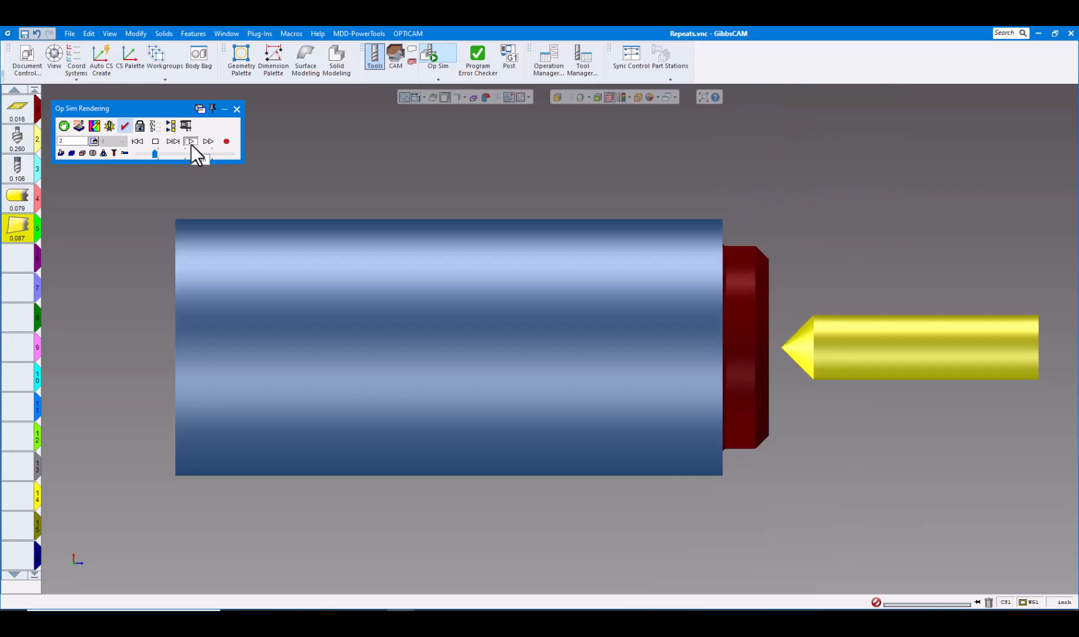
click(191, 141)
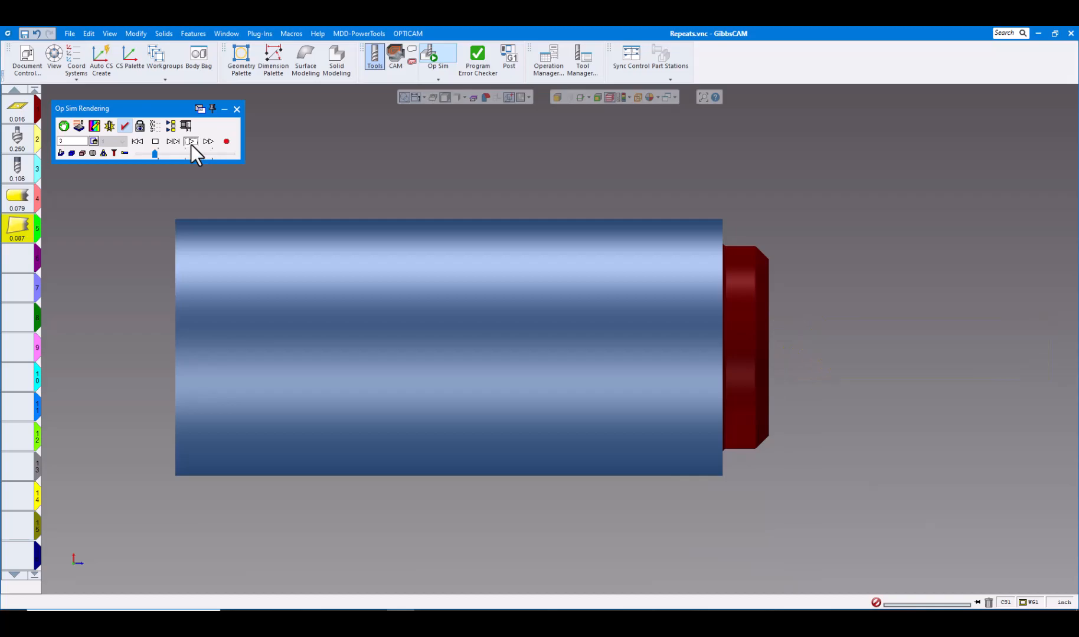
click(191, 142)
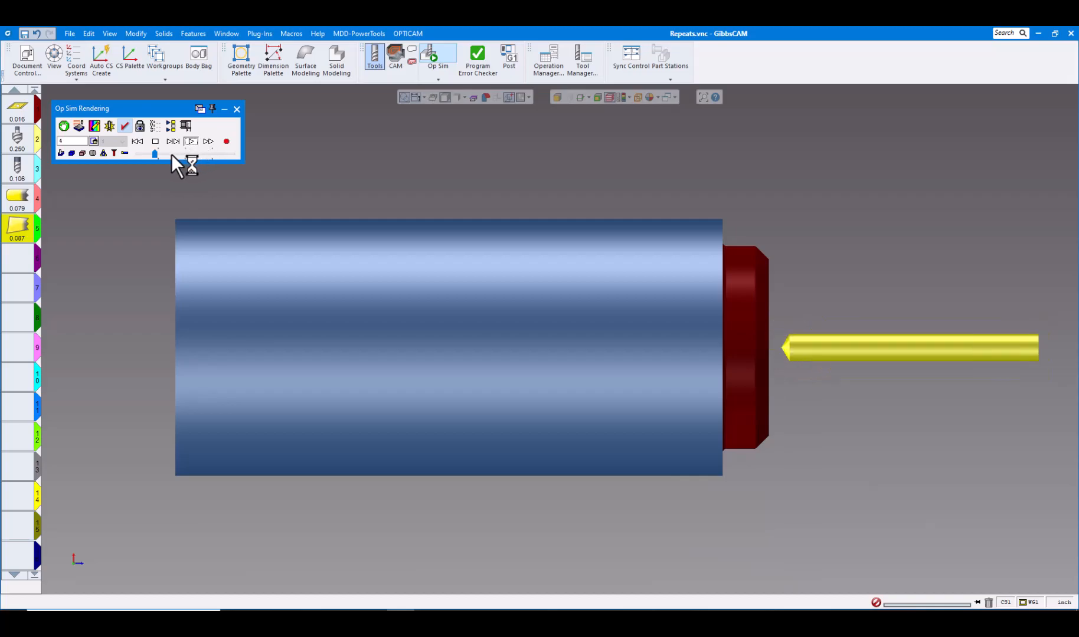
click(190, 141)
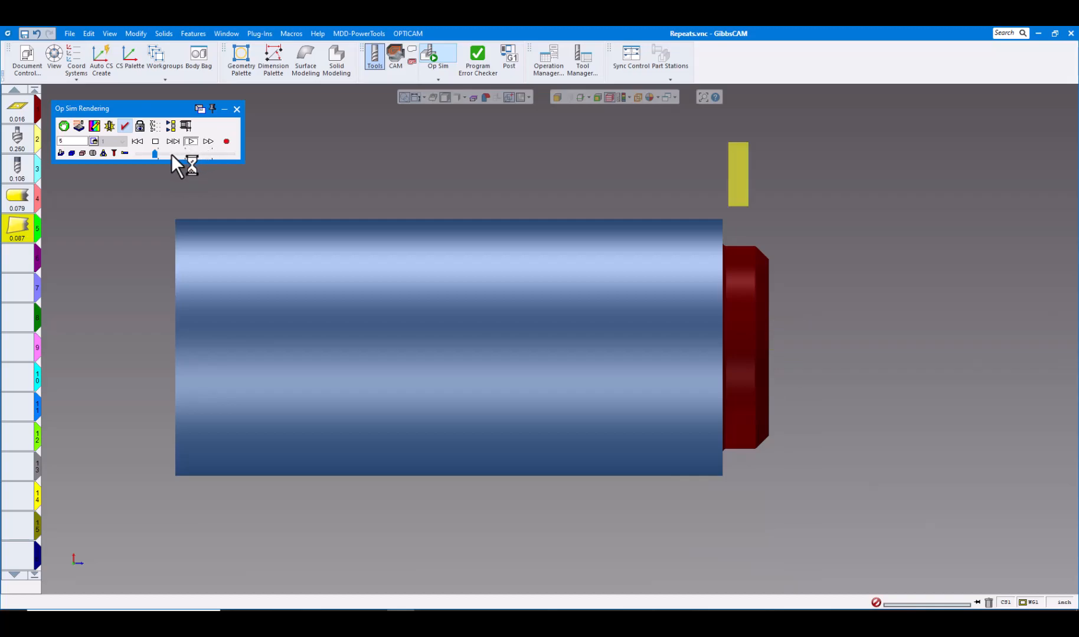
click(207, 142)
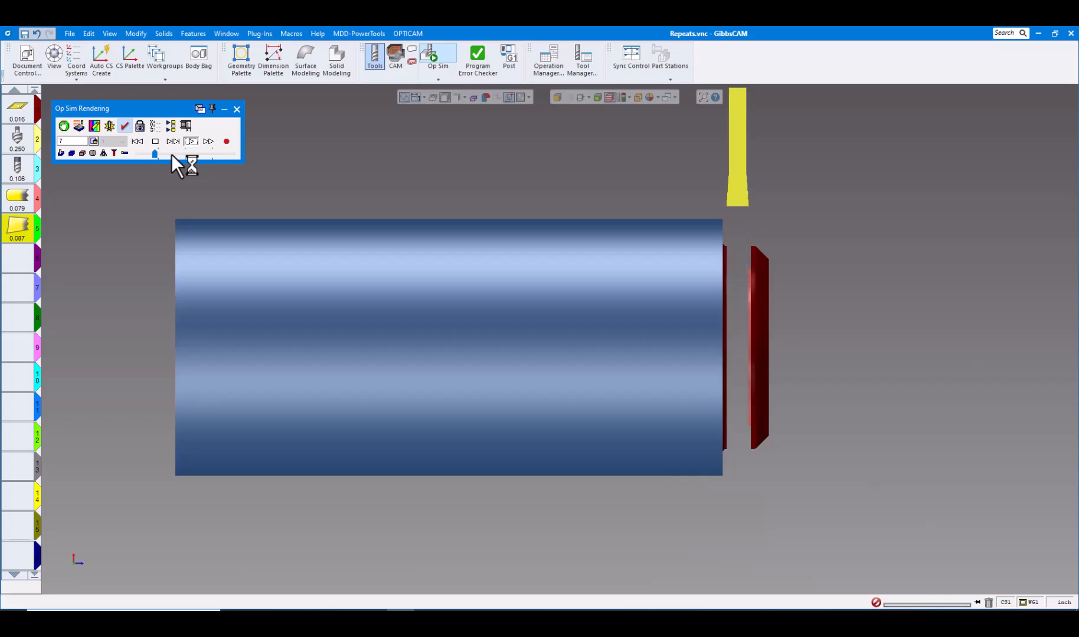
click(208, 143)
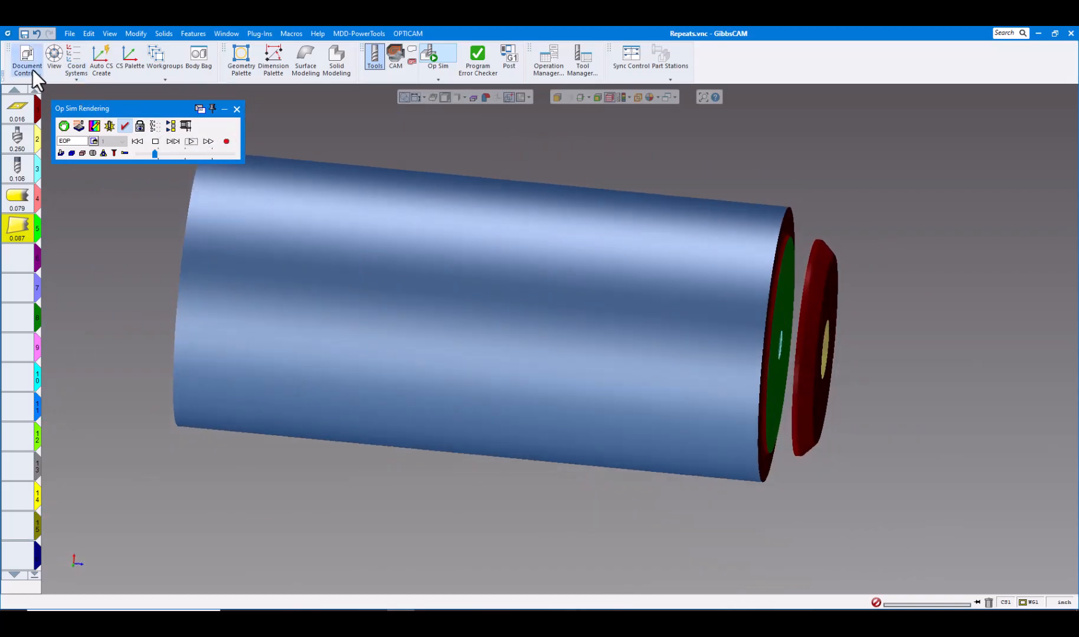
In Document Control, set the Tool Change interop position to X1d 6, Z1 6.
click(26, 58)
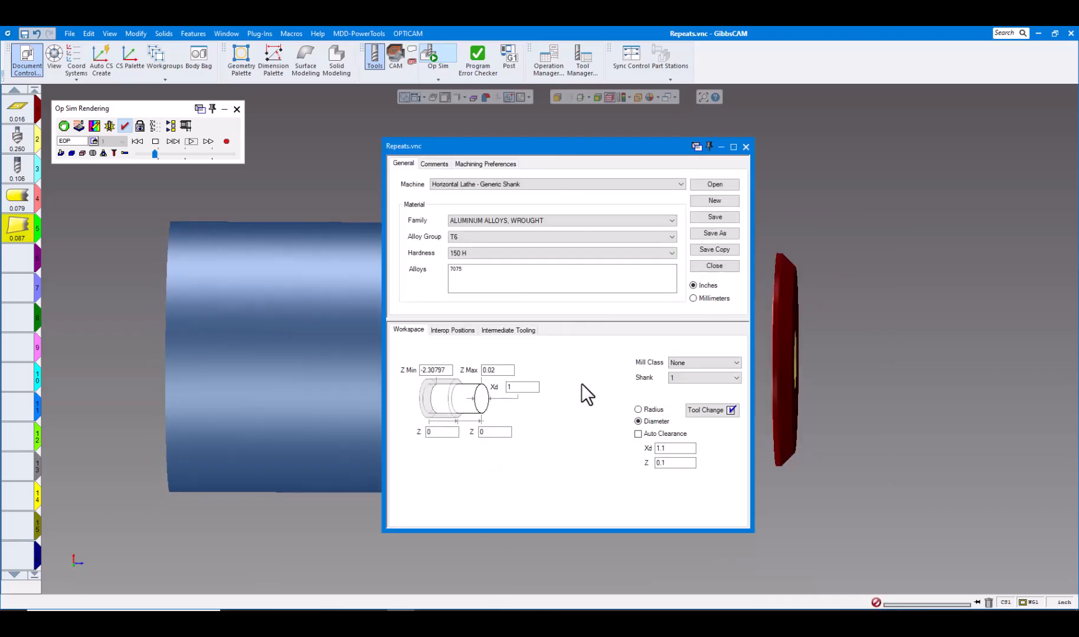
mouse_move(598, 414)
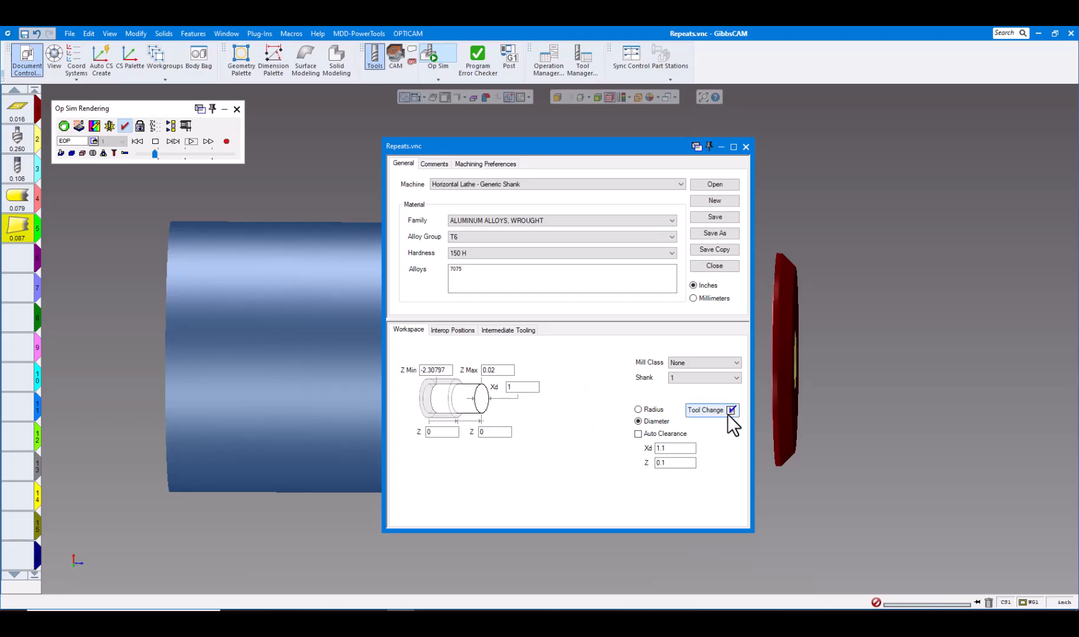
click(452, 331)
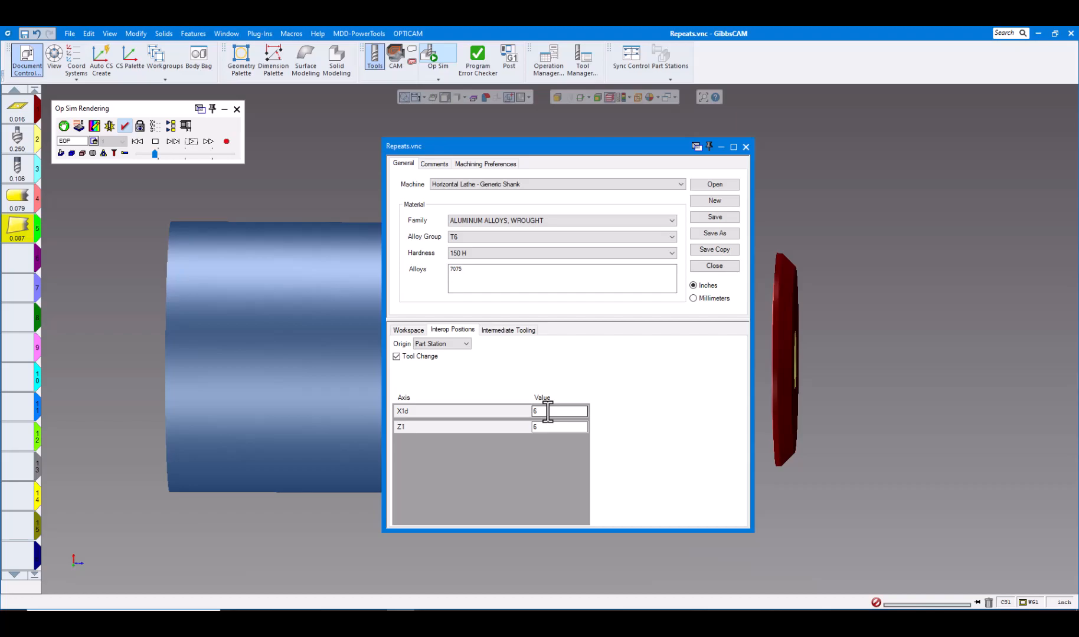
click(559, 427)
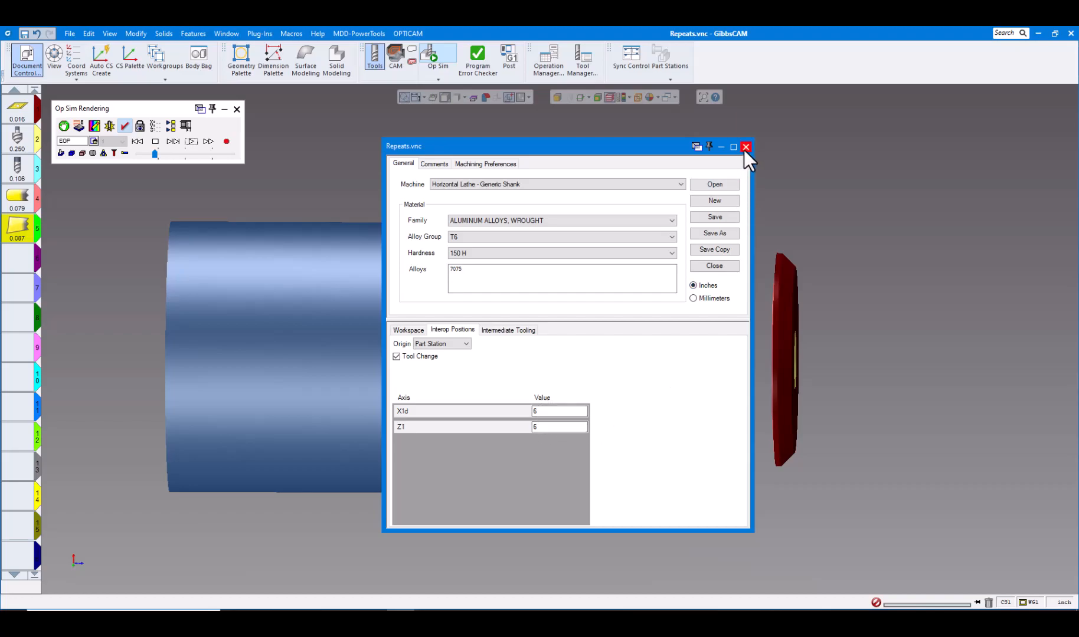
click(746, 148)
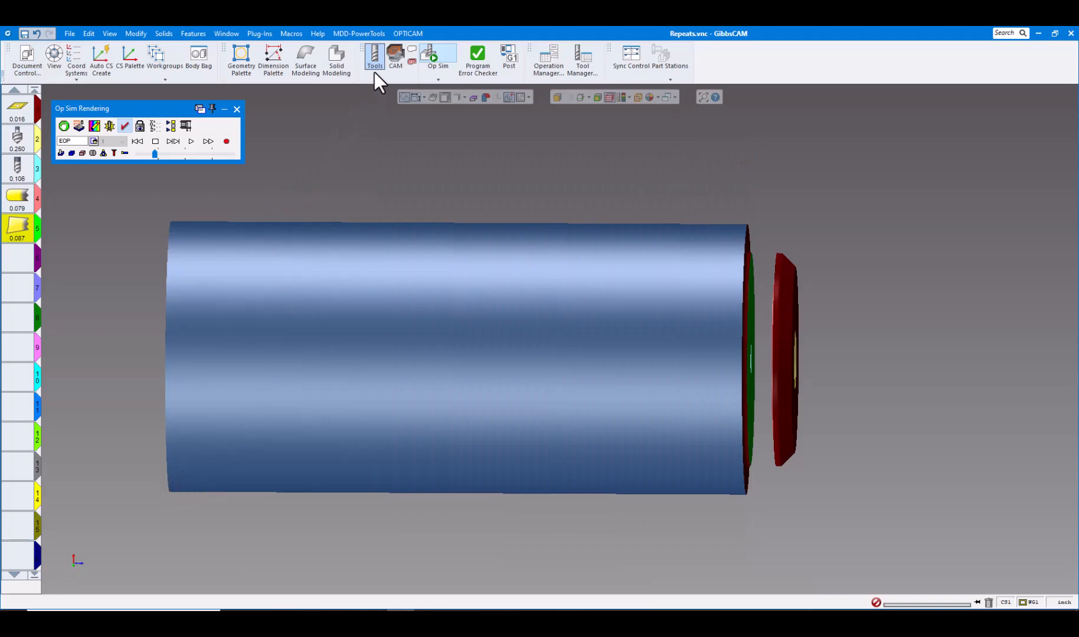
Exit the simulation and inspect the drilling, turning and cutoff operation tiles.
click(395, 58)
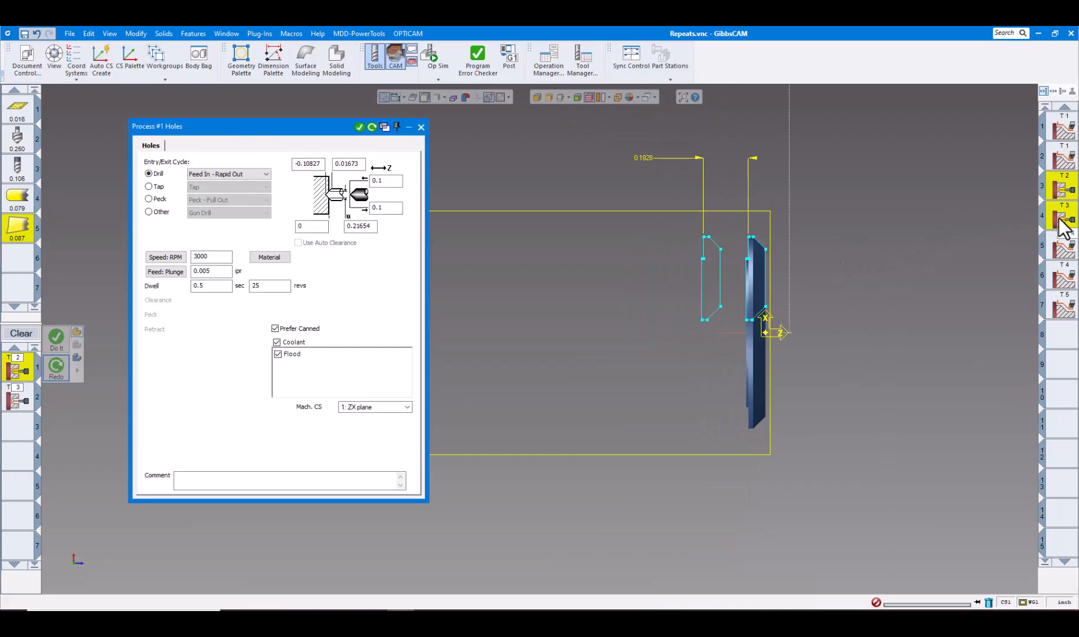
click(1063, 251)
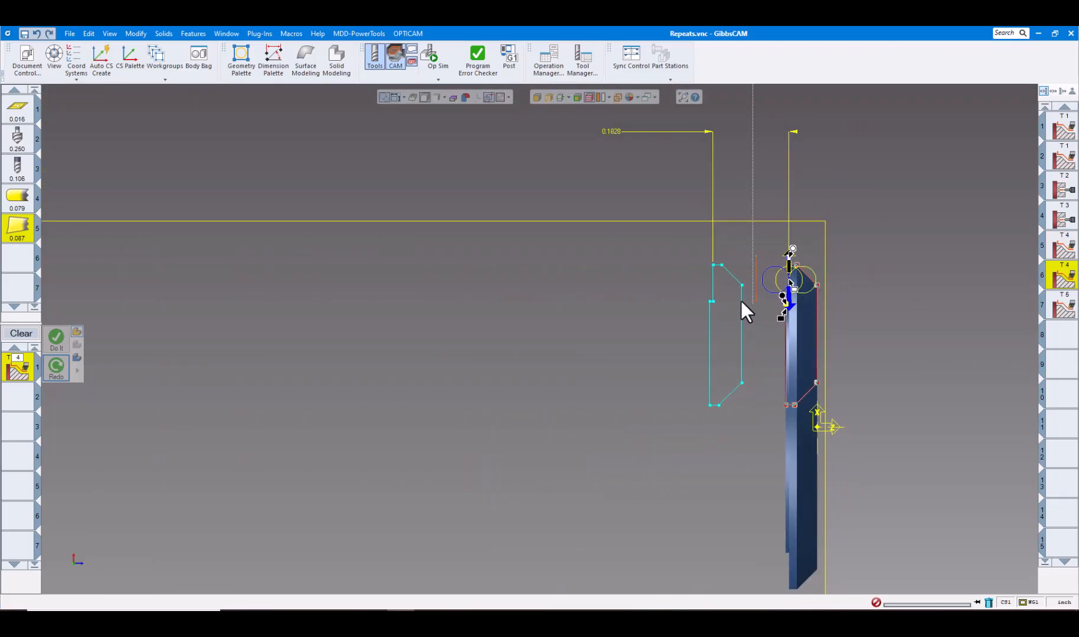
mouse_move(1060, 320)
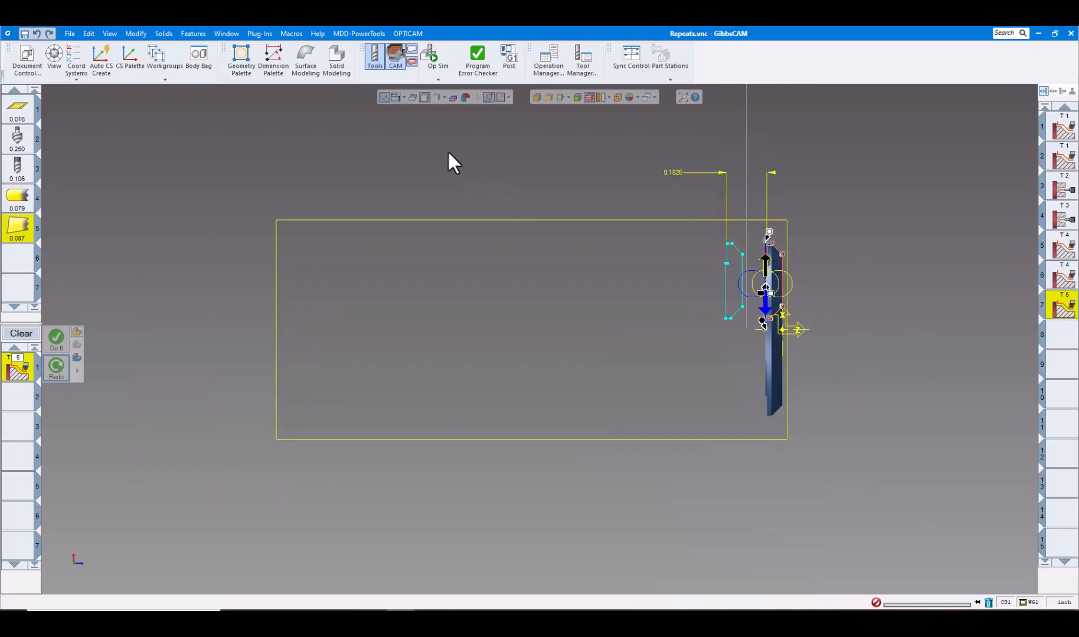
click(260, 33)
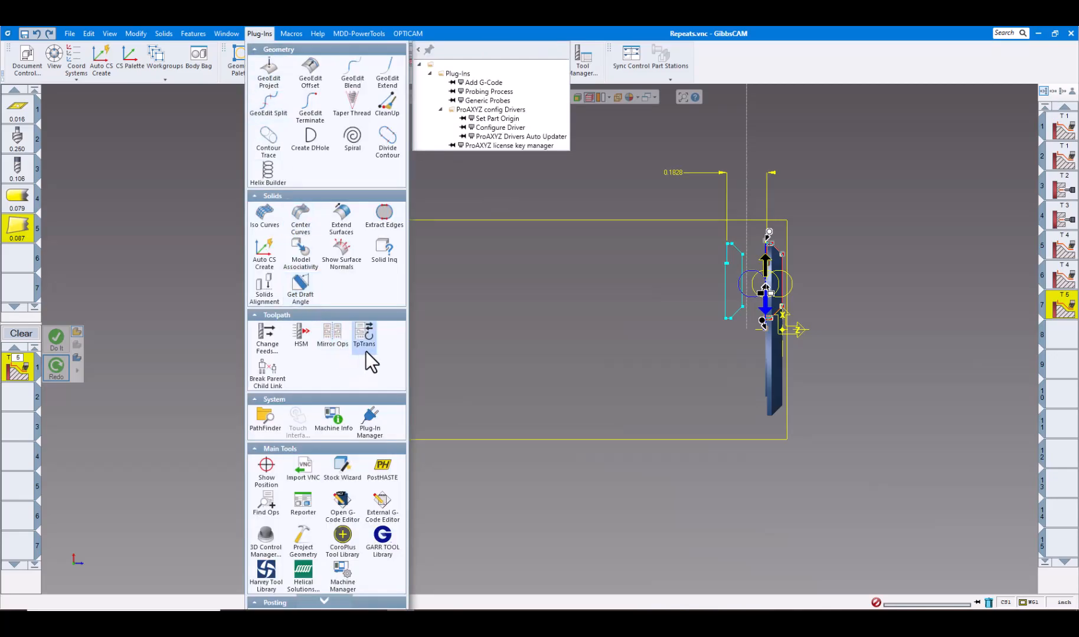
Configure TpTrans to translate H -0.1828, repeat 9, transformed in this CS.
click(364, 337)
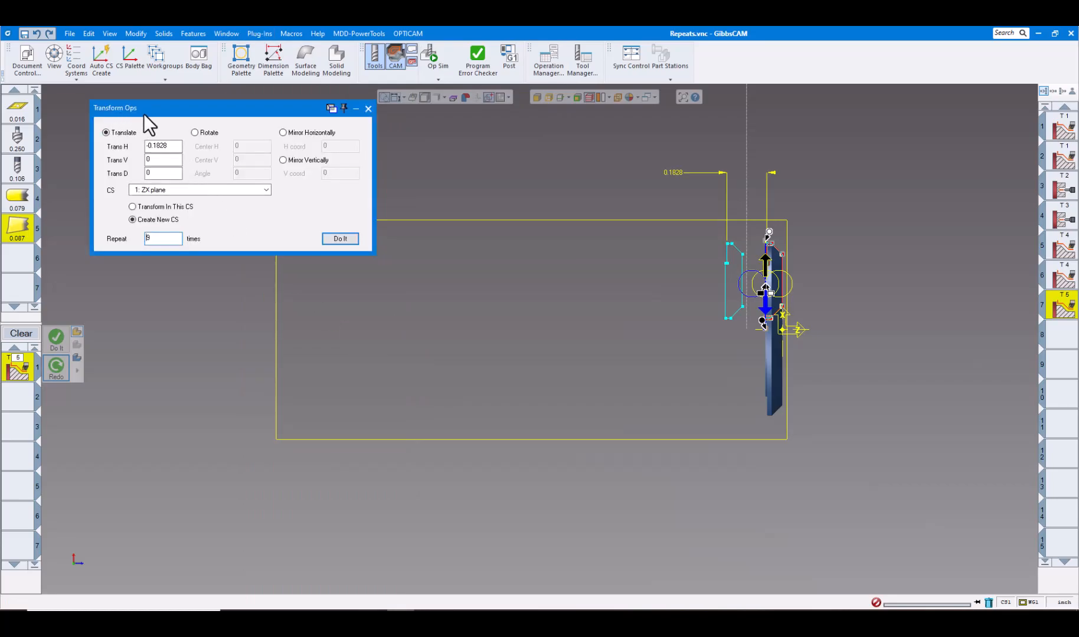
drag(115, 108, 187, 162)
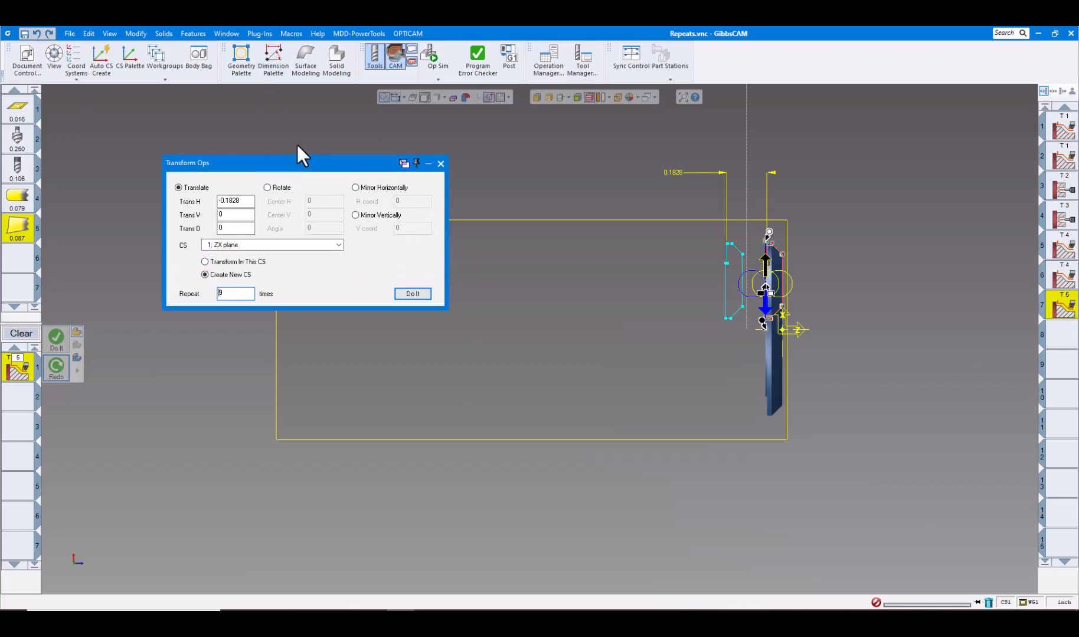
mouse_move(329, 202)
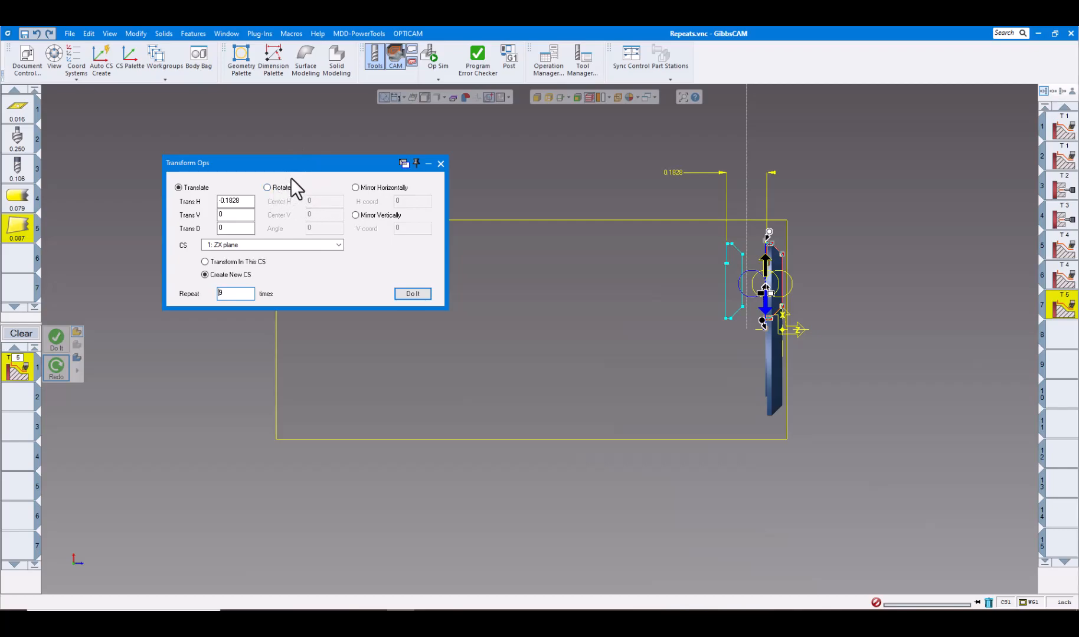
mouse_move(275, 200)
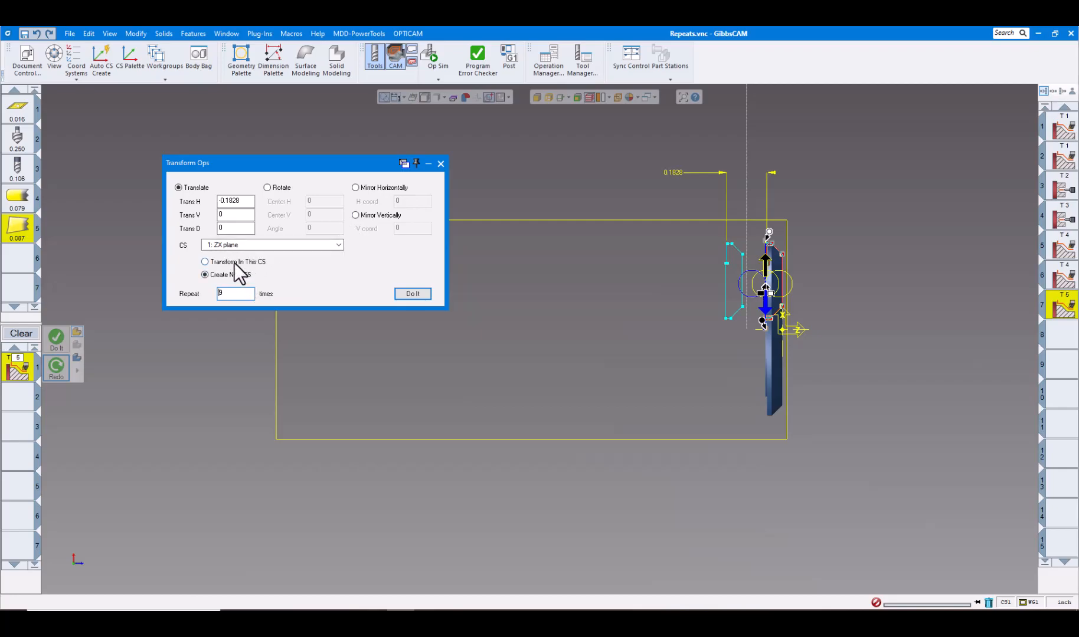
click(204, 261)
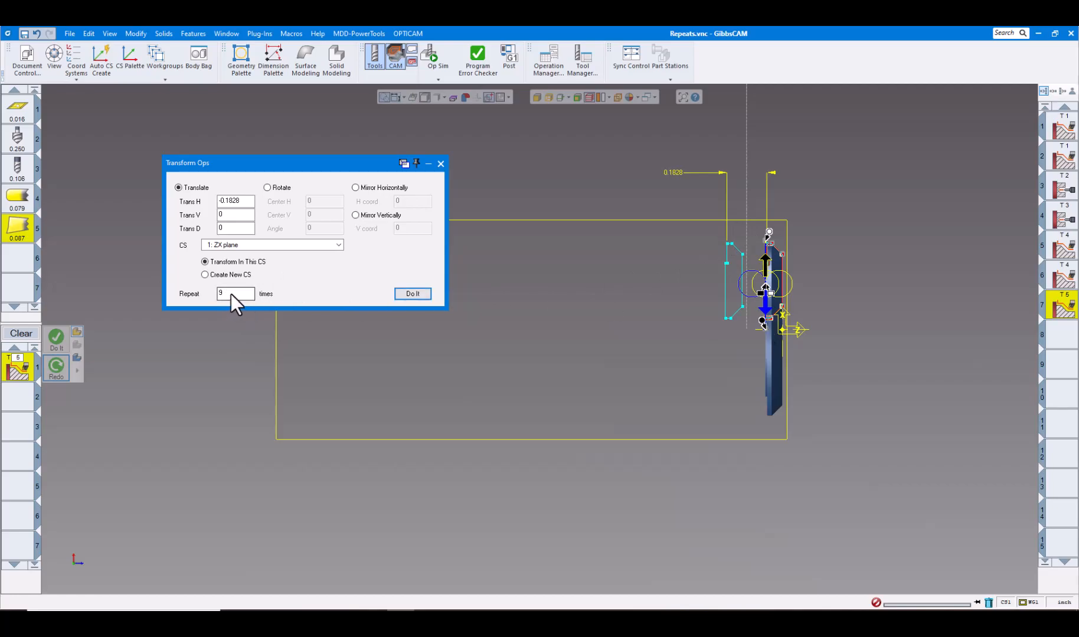
mouse_move(681, 190)
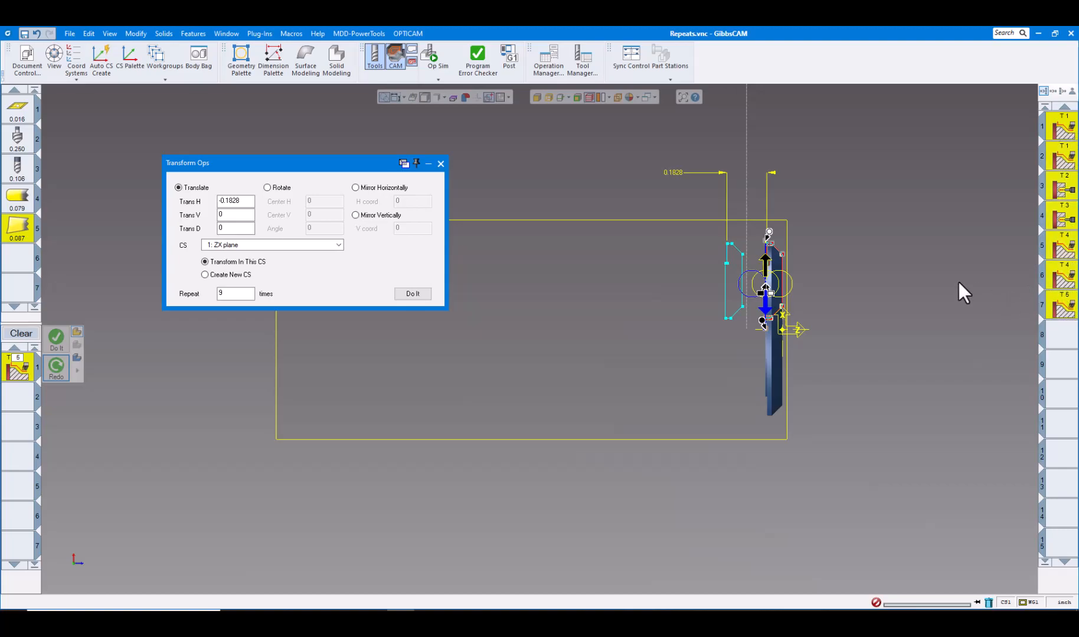
Re-enter Trans H -0.1828 and generate the nine translated operation copies.
click(412, 294)
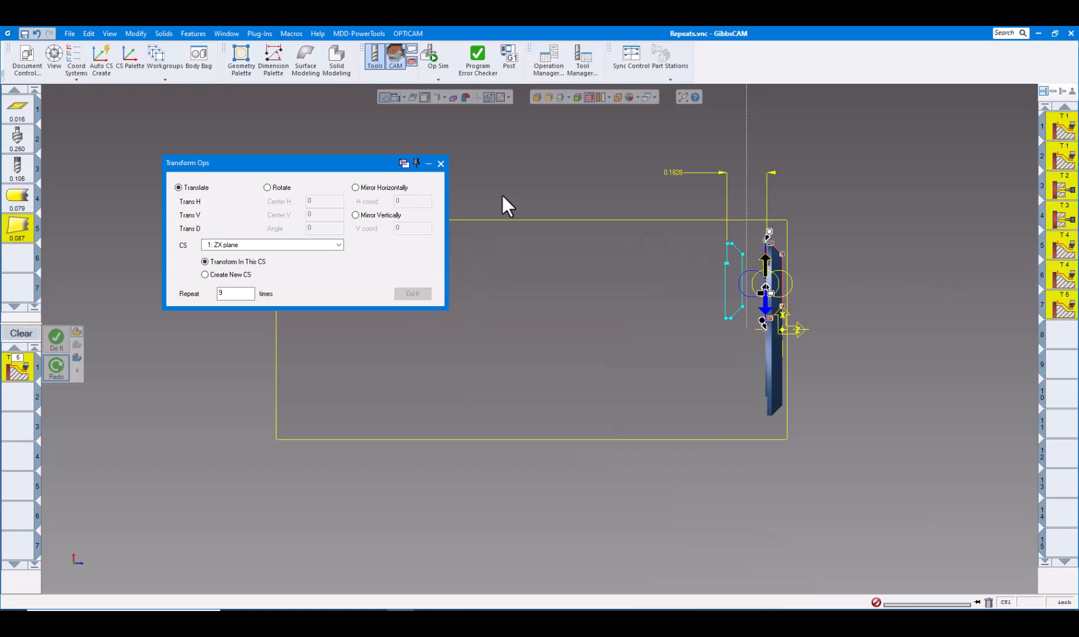
text(-0.1828)
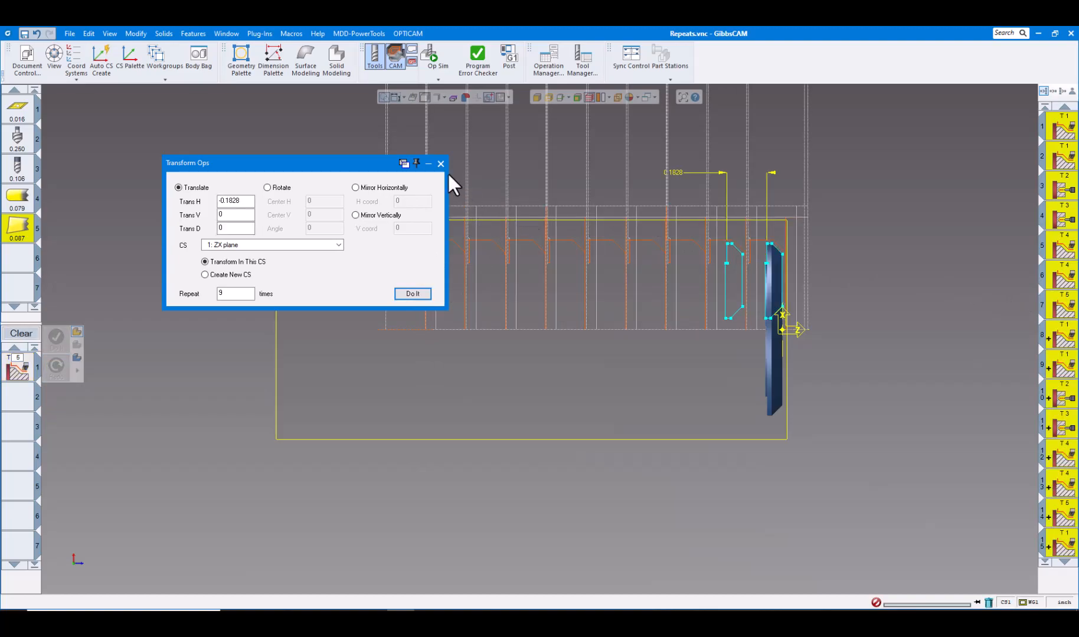
click(411, 293)
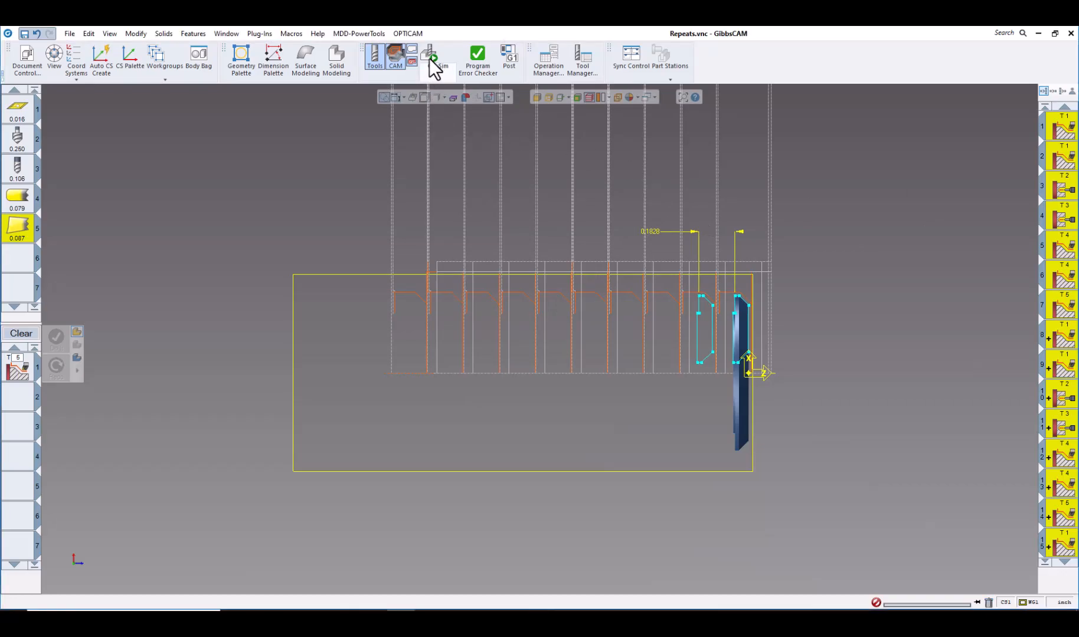
Run Op Sim at higher speed, stepping features as successive washers are cut off.
click(437, 57)
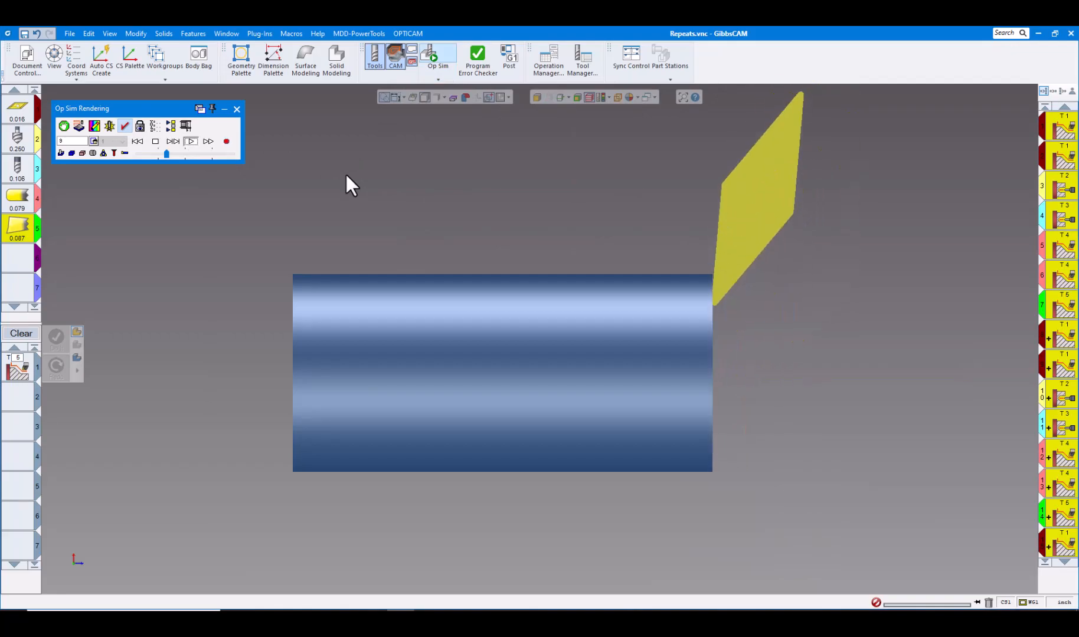
click(207, 141)
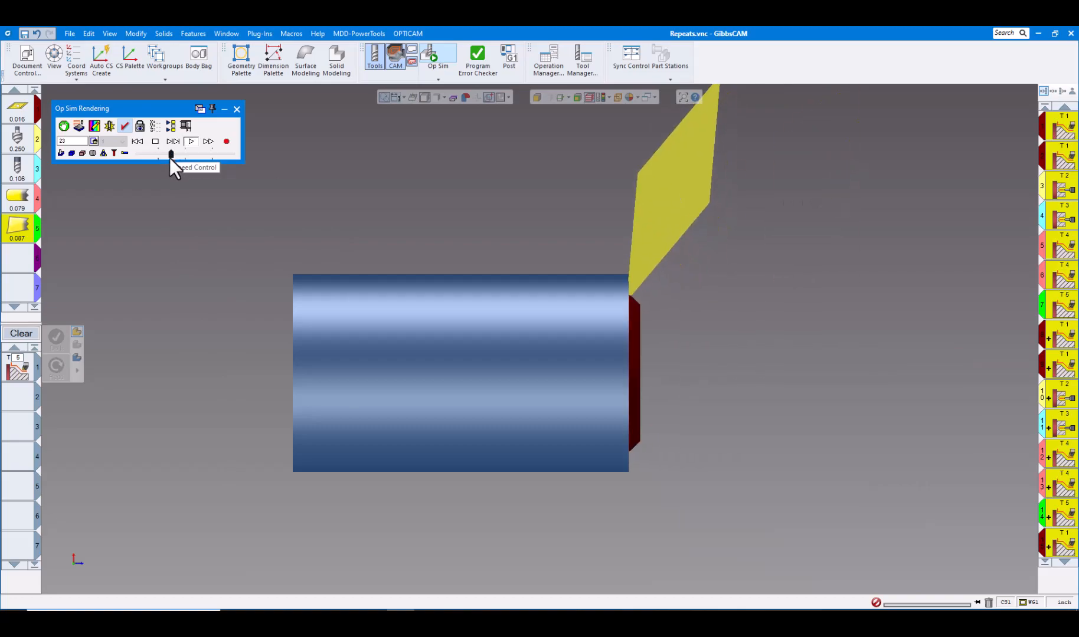
click(190, 141)
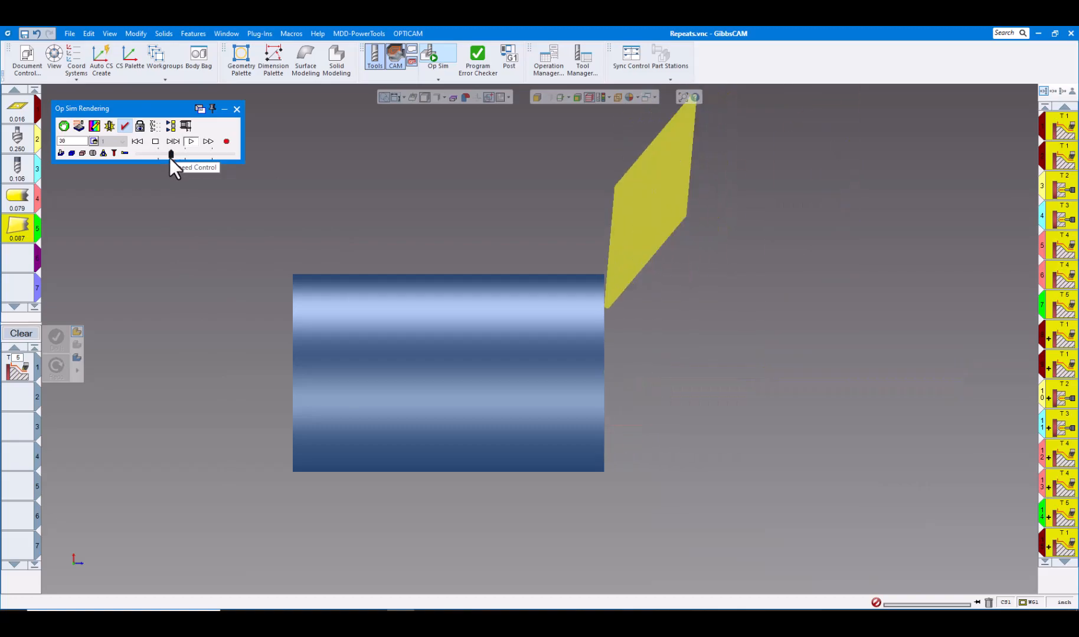
click(191, 142)
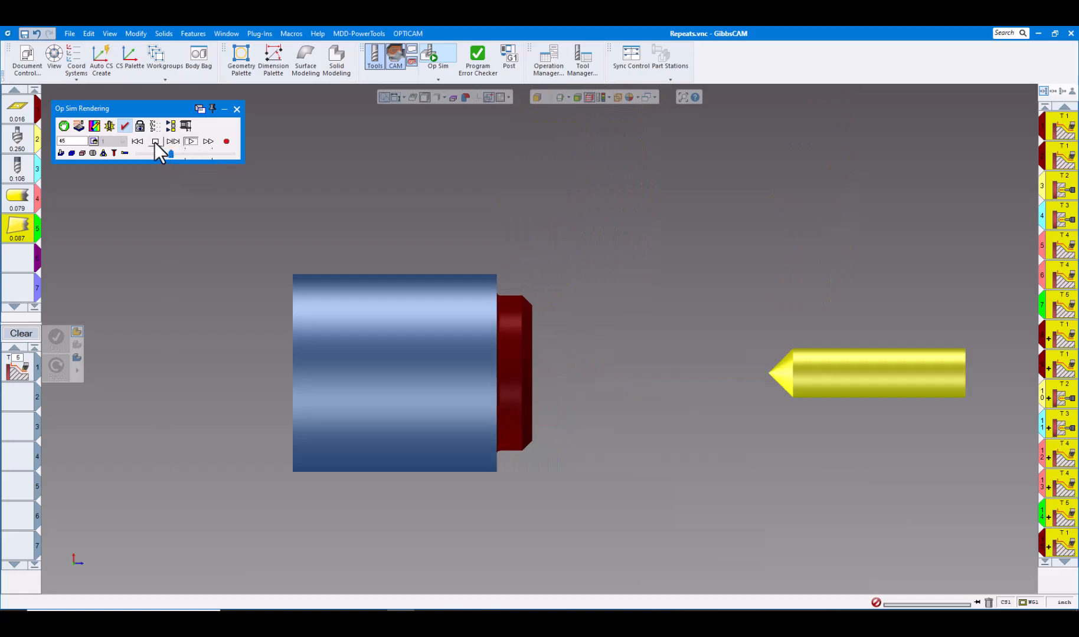
click(155, 141)
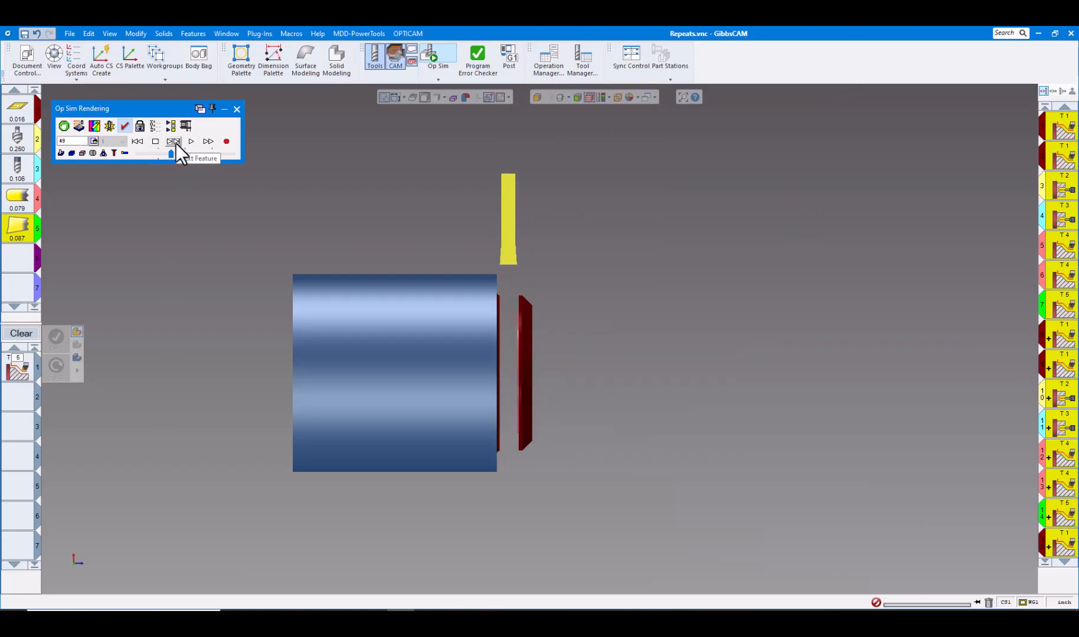
click(172, 141)
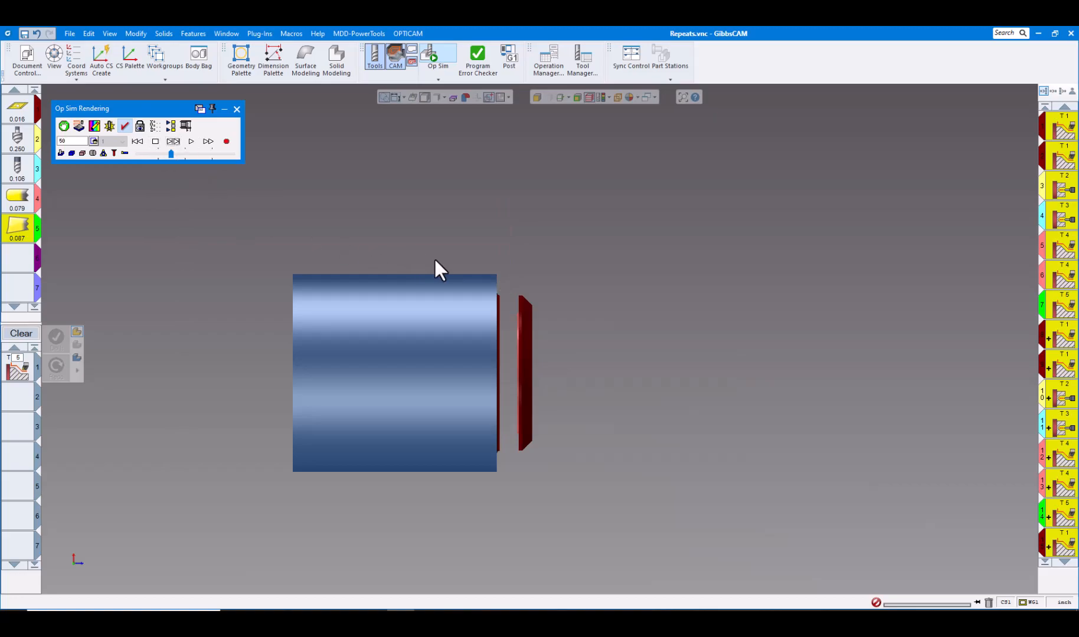
mouse_move(210, 200)
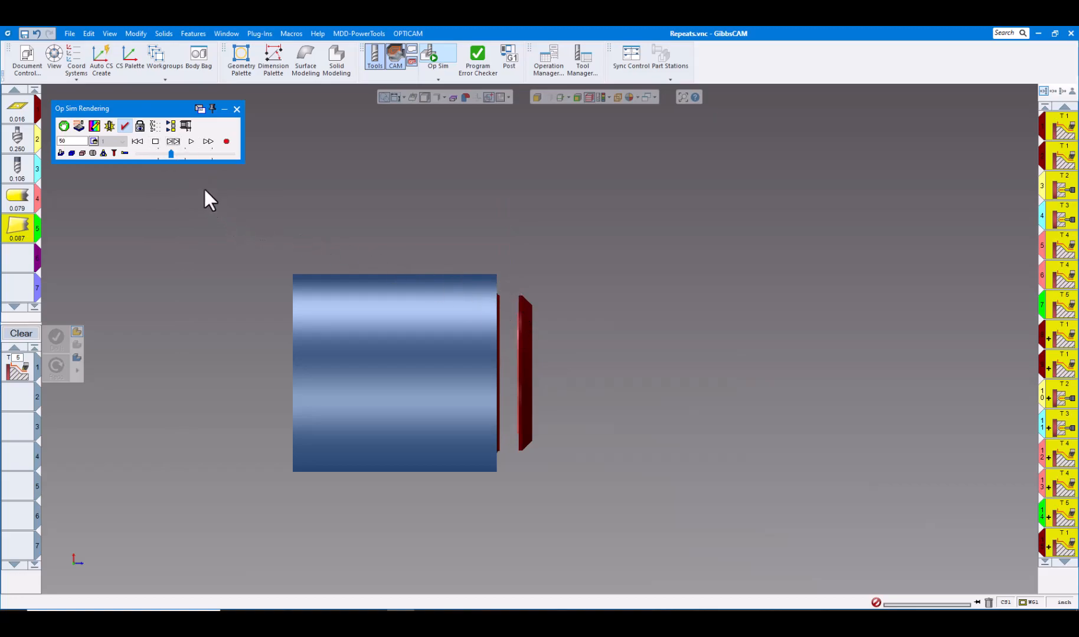
click(191, 142)
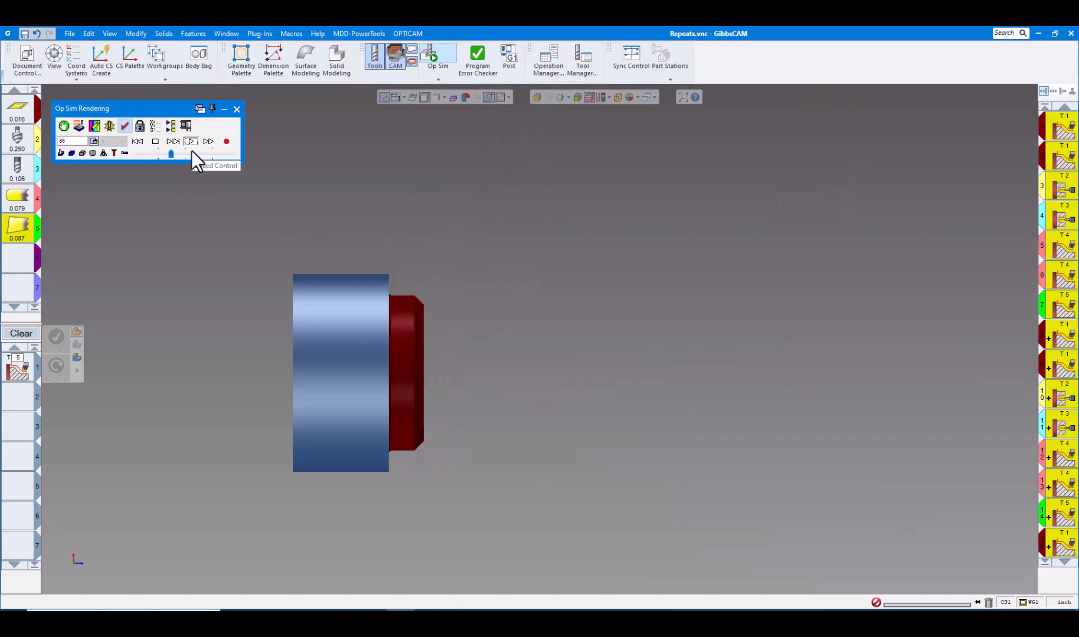
click(208, 141)
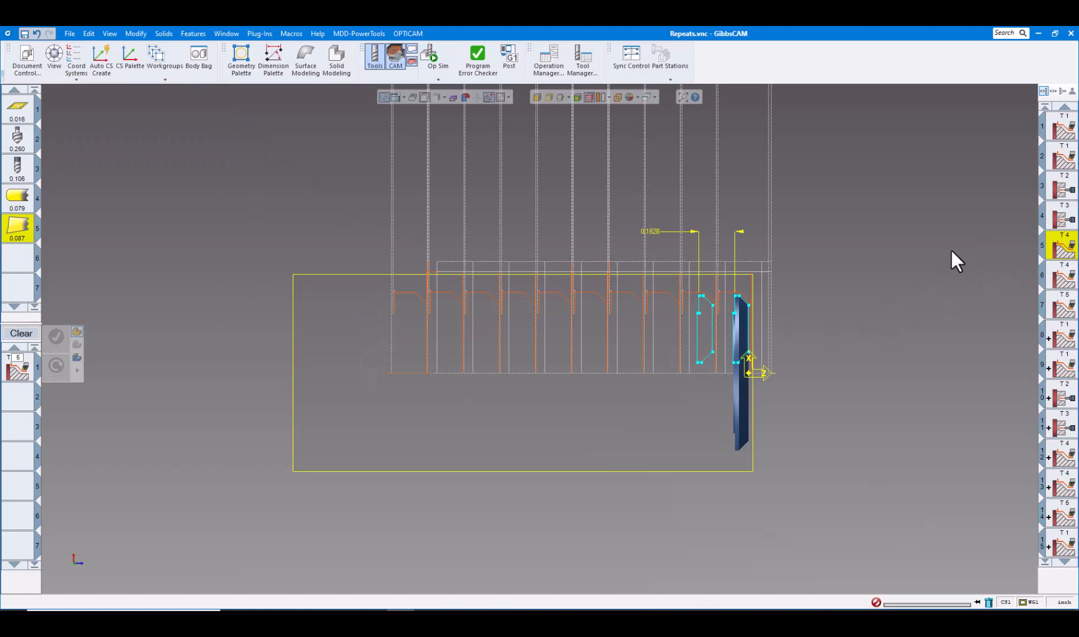
mouse_move(1063, 220)
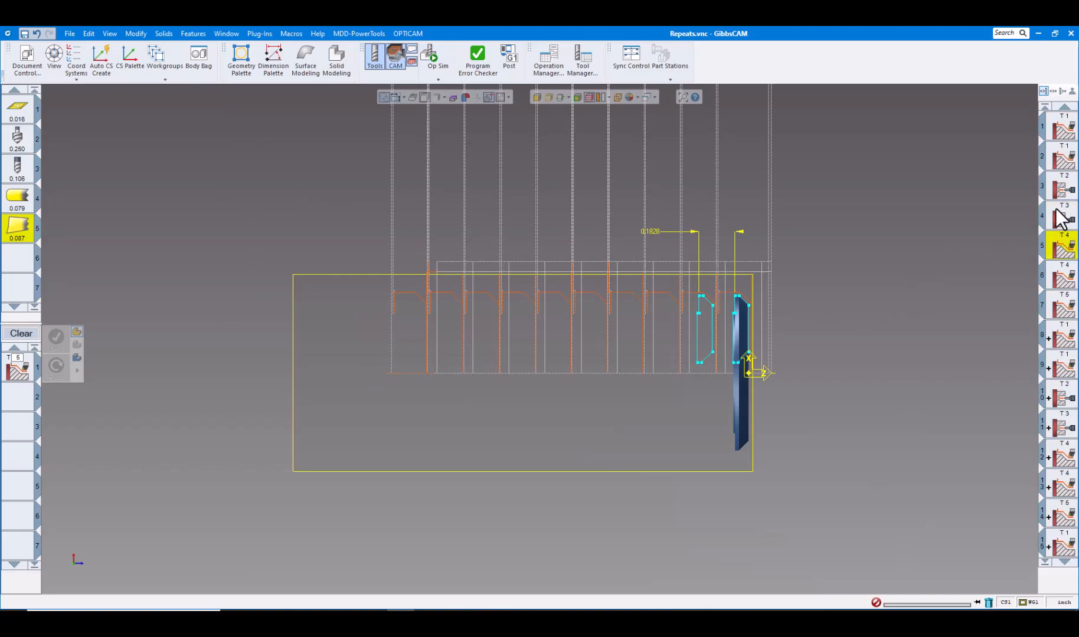
mouse_move(1066, 318)
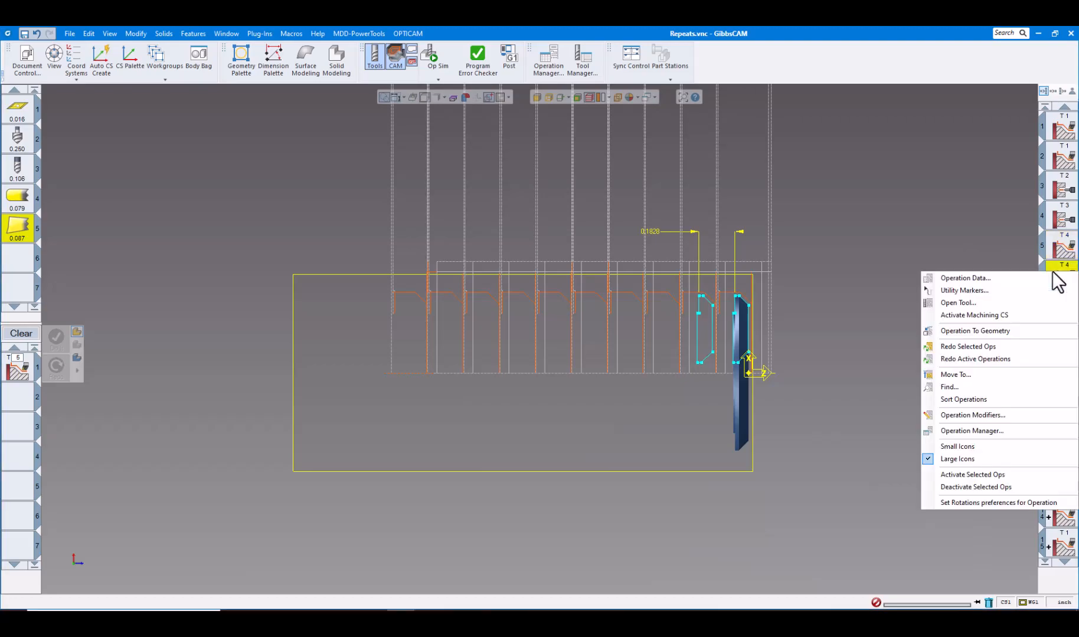
Enter M73 as operation 6's At Op End utility data and close.
click(964, 278)
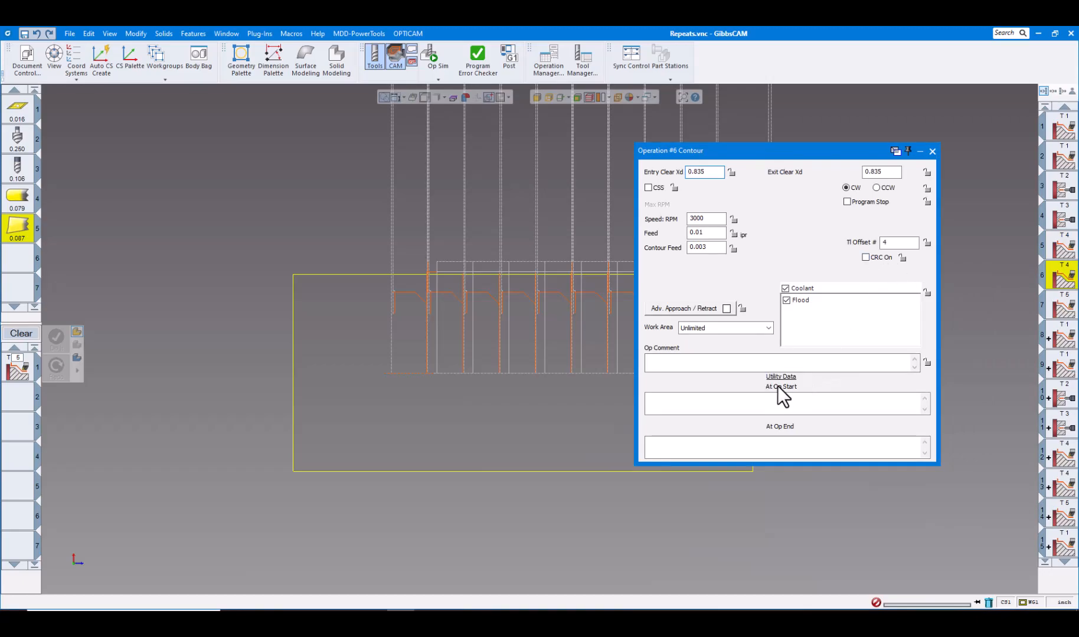
mouse_move(789, 437)
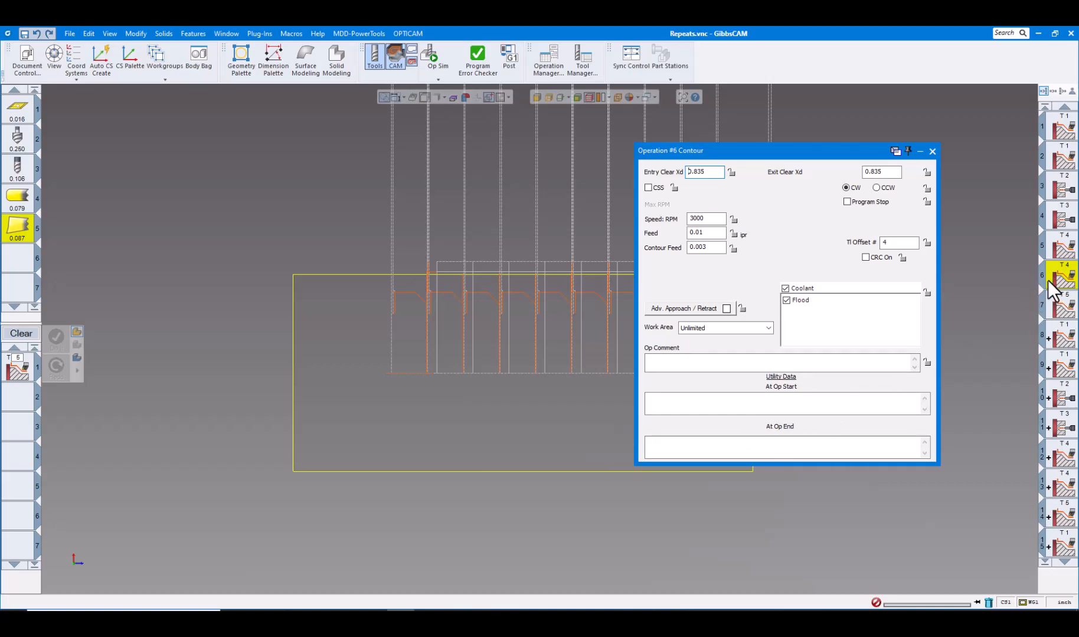
mouse_move(657, 471)
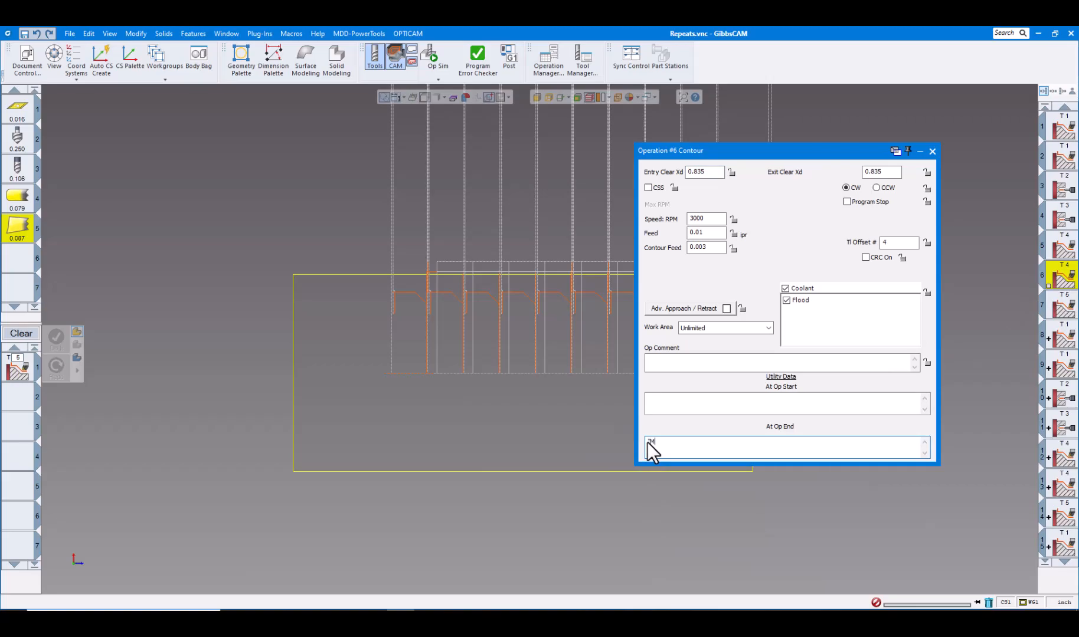
text(73")
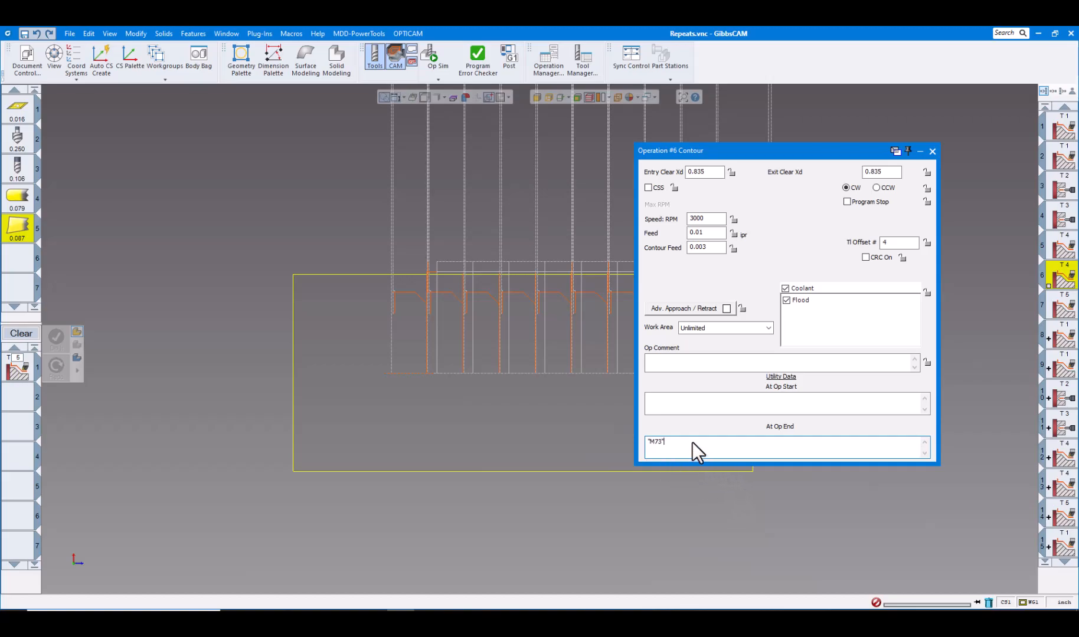
mouse_move(936, 170)
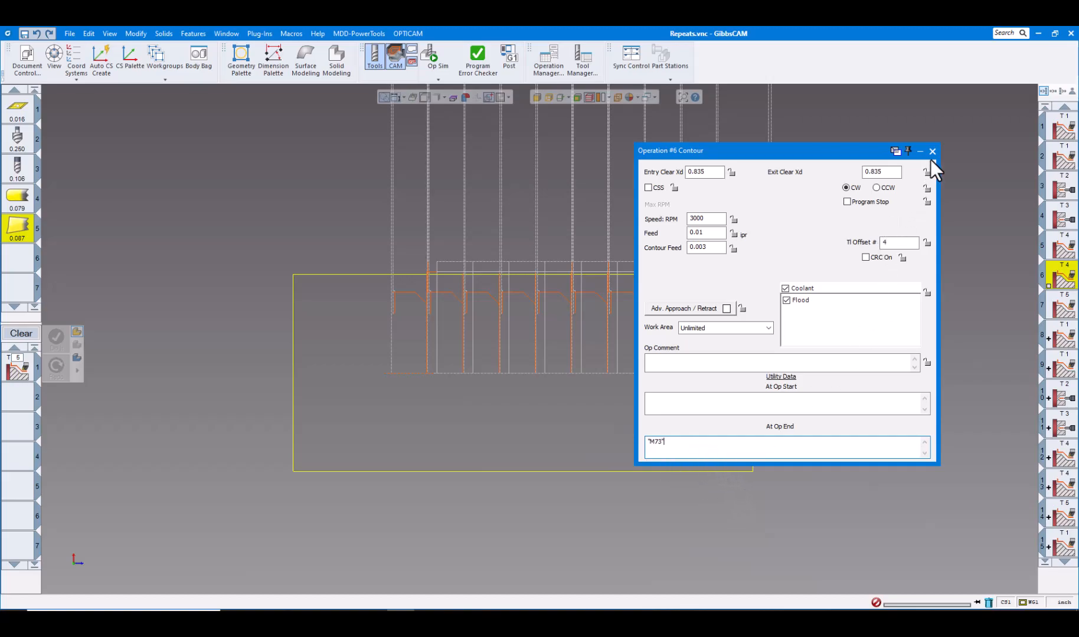
click(932, 150)
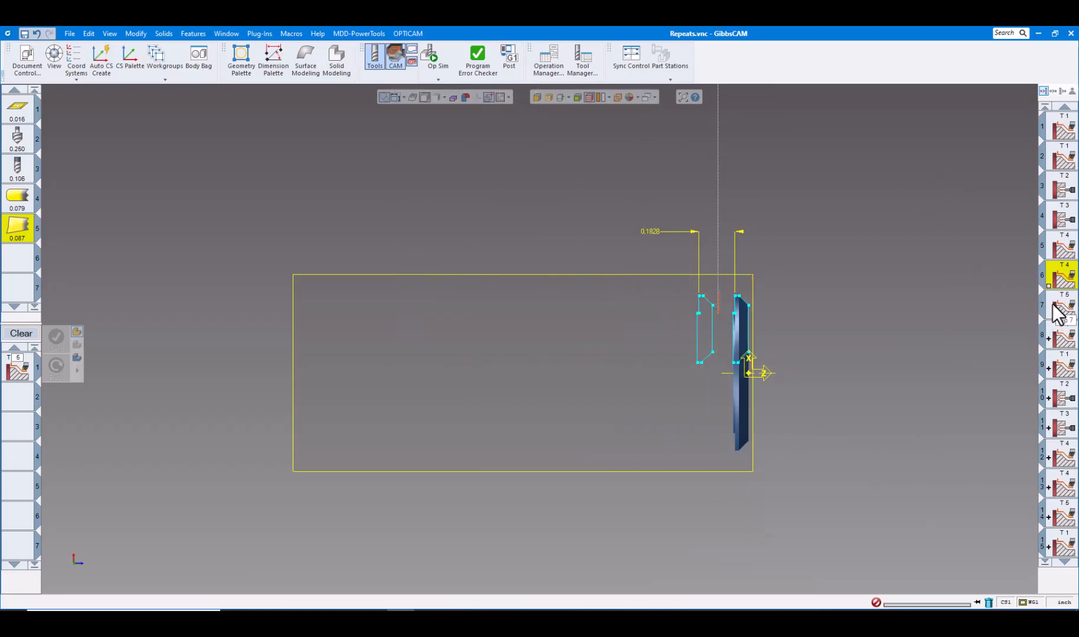
Enter M74 as operation 7's At Op End utility data and close.
right_click(1061, 279)
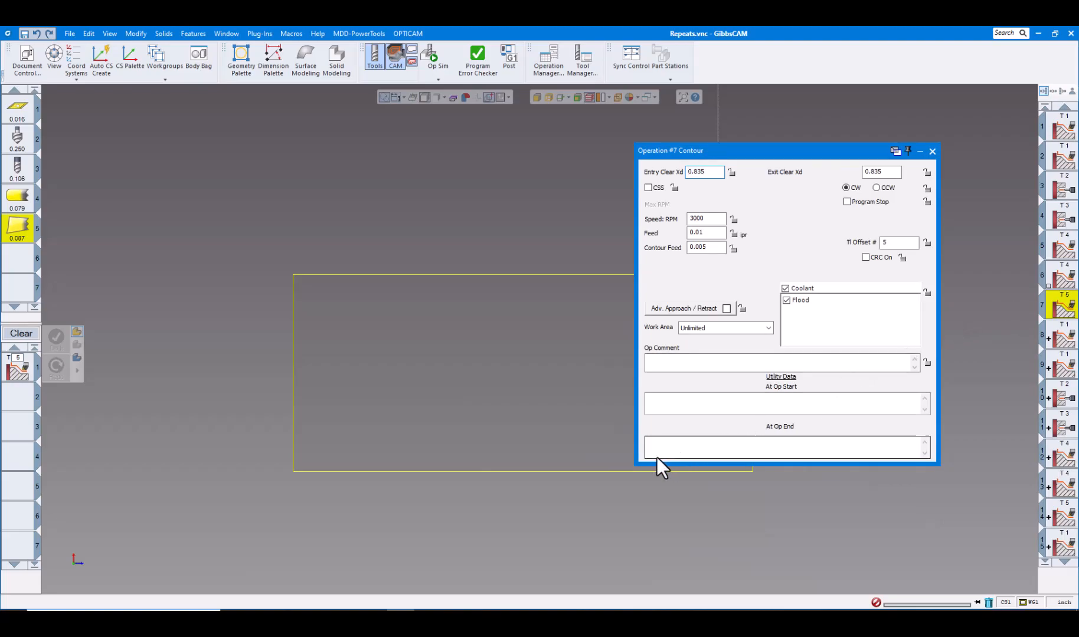
click(784, 447)
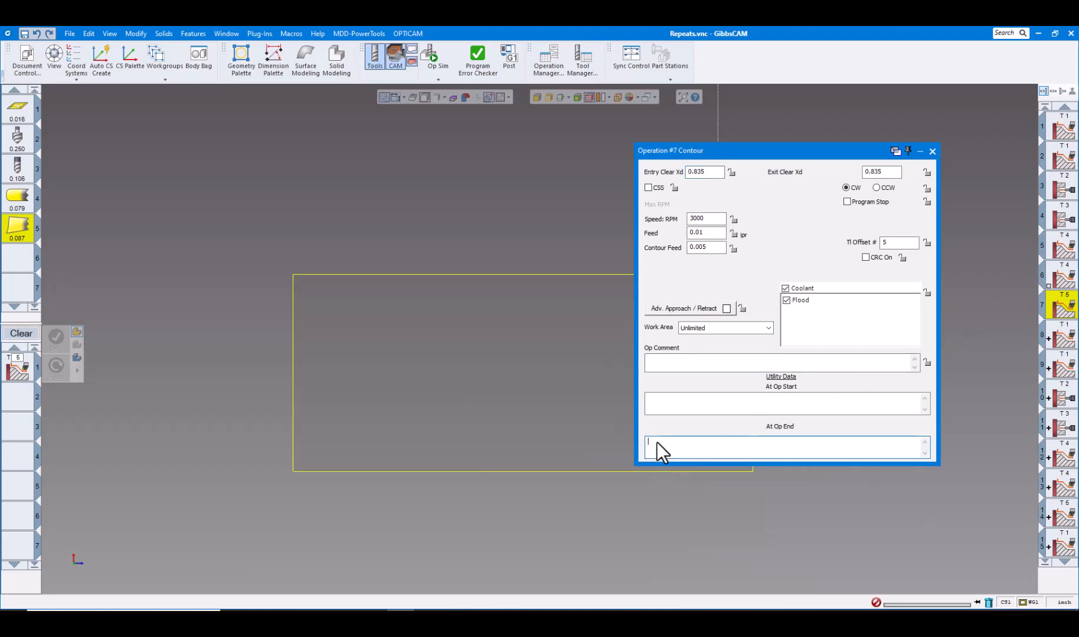
text(M1)
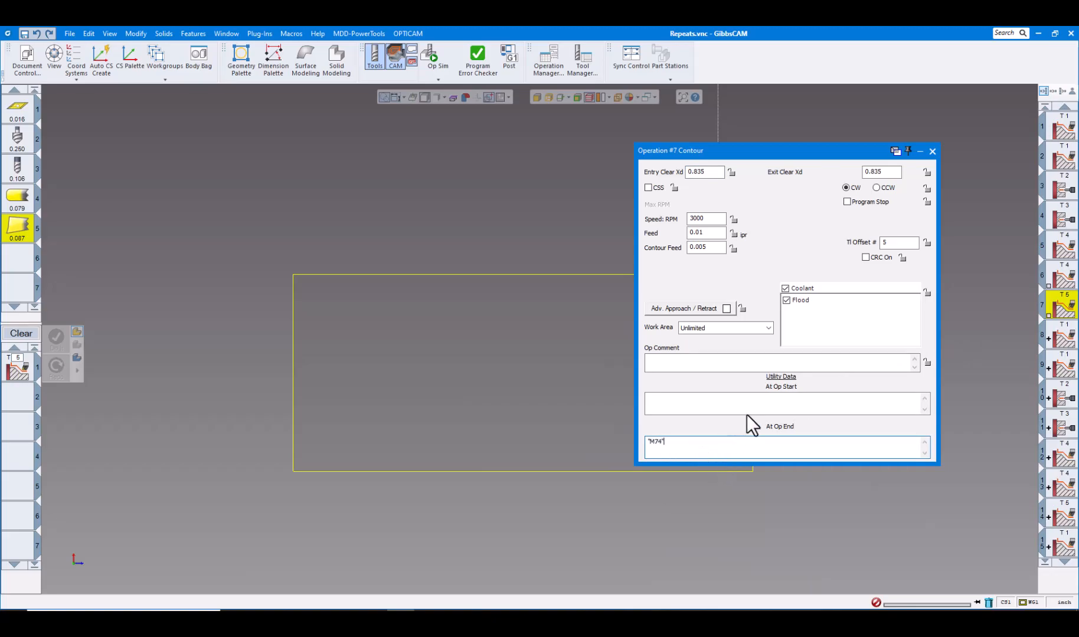
click(933, 150)
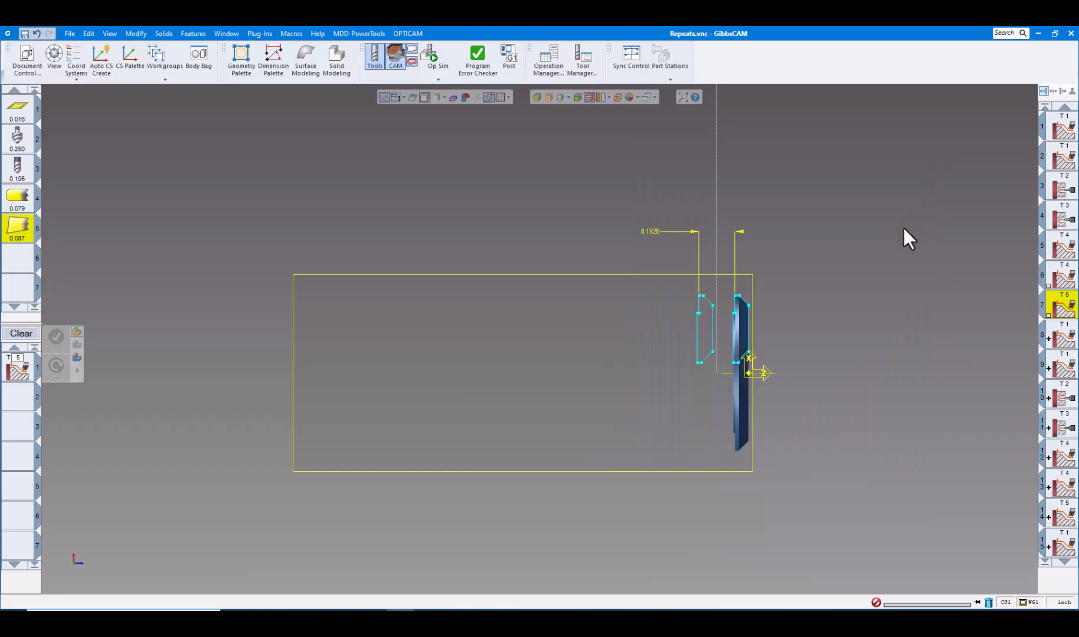
mouse_move(778, 285)
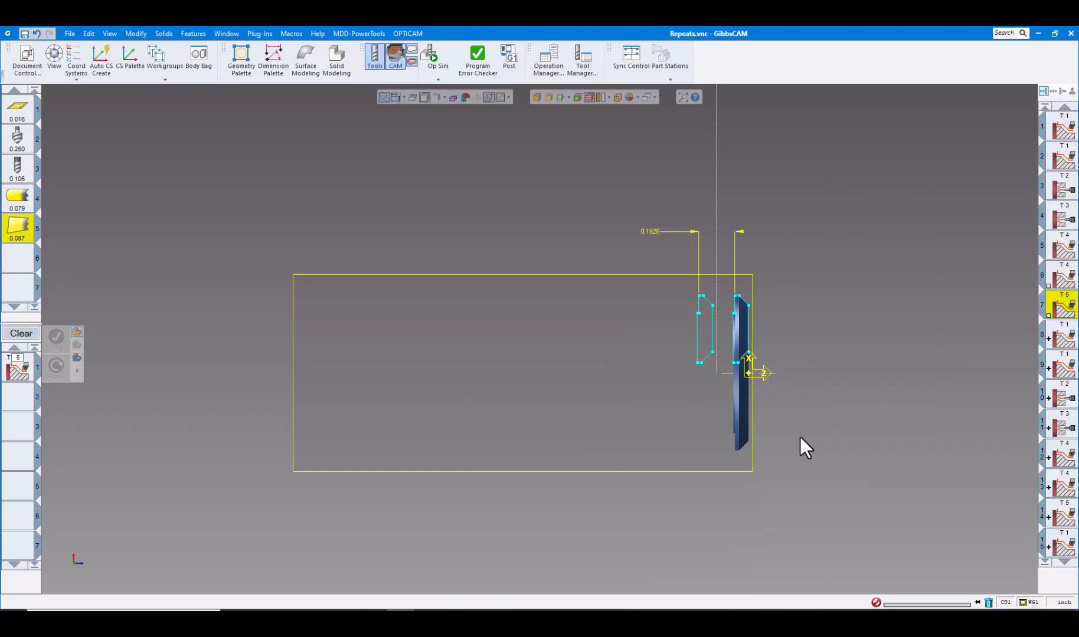
mouse_move(810, 415)
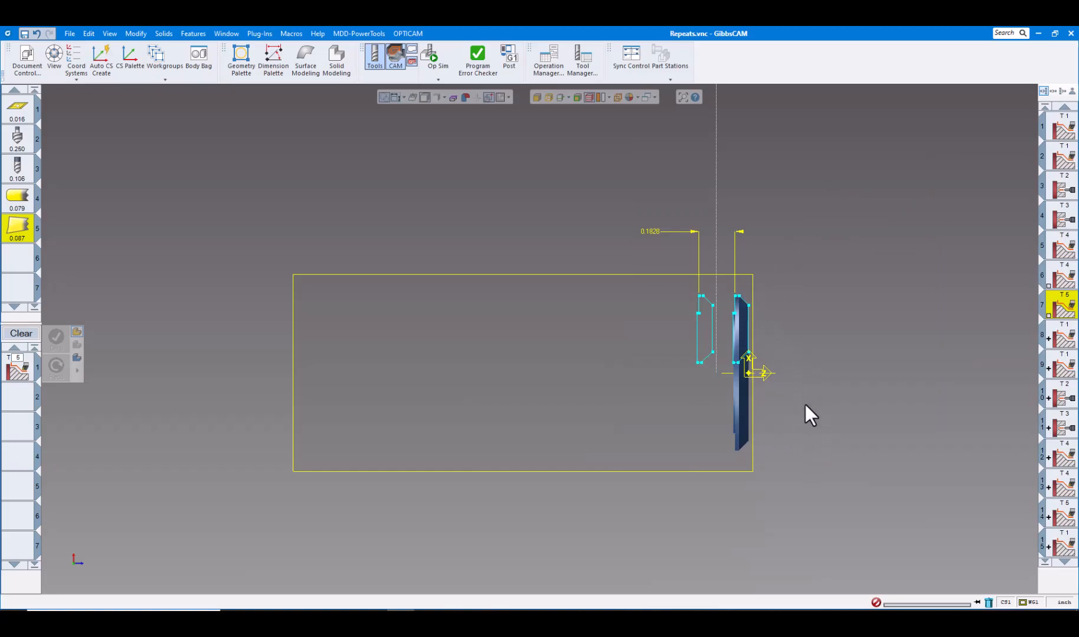
mouse_move(817, 565)
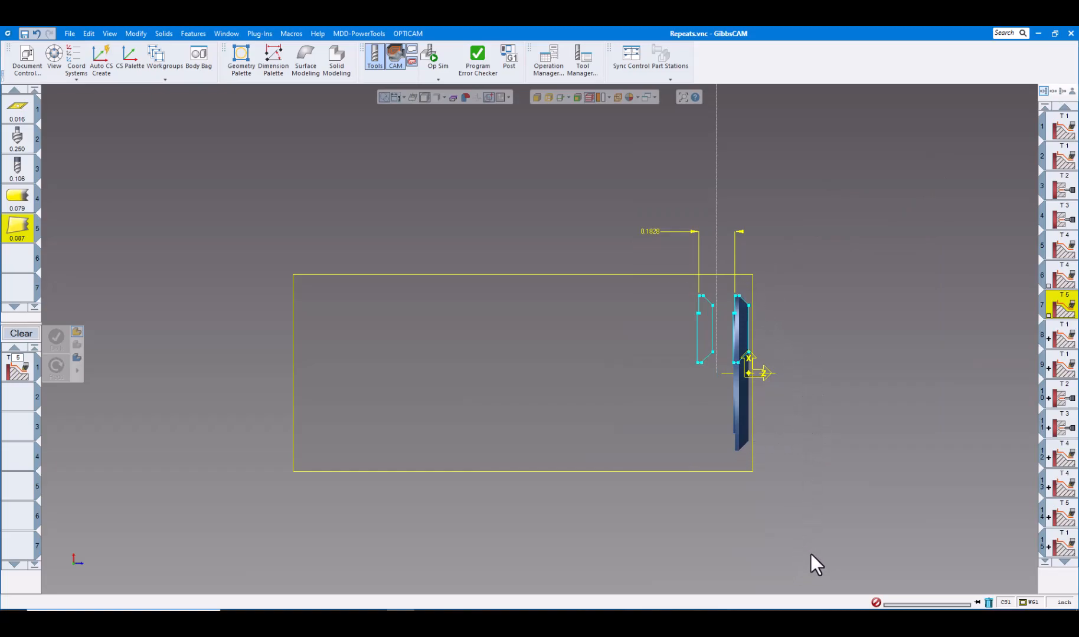
mouse_move(875, 454)
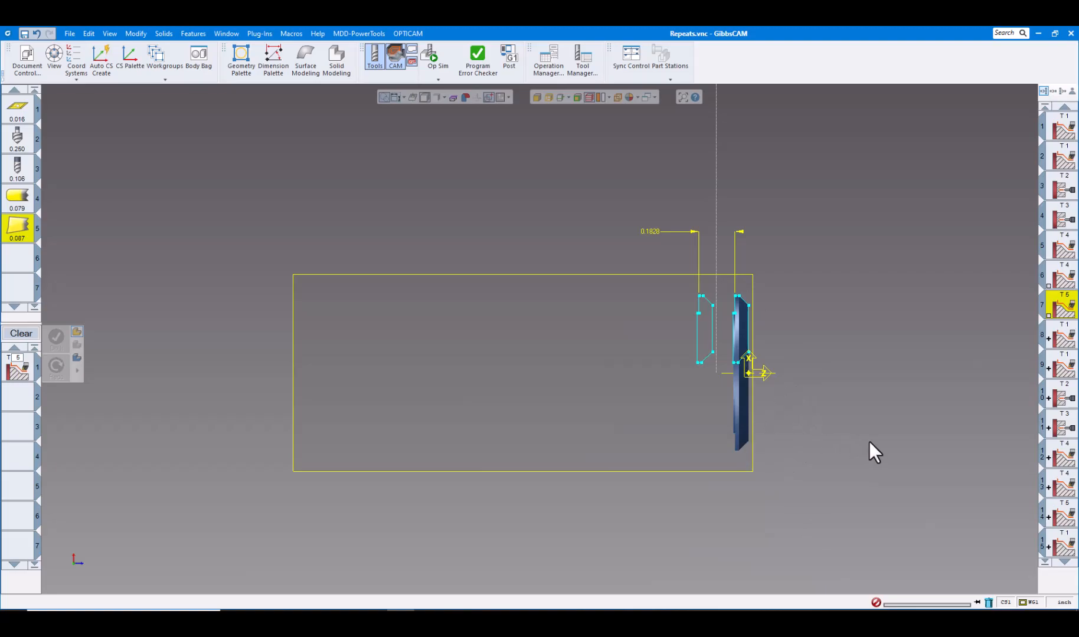
mouse_move(743, 483)
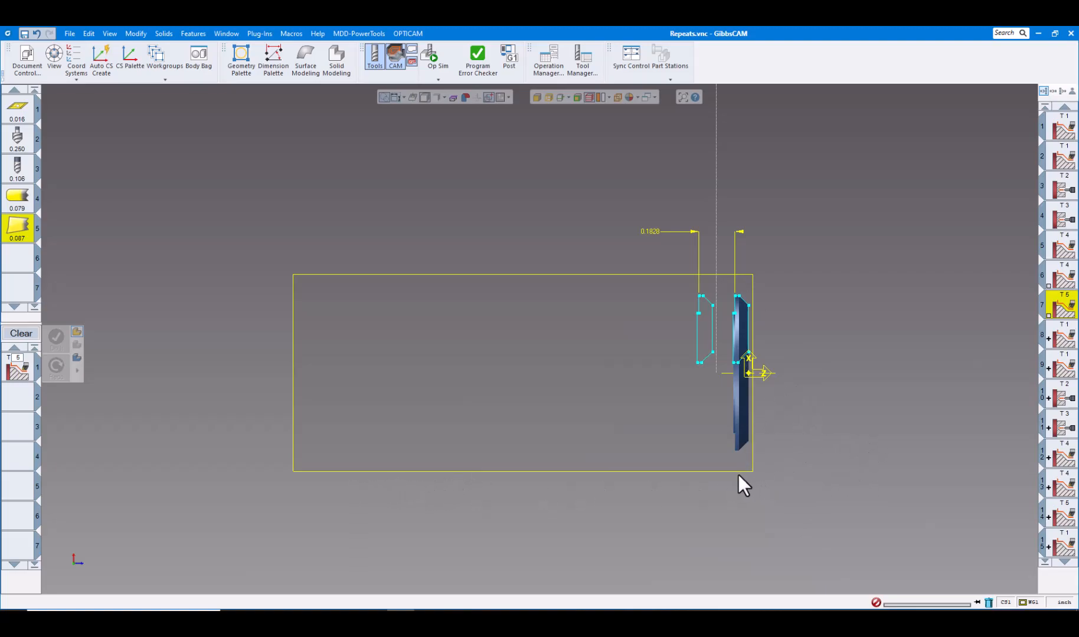
mouse_move(756, 509)
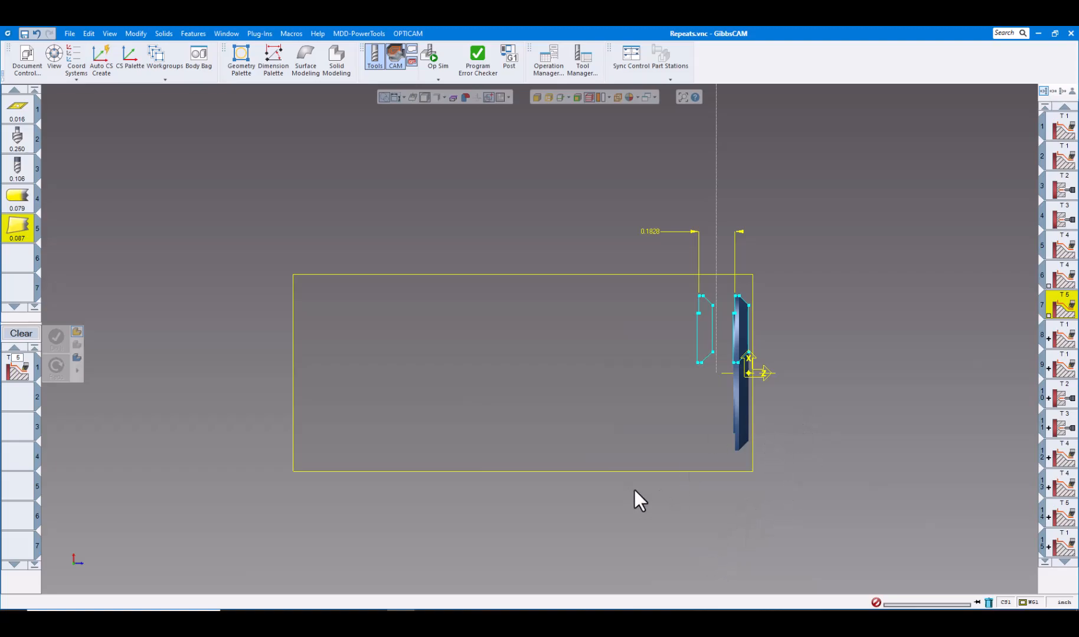
mouse_move(779, 484)
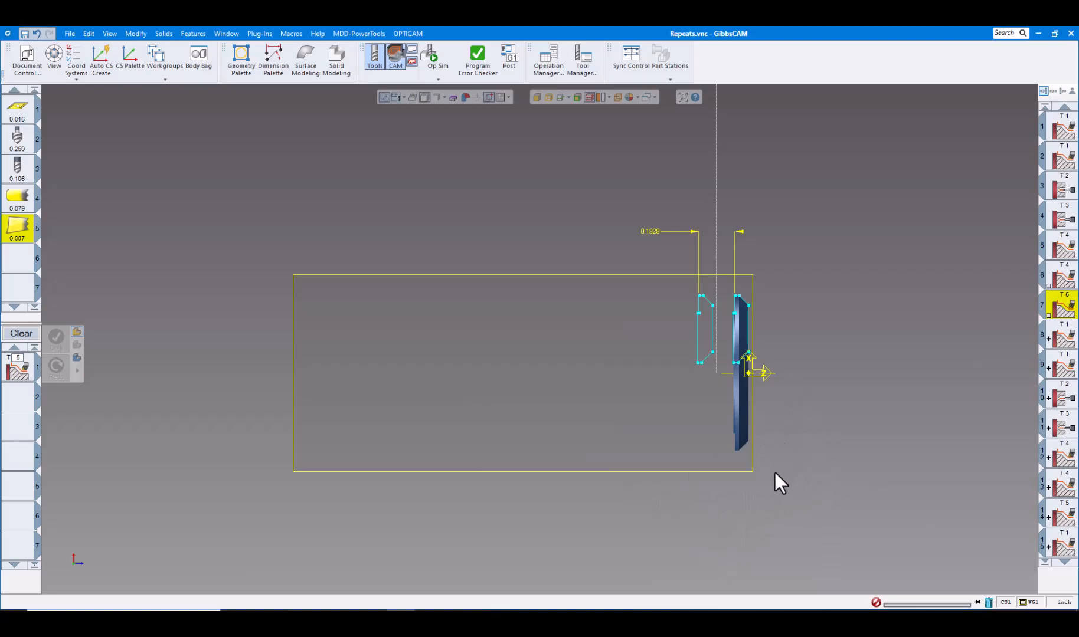
mouse_move(842, 422)
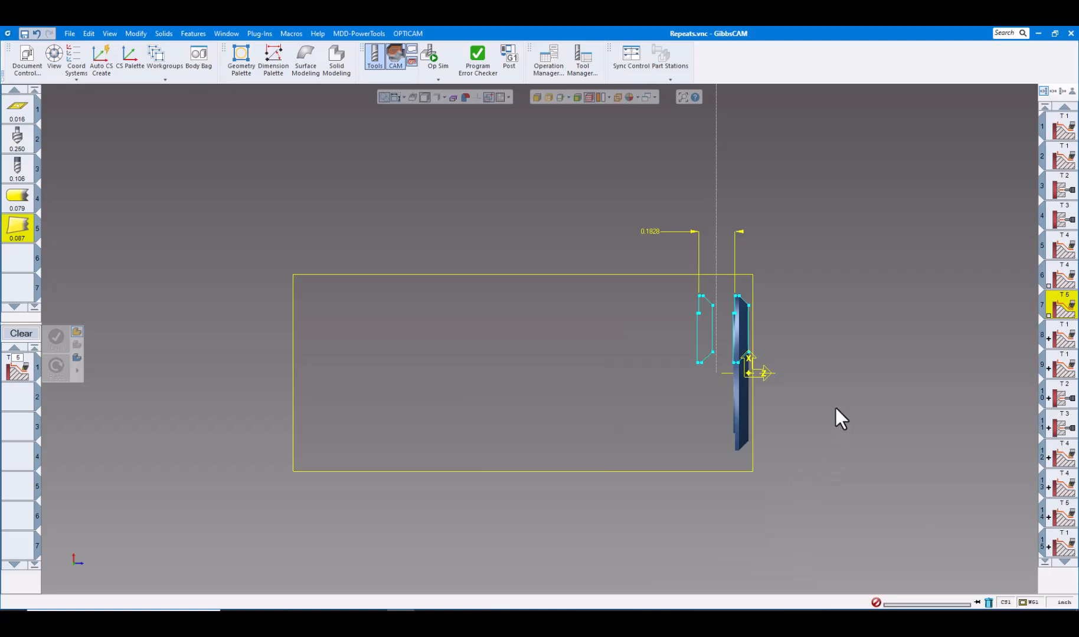
mouse_move(789, 330)
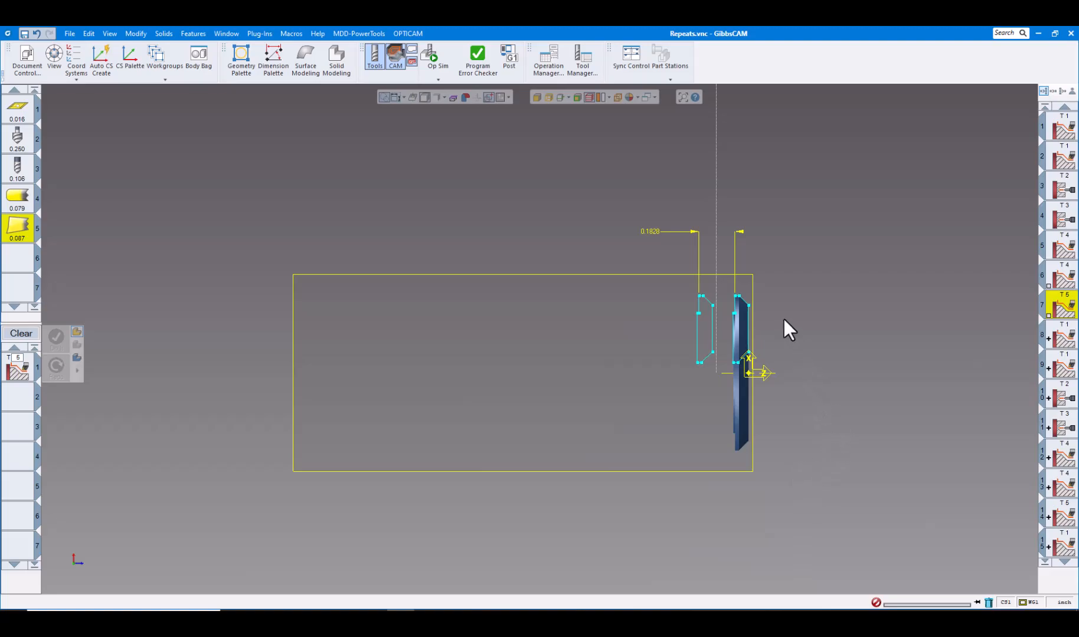
mouse_move(443, 219)
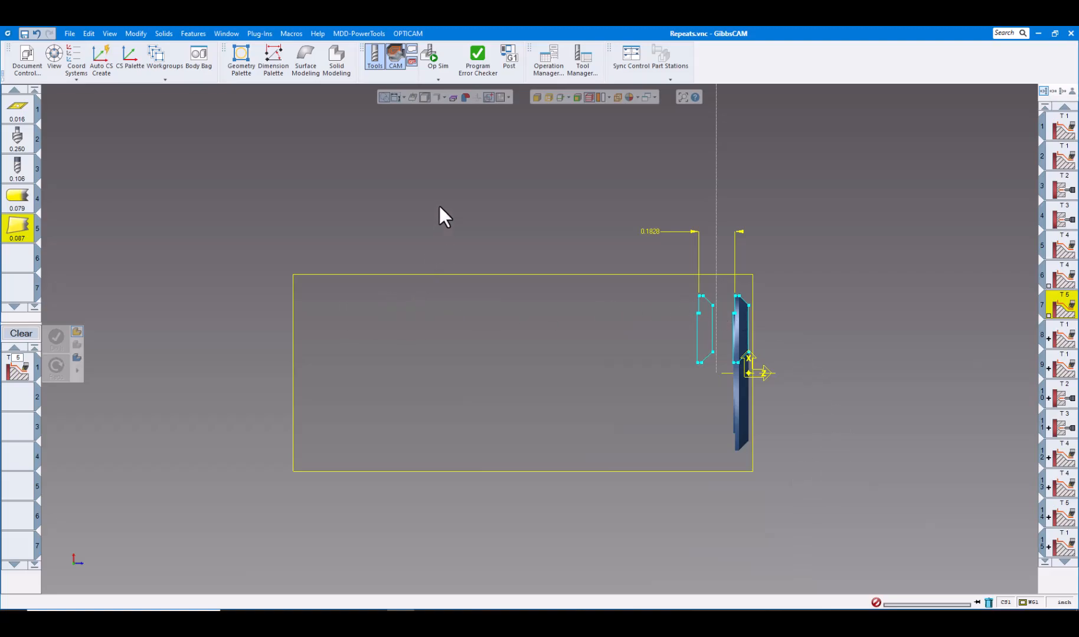
mouse_move(456, 216)
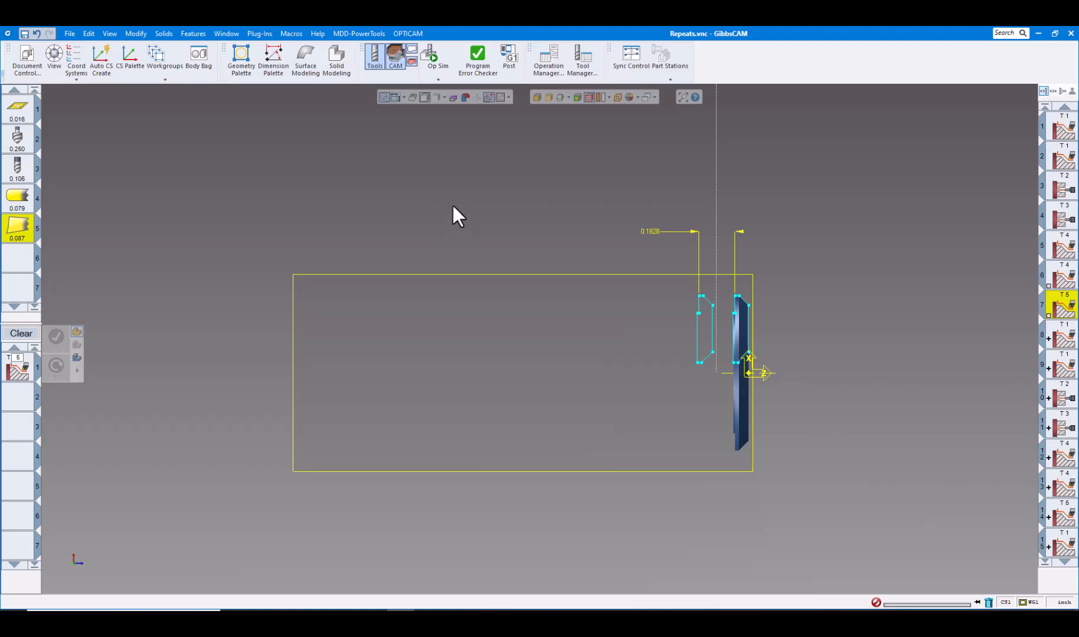
mouse_move(461, 247)
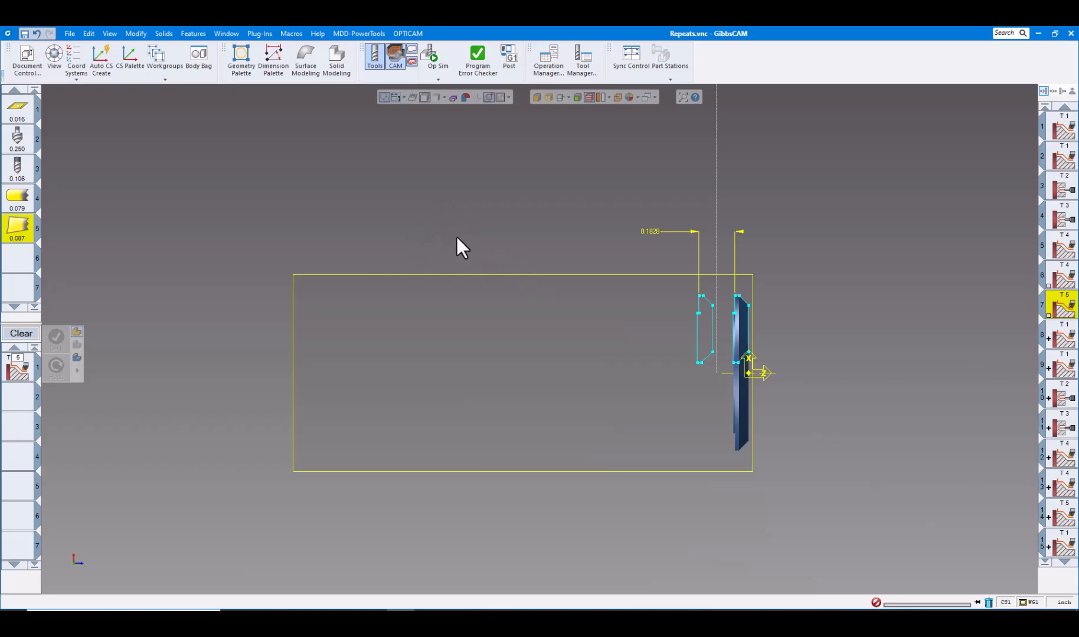
mouse_move(518, 212)
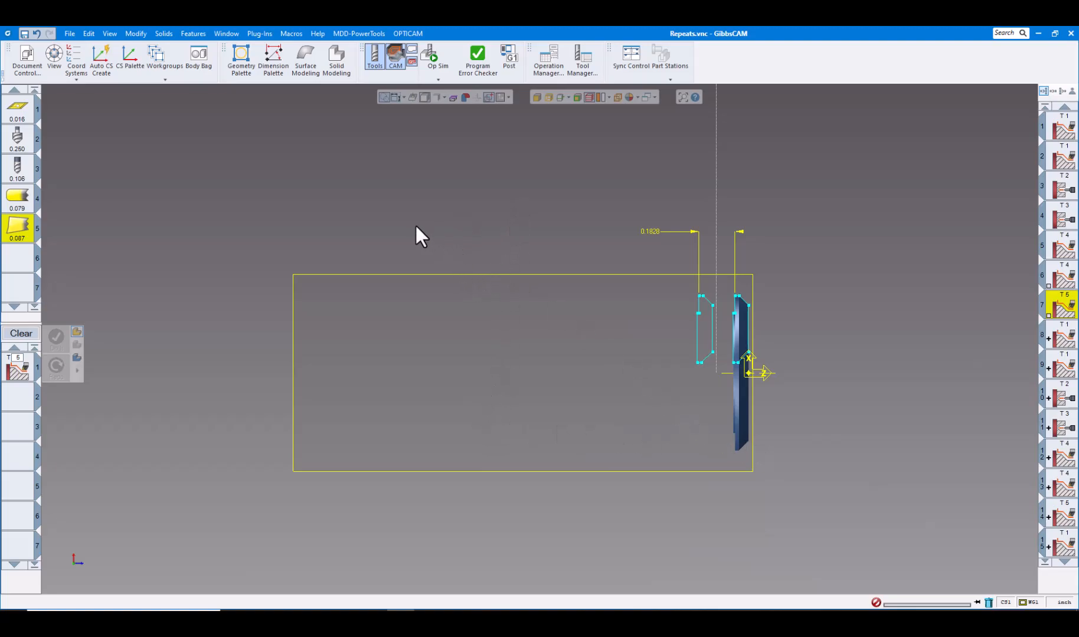
mouse_move(436, 205)
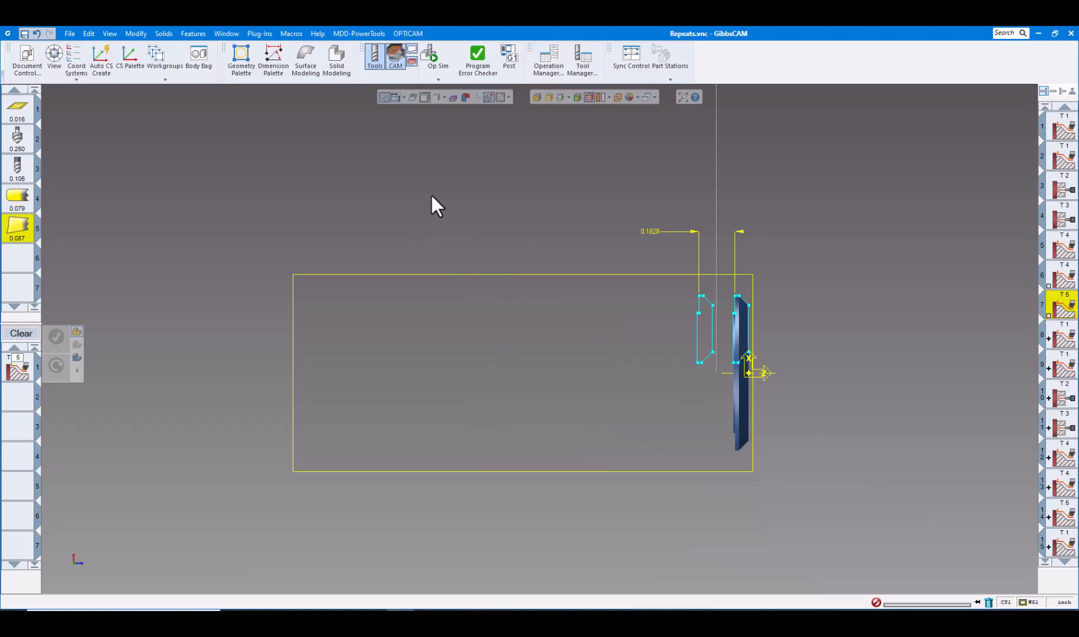
mouse_move(435, 222)
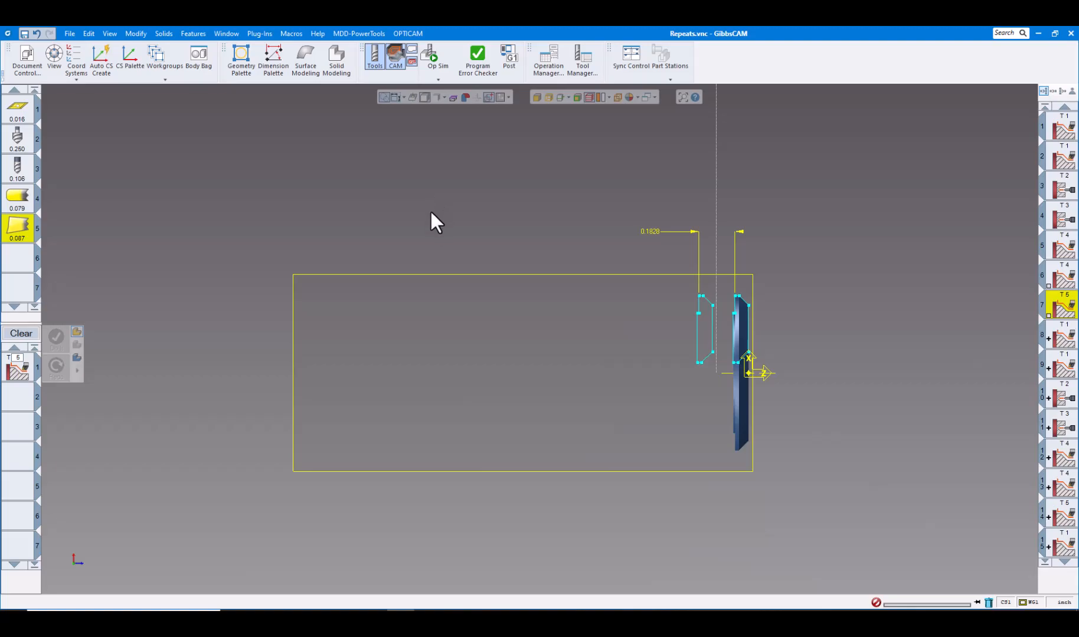
mouse_move(449, 223)
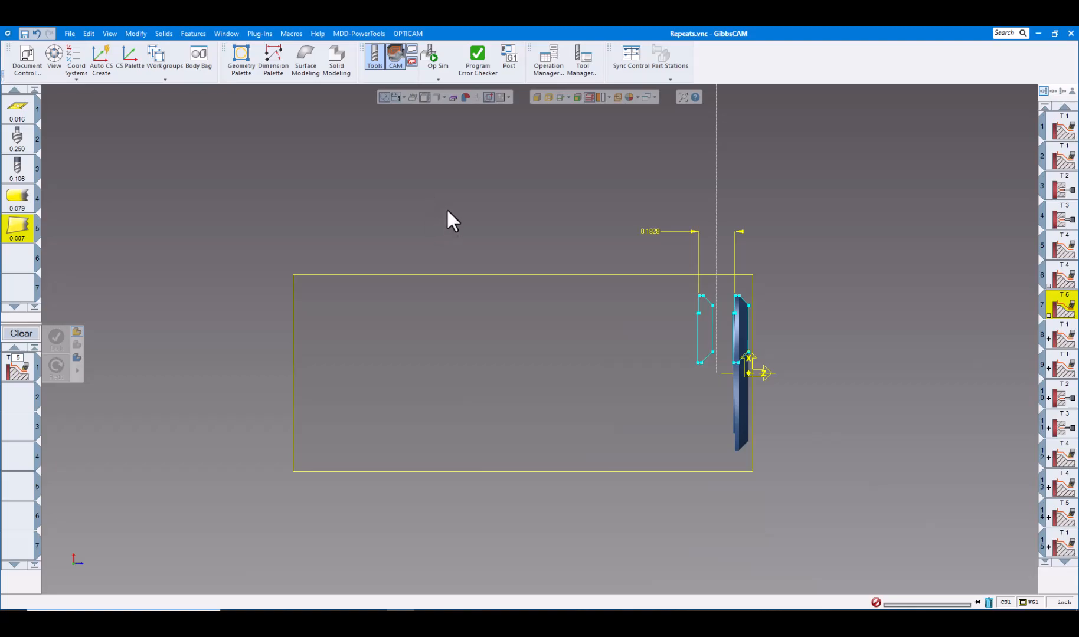
mouse_move(568, 260)
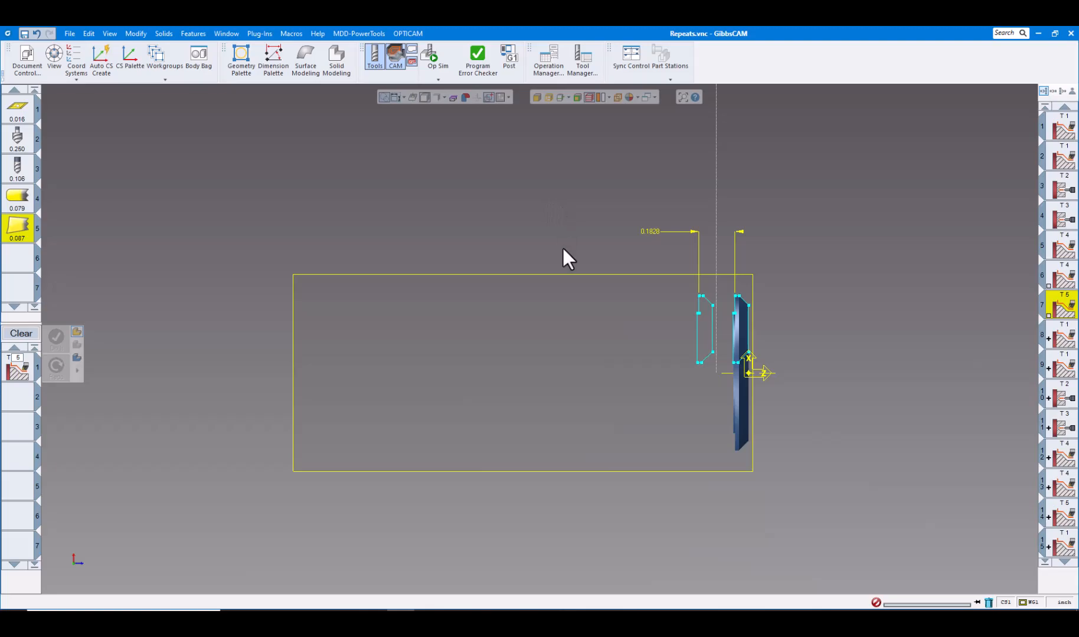
mouse_move(507, 256)
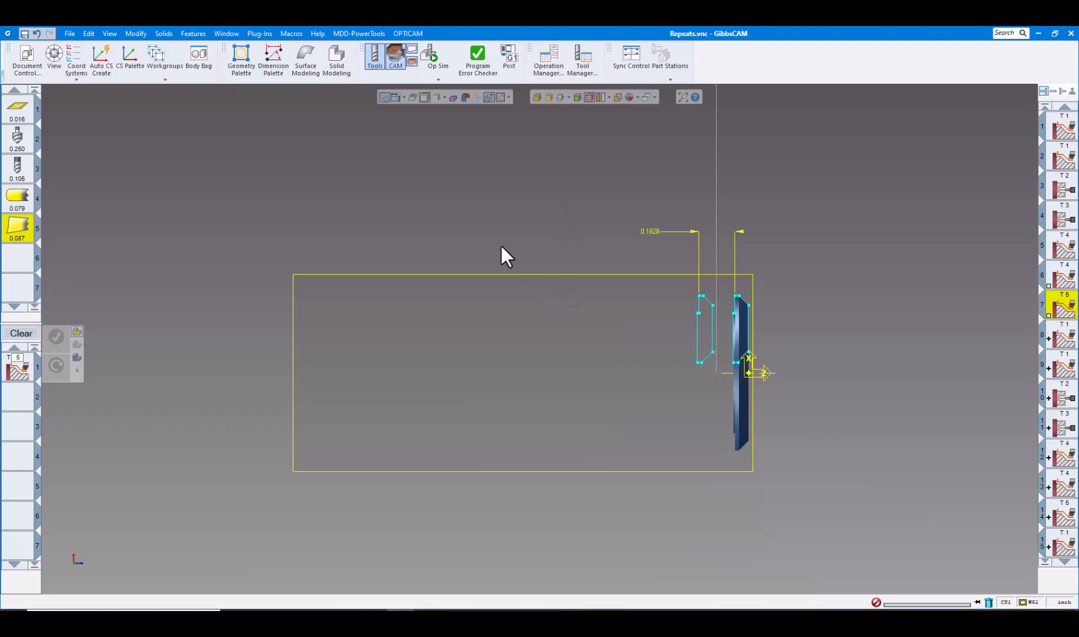
mouse_move(518, 245)
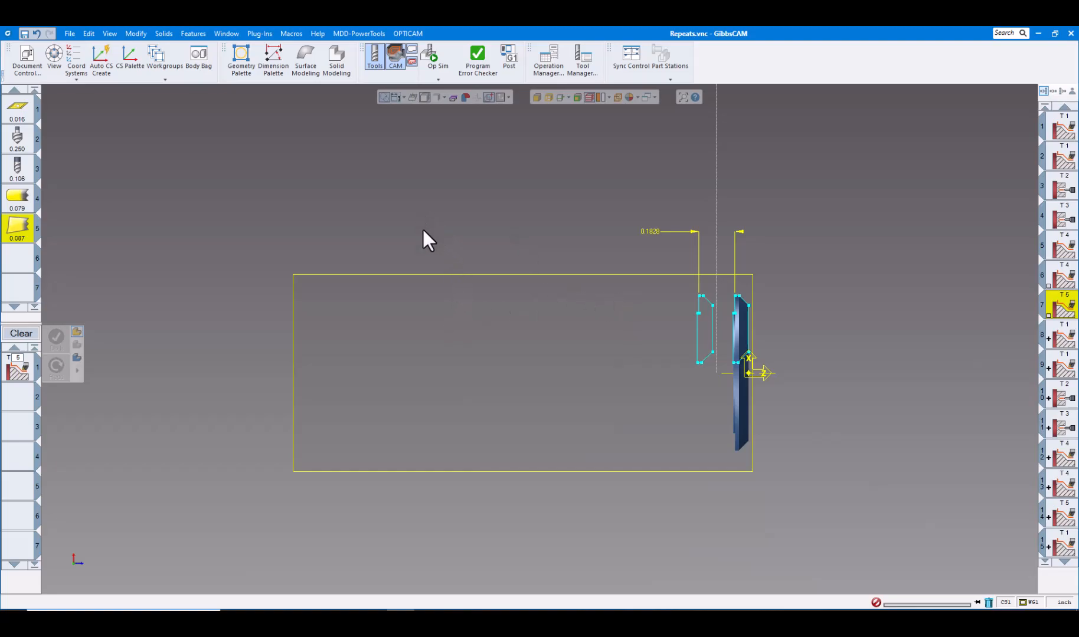
mouse_move(452, 231)
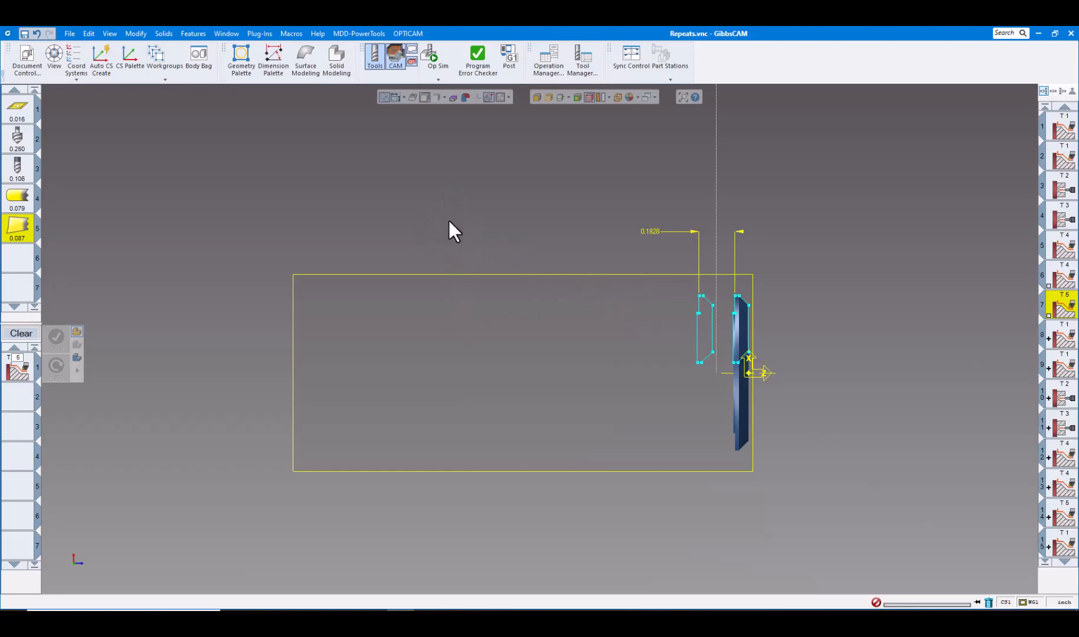
mouse_move(422, 195)
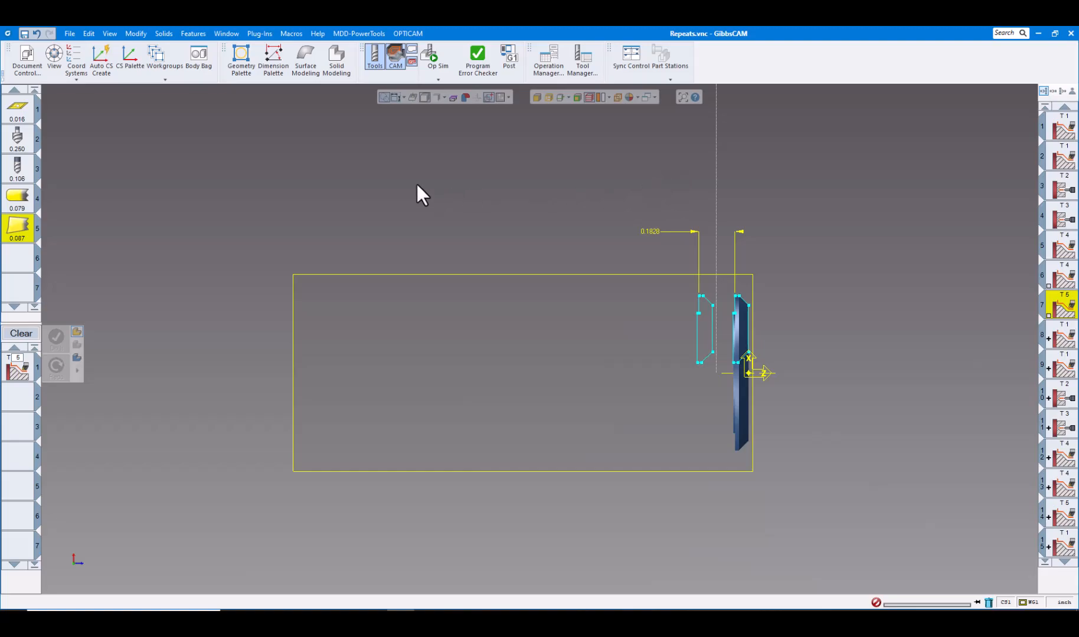
mouse_move(447, 222)
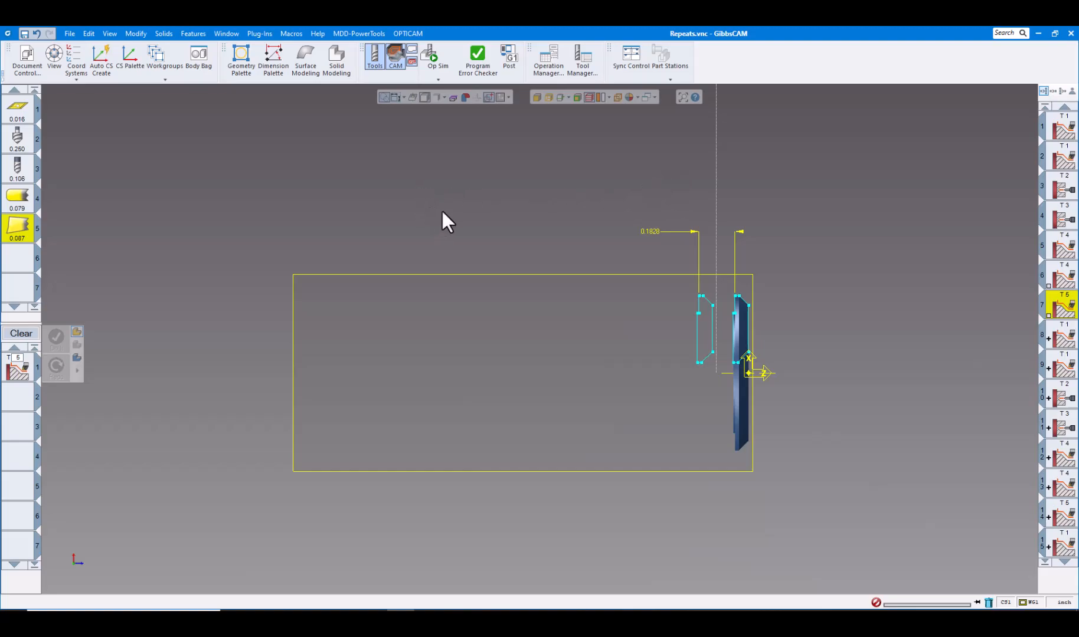
mouse_move(453, 211)
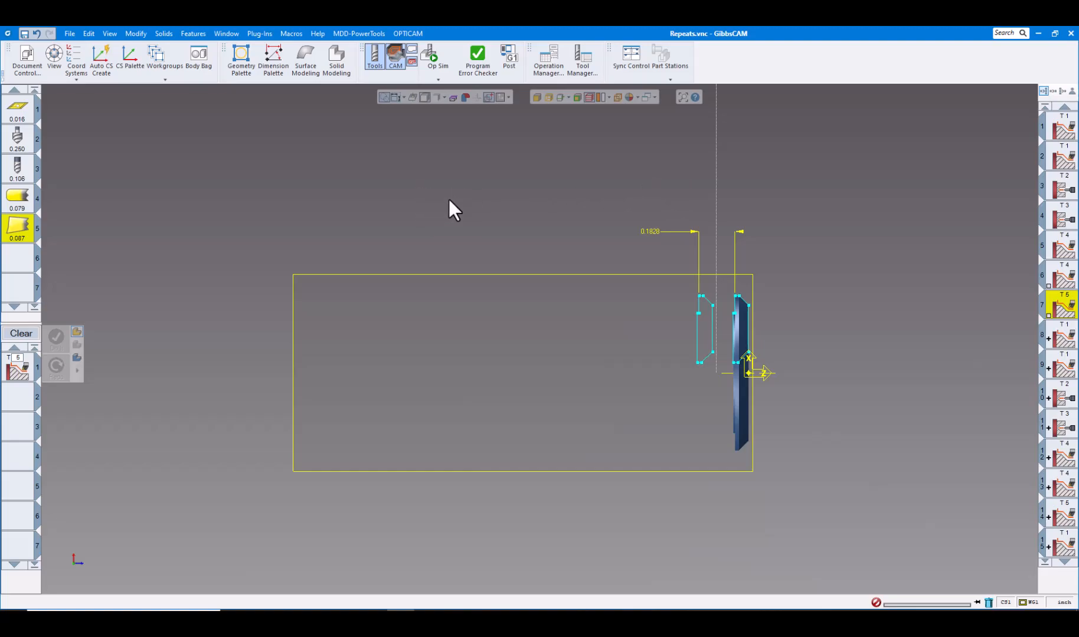
mouse_move(530, 253)
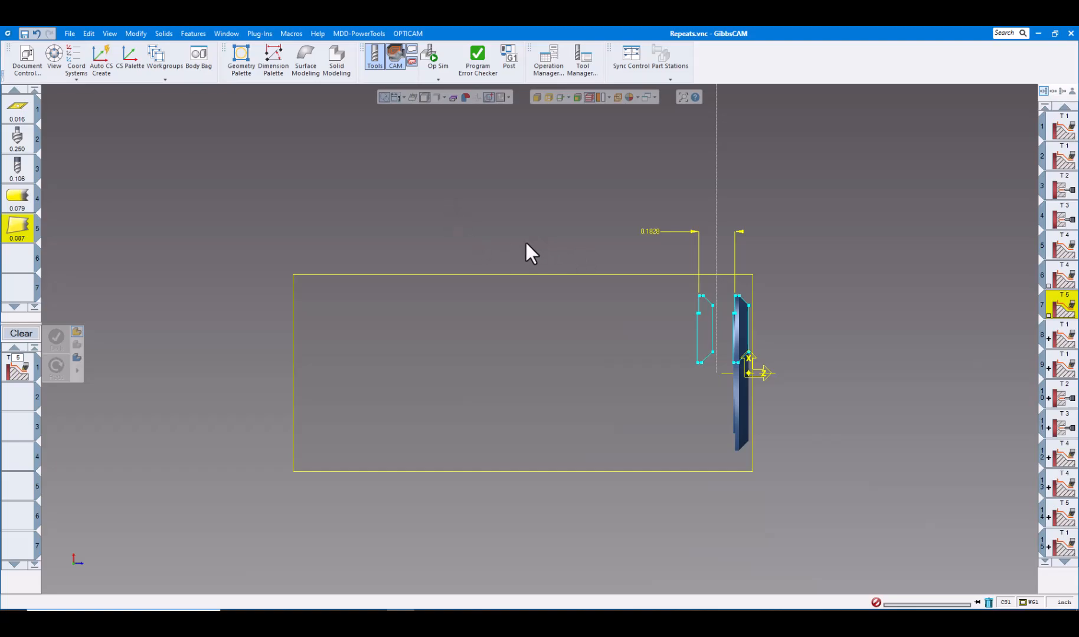
mouse_move(530, 272)
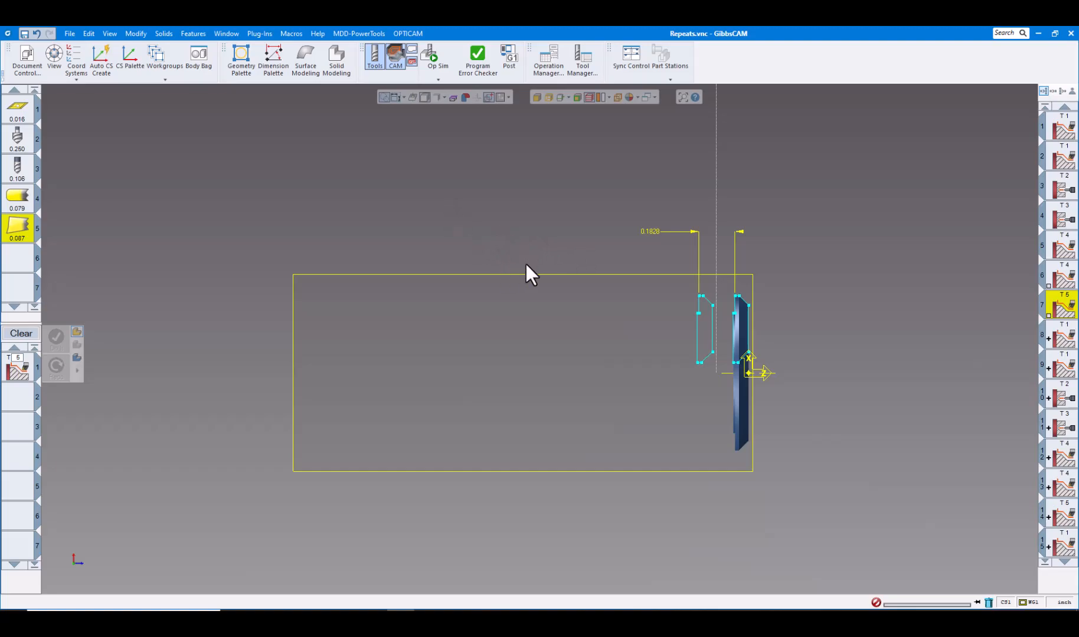
mouse_move(516, 260)
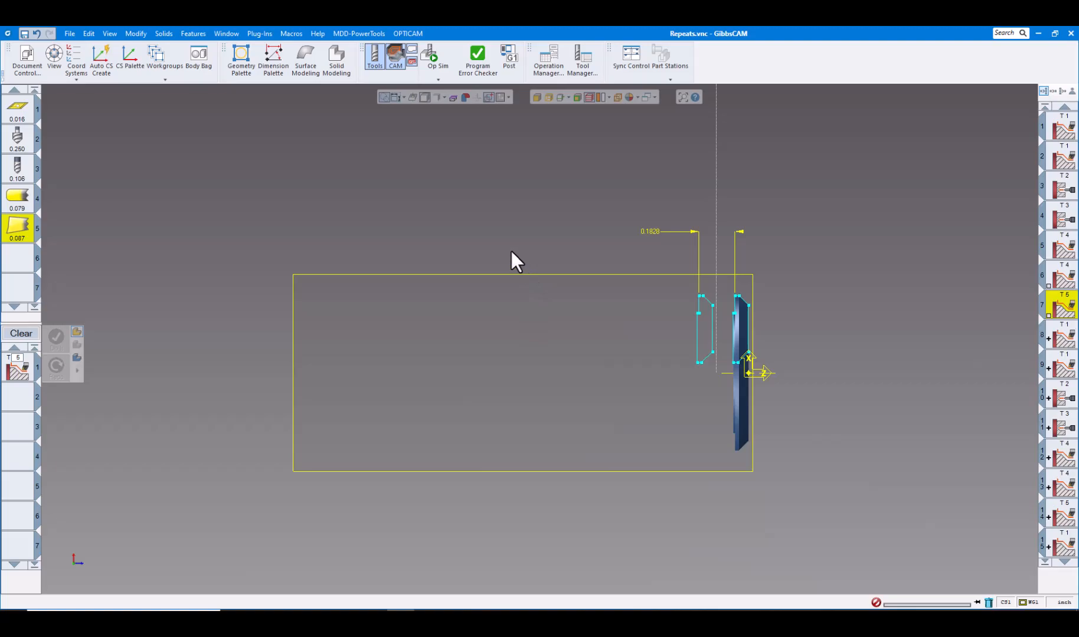
mouse_move(703, 348)
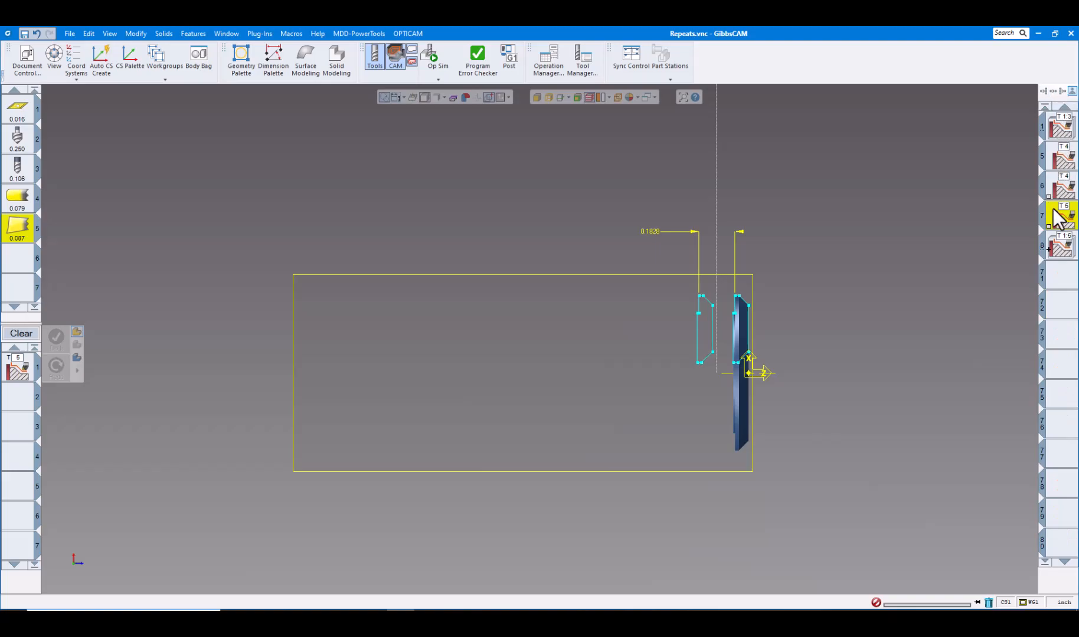
mouse_move(1062, 153)
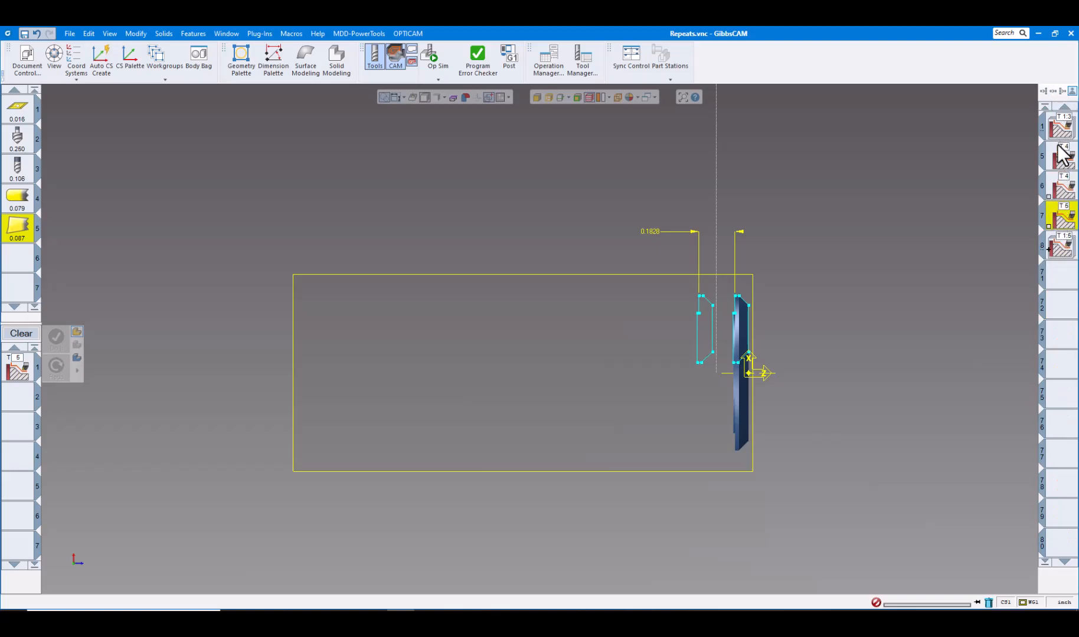
mouse_move(1066, 344)
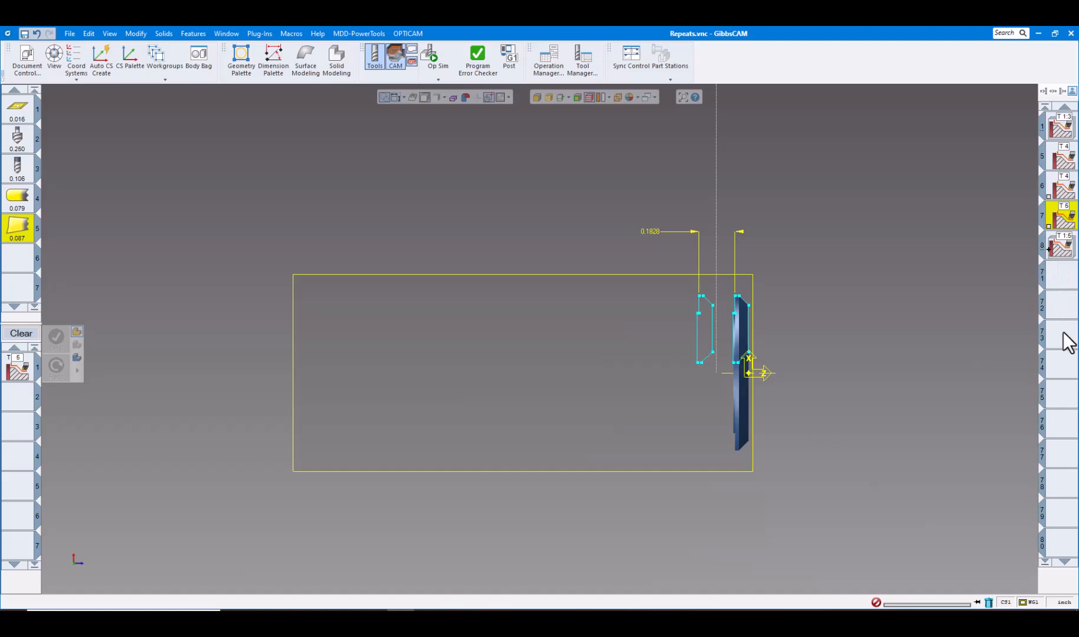
mouse_move(1057, 270)
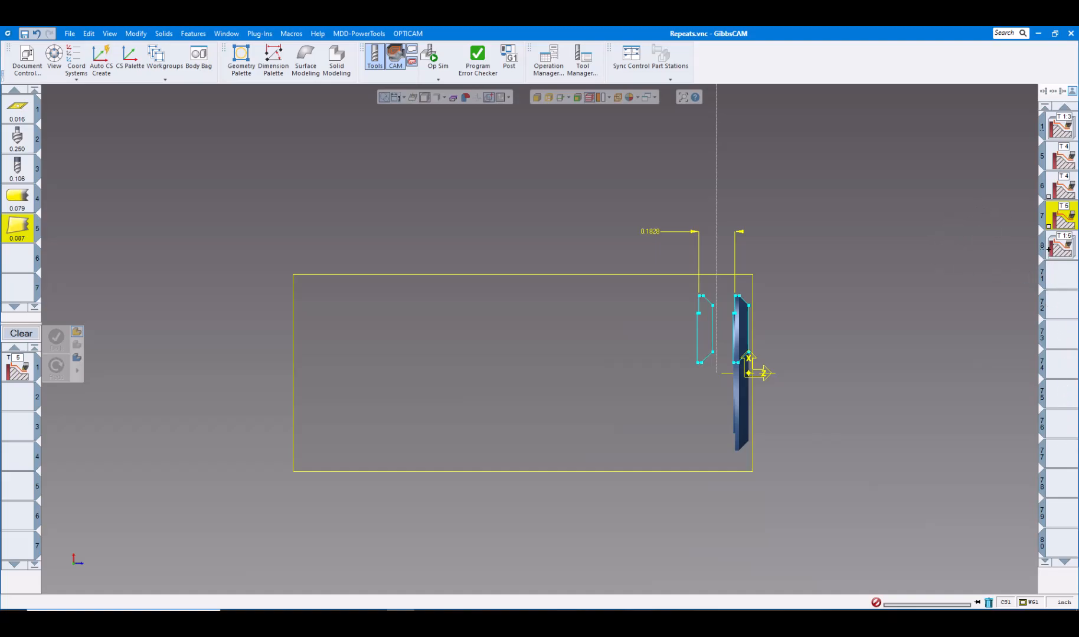
Select all operations to display the repeated toolpaths along the bar.
click(1063, 248)
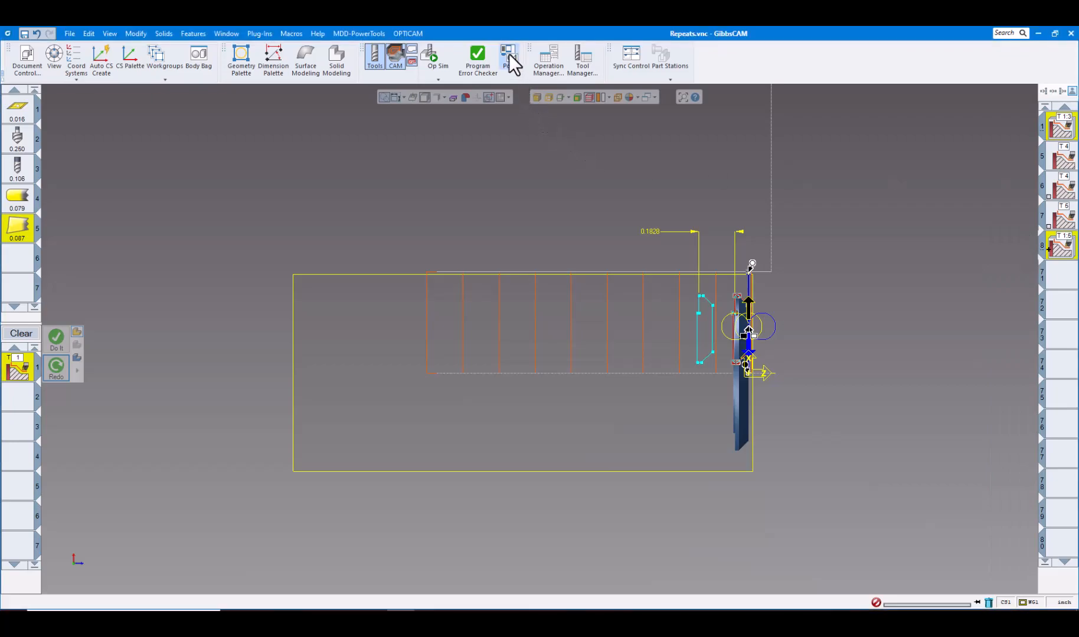
Review Post Workfixtures grouped by WFO, CS and operation, all on G54.
click(508, 56)
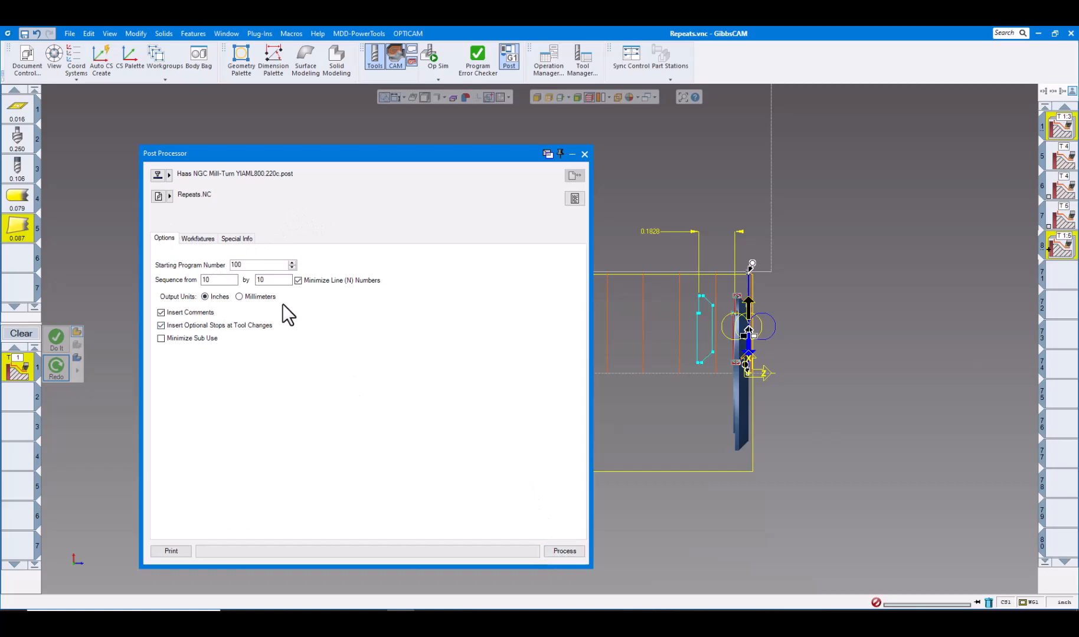
click(198, 239)
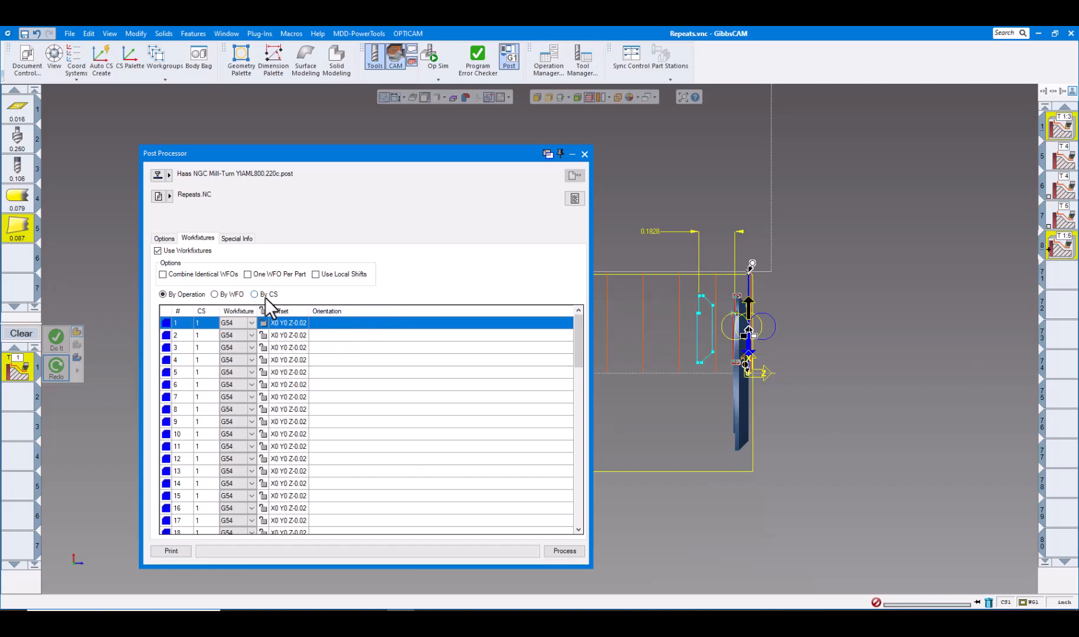
mouse_move(295, 313)
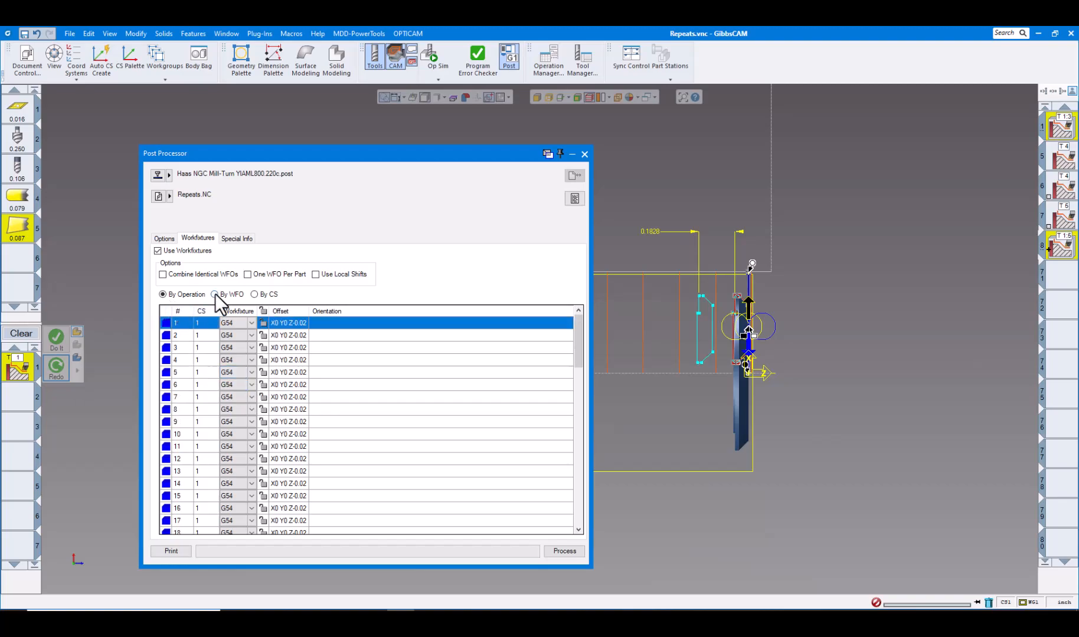
click(214, 294)
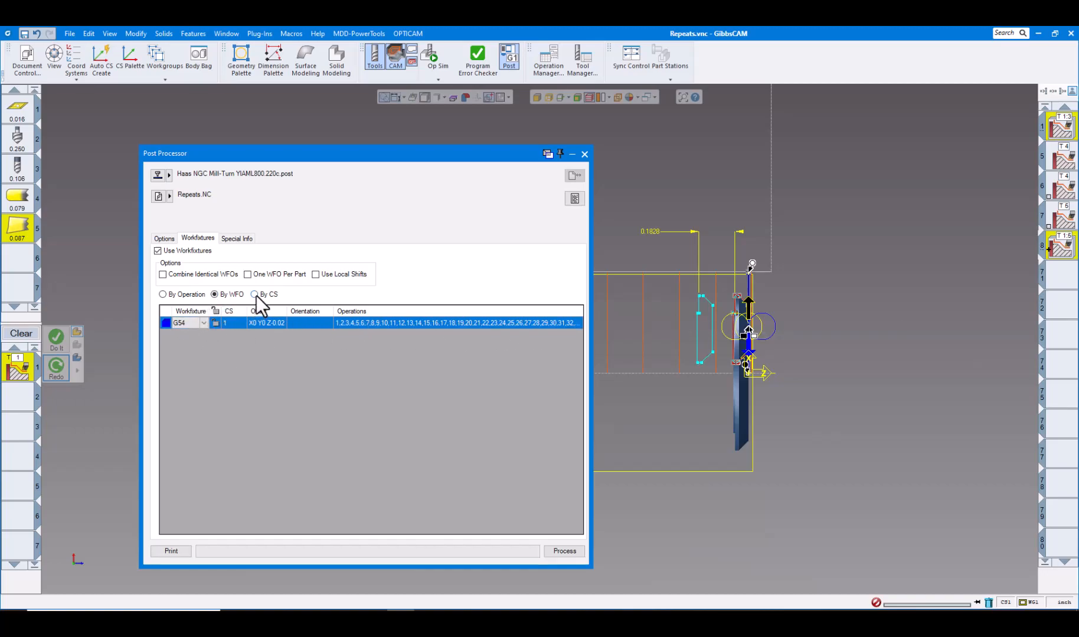
click(256, 293)
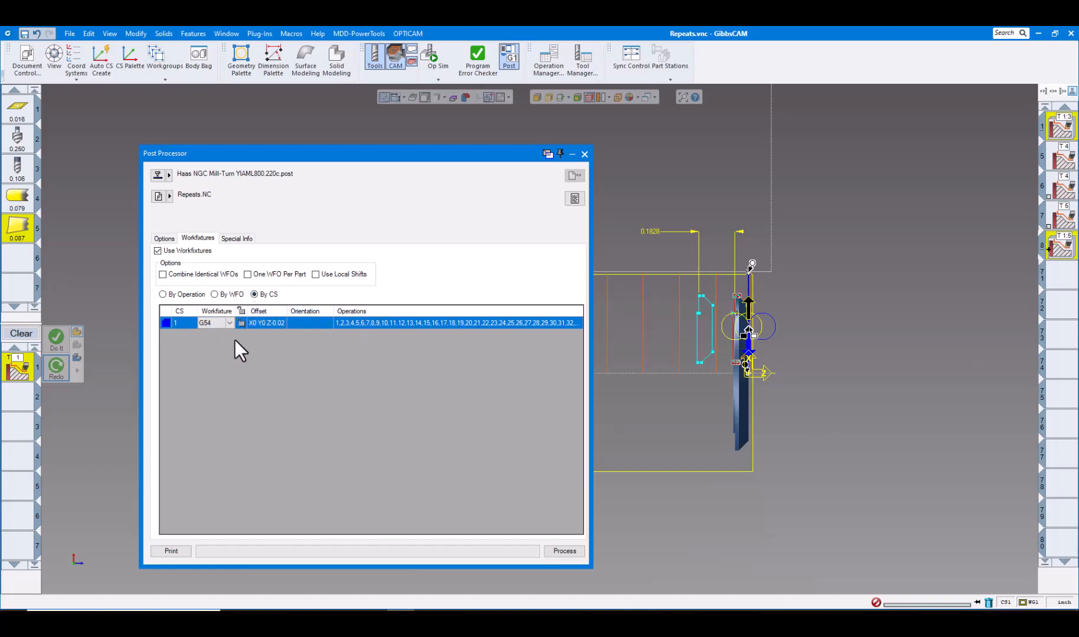
click(214, 295)
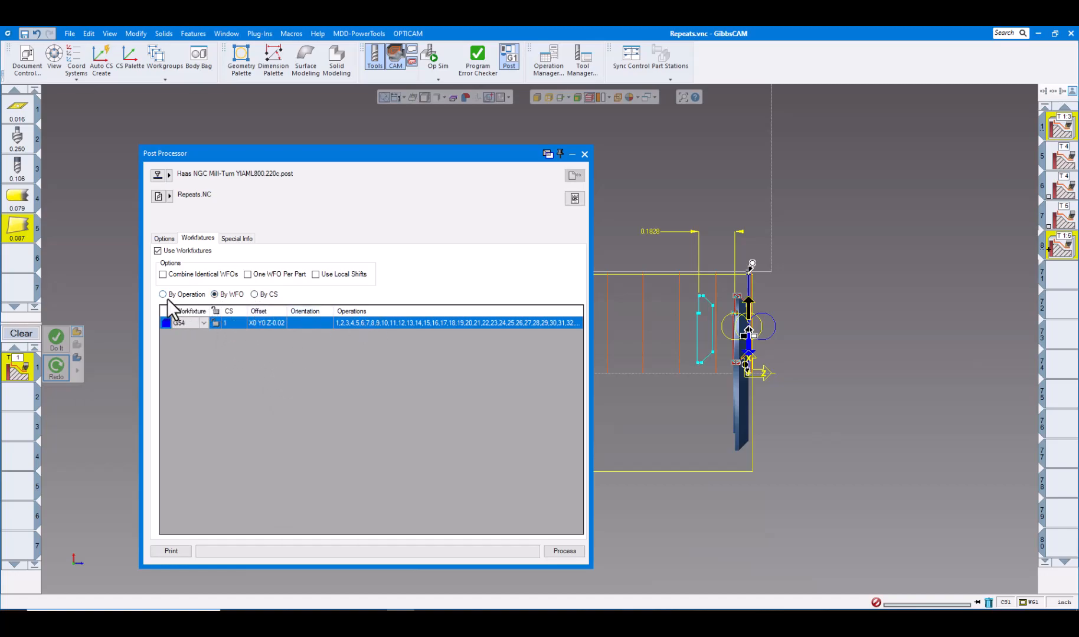
click(163, 294)
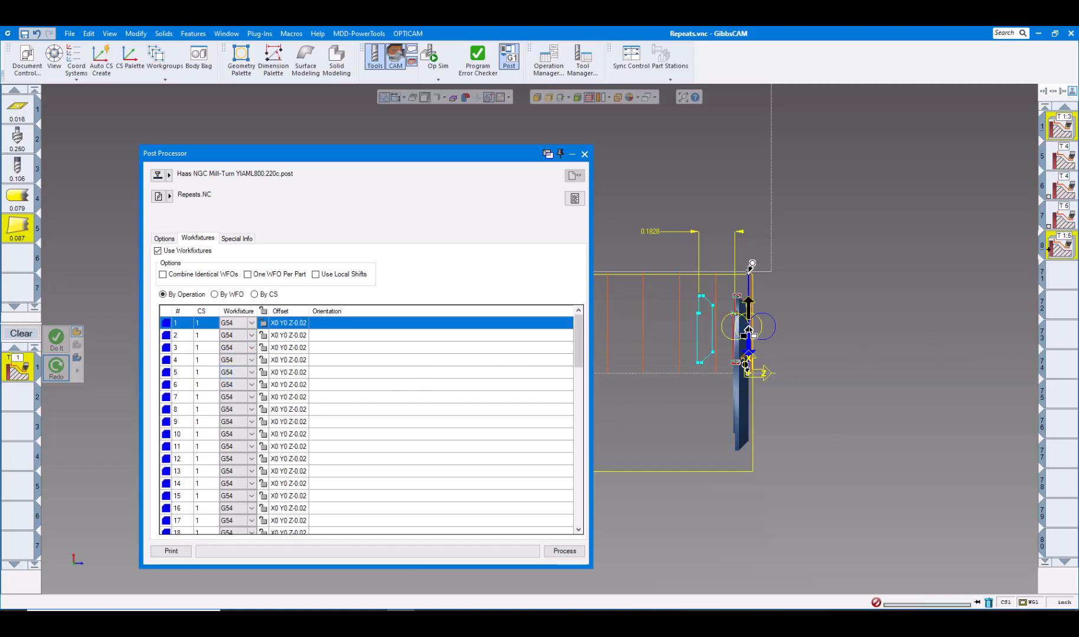
click(256, 294)
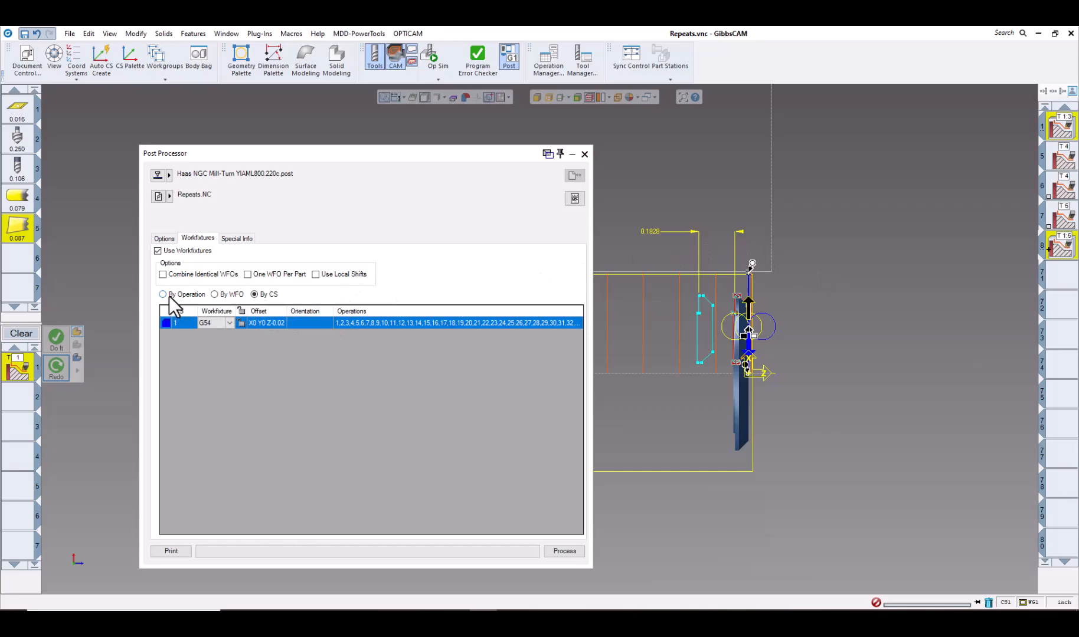
In the workfixture list, give operation 1 G55 and operations 2, 3 and 4 G56.
click(162, 295)
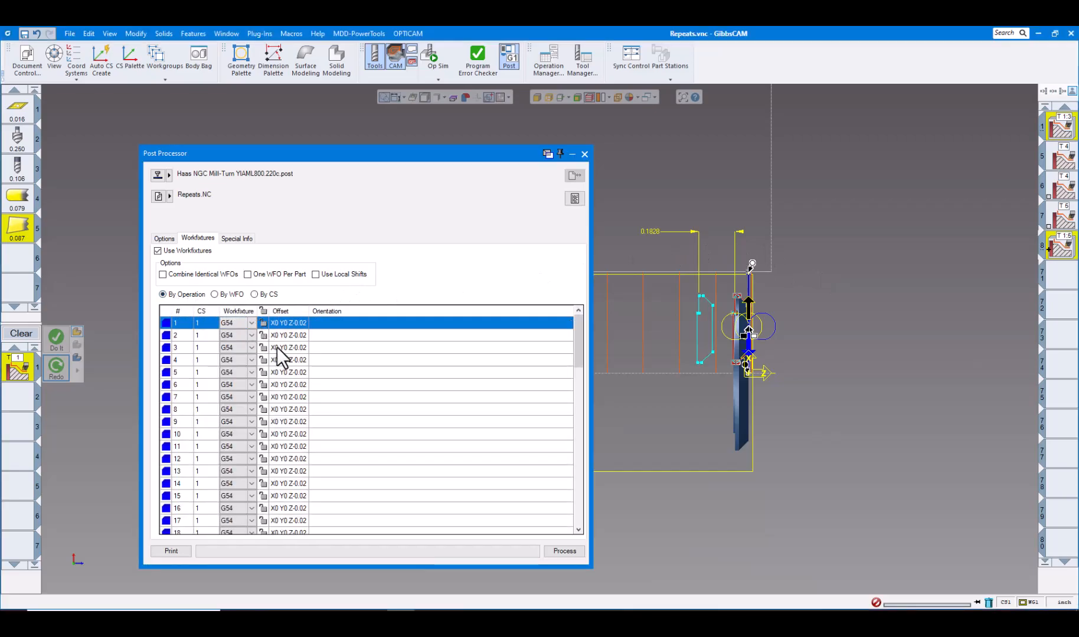
click(252, 323)
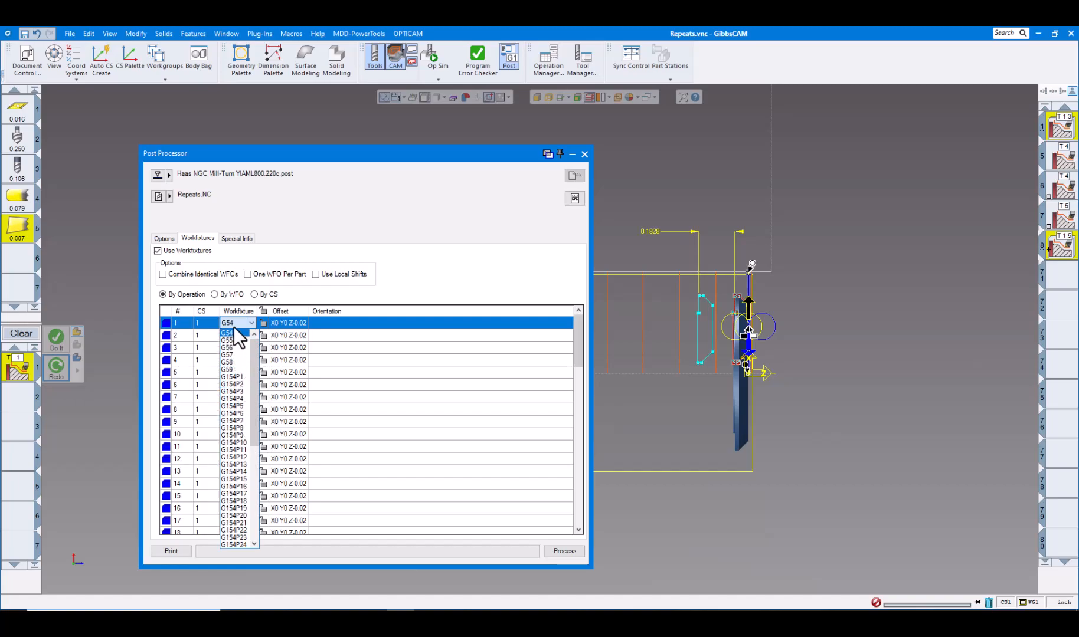
click(228, 336)
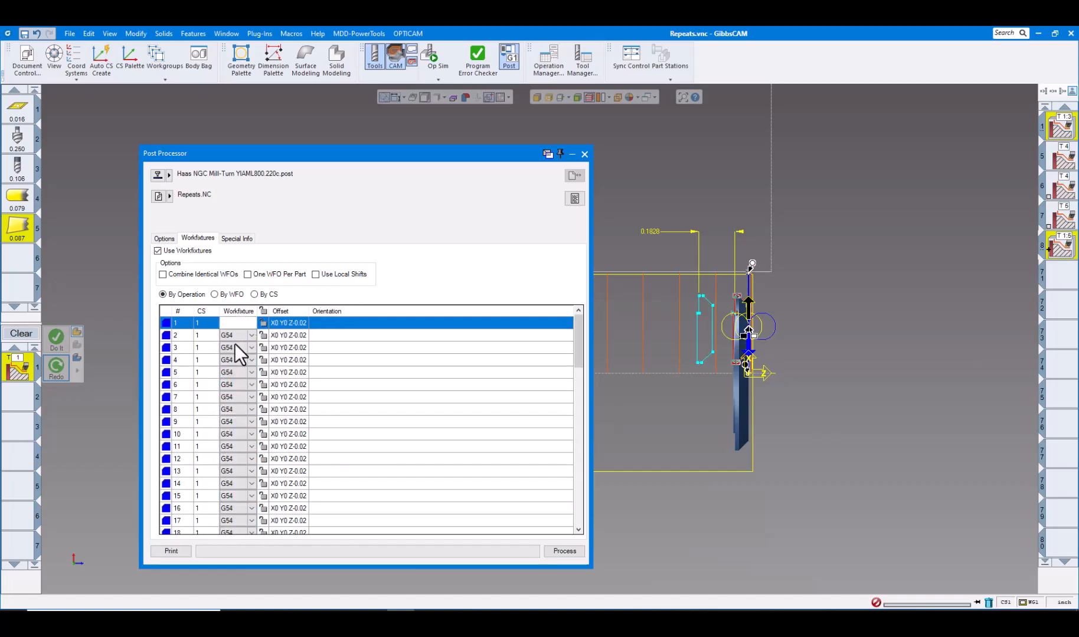
click(249, 335)
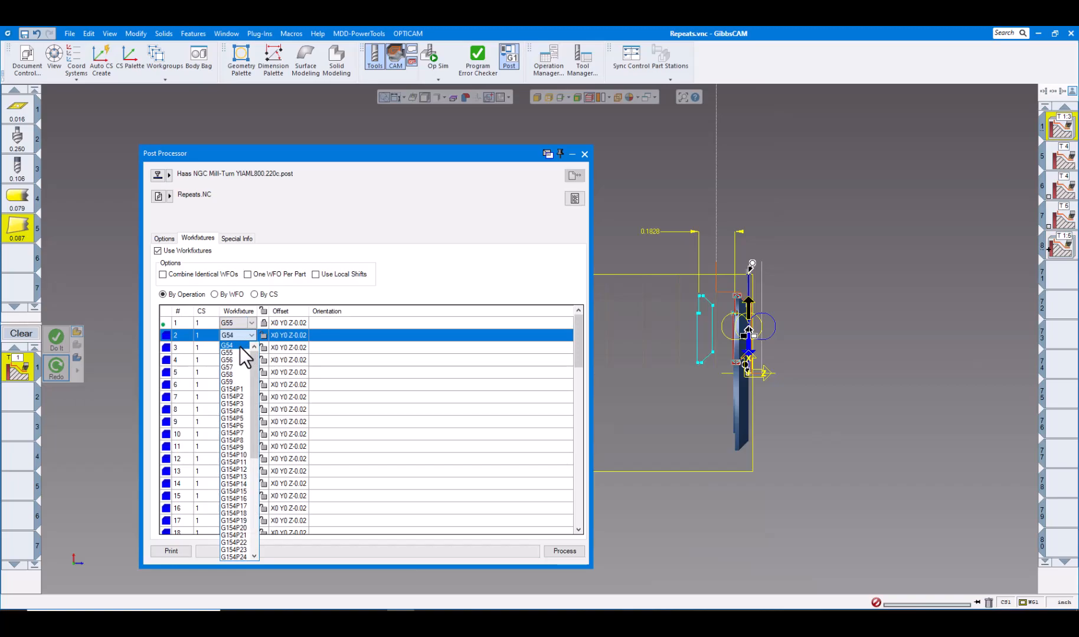
click(226, 360)
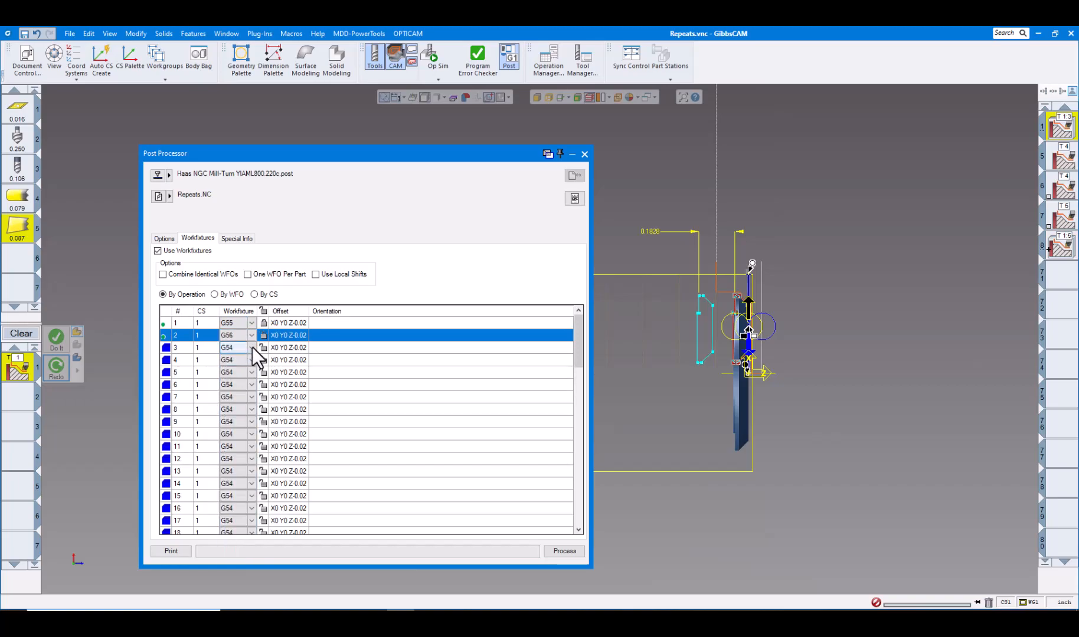
click(176, 347)
text(6)
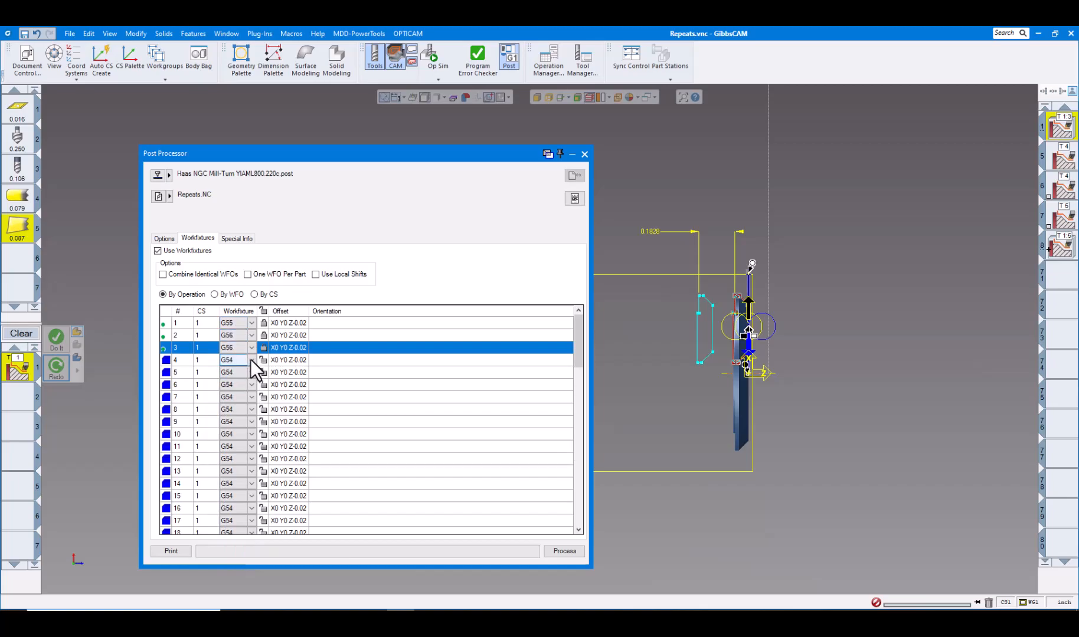
click(252, 360)
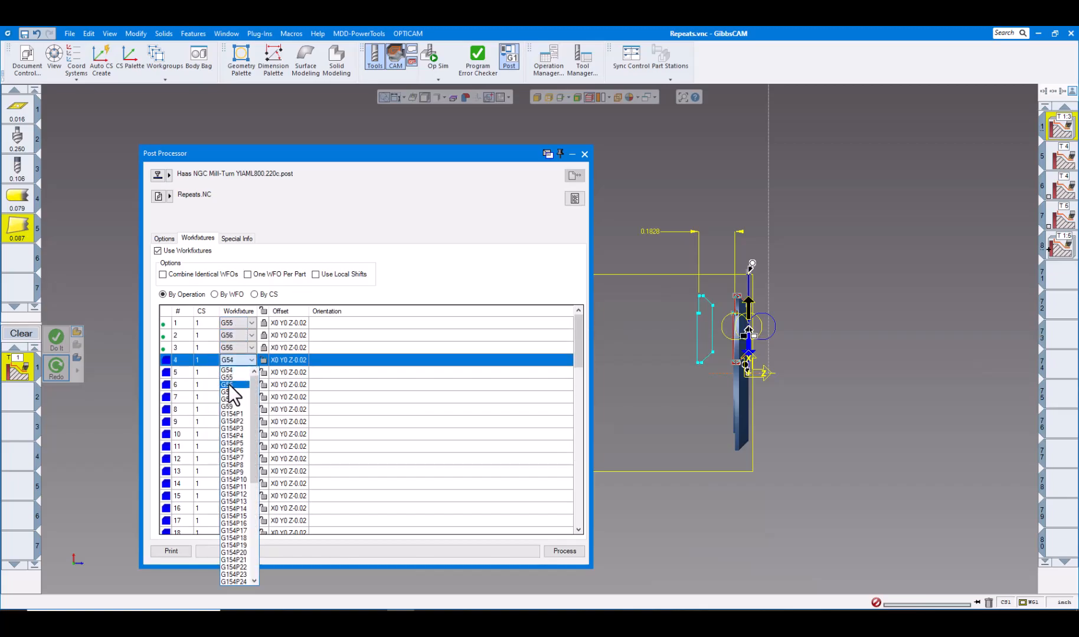
click(227, 384)
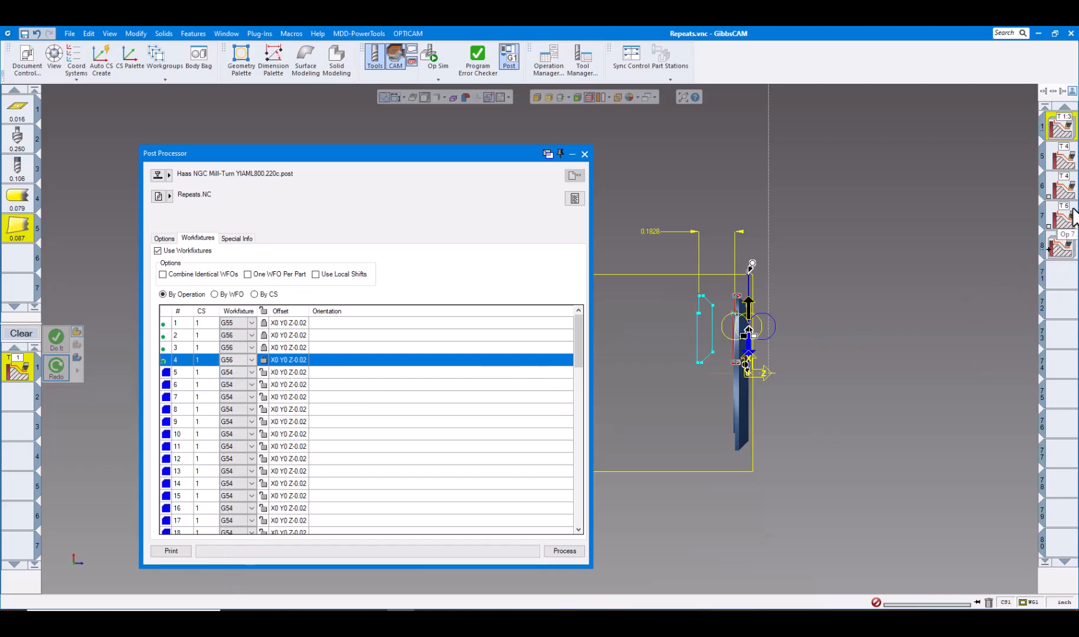
mouse_move(795, 245)
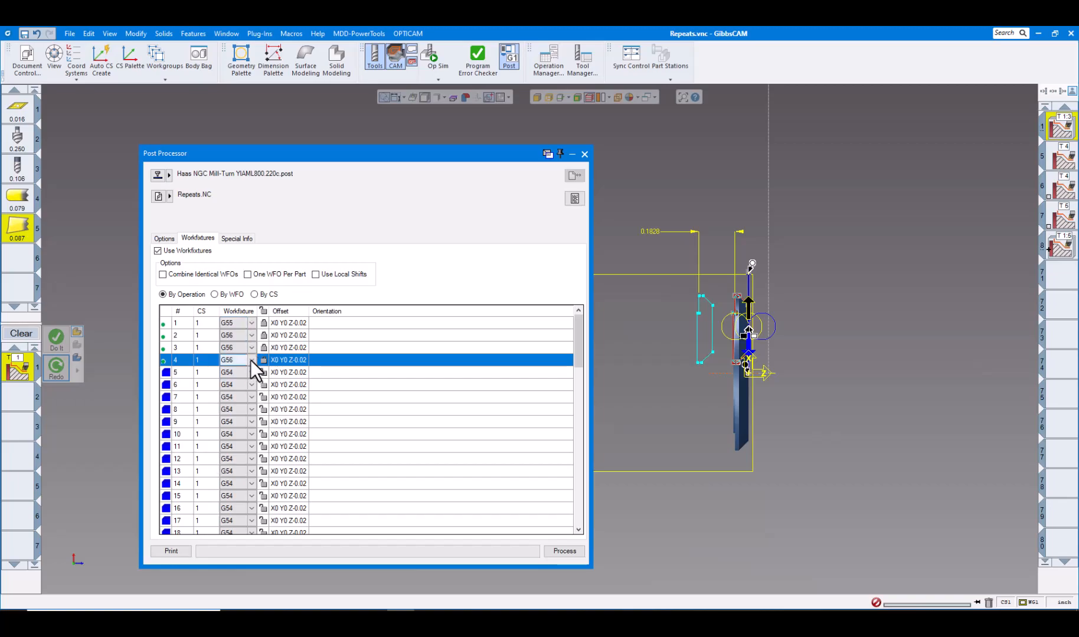
Revert all operations using this coordinate system to the G54 work fixture.
click(250, 360)
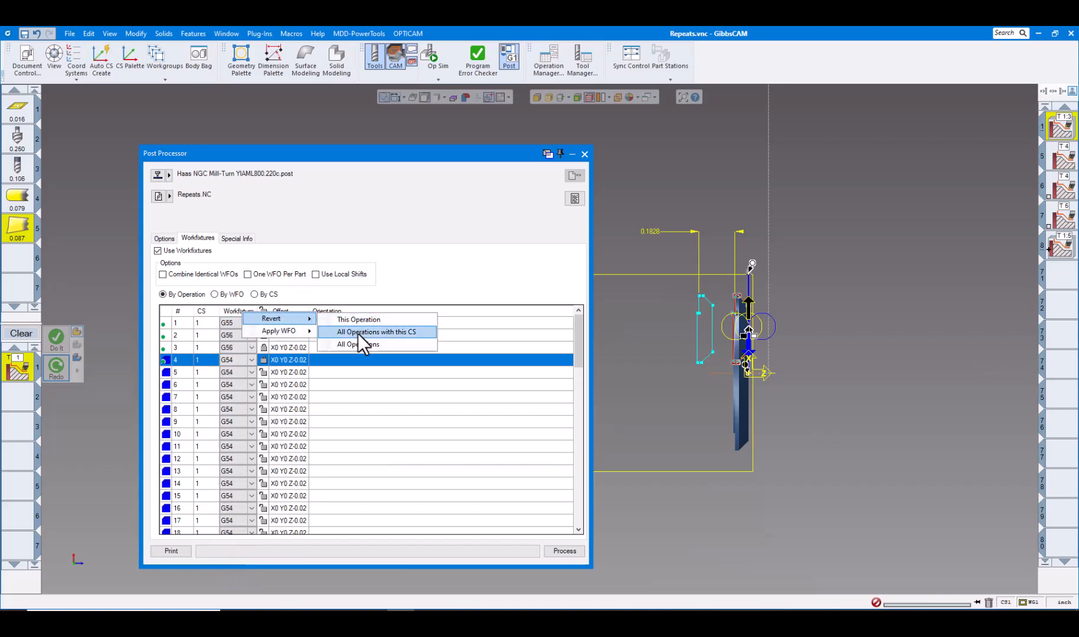
click(376, 332)
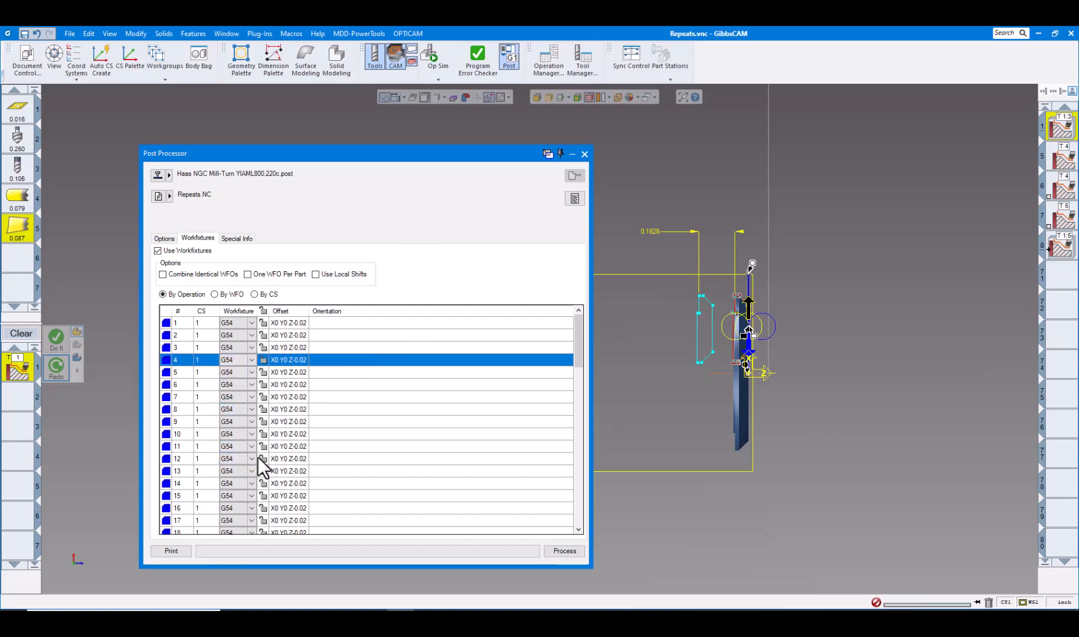
mouse_move(390, 222)
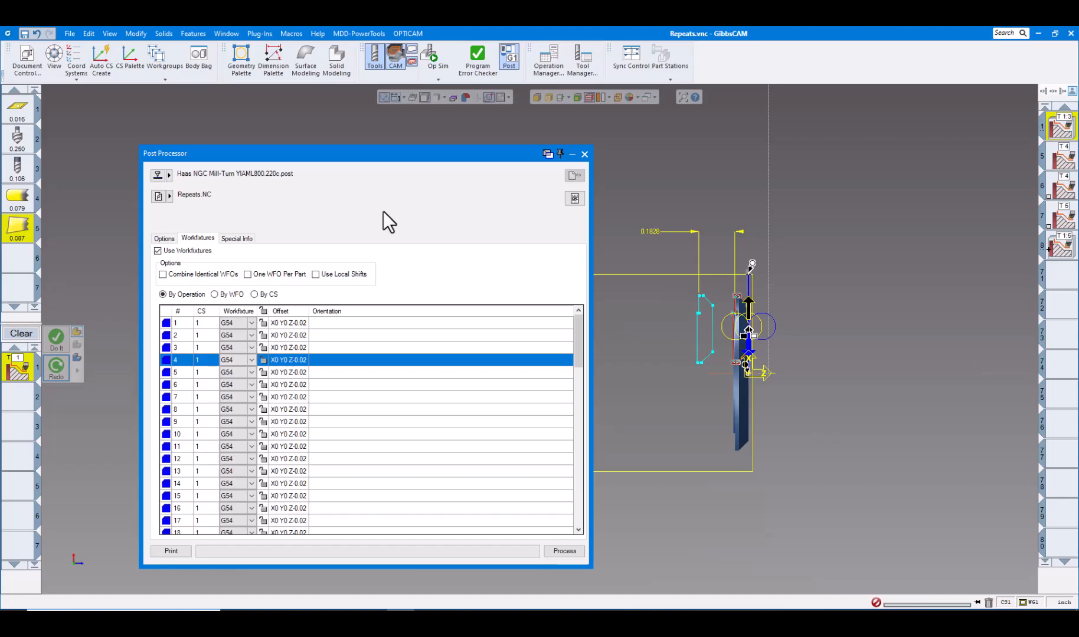
mouse_move(556, 286)
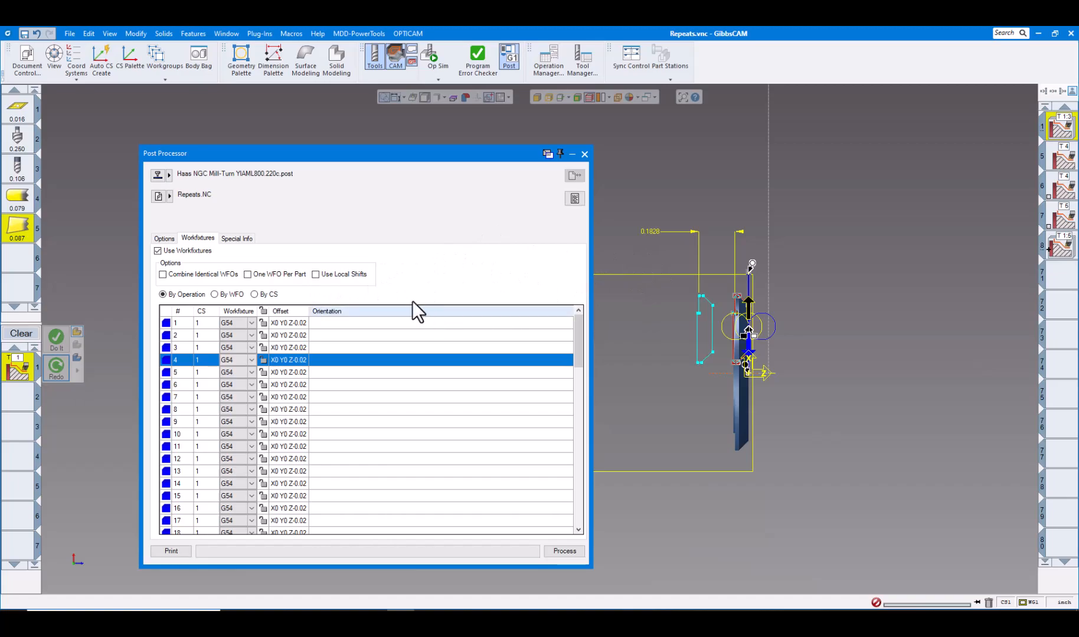
mouse_move(633, 286)
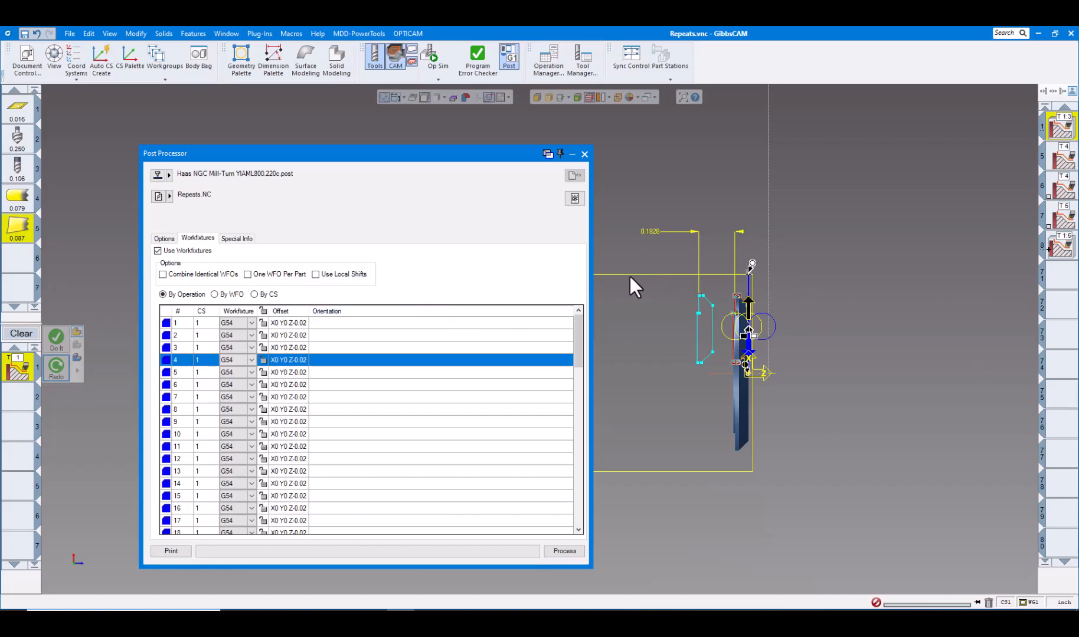
mouse_move(405, 285)
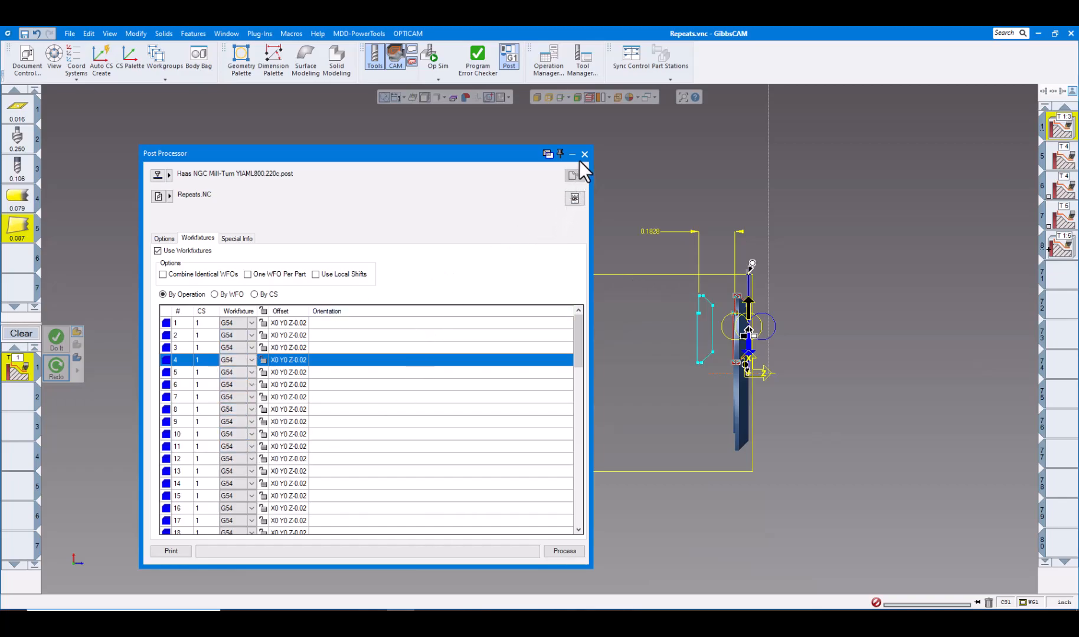
Close the Post Processor dialog to return to the washer part view.
click(584, 153)
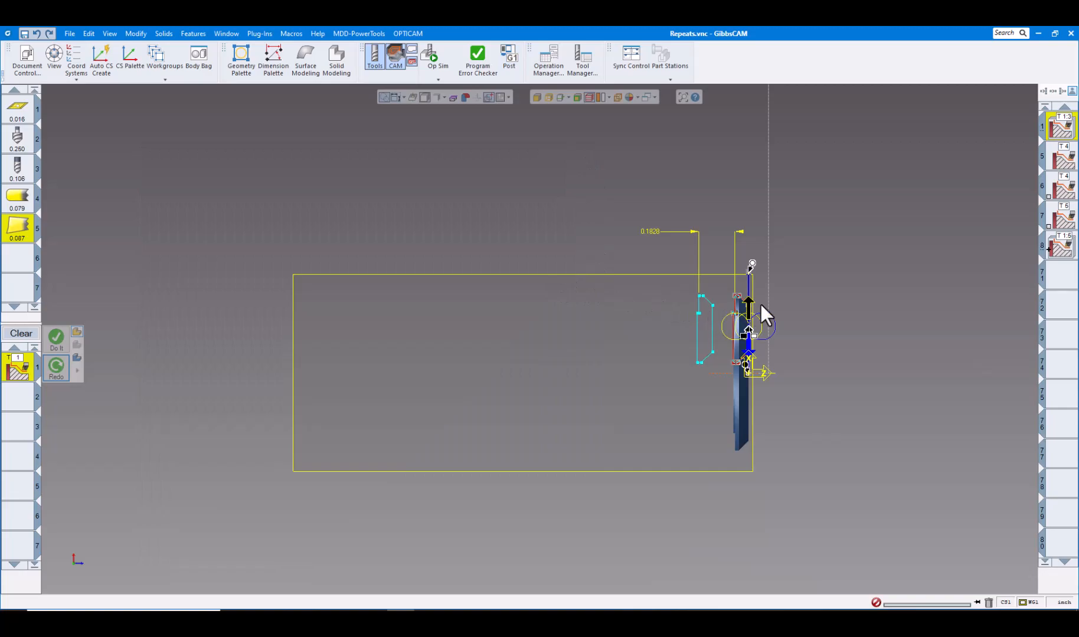
mouse_move(854, 267)
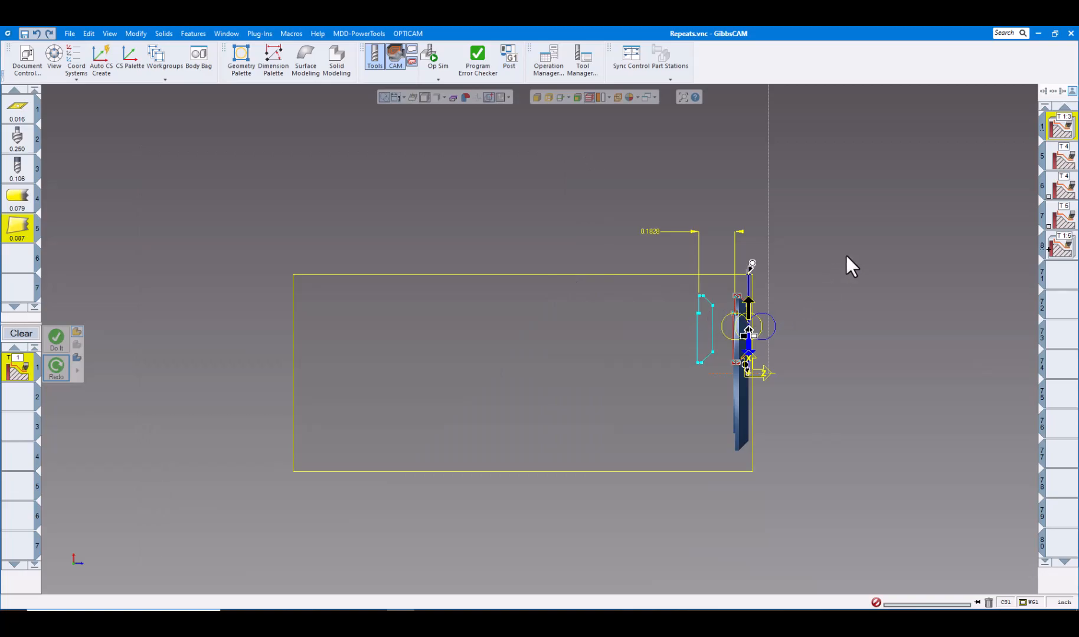
mouse_move(723, 232)
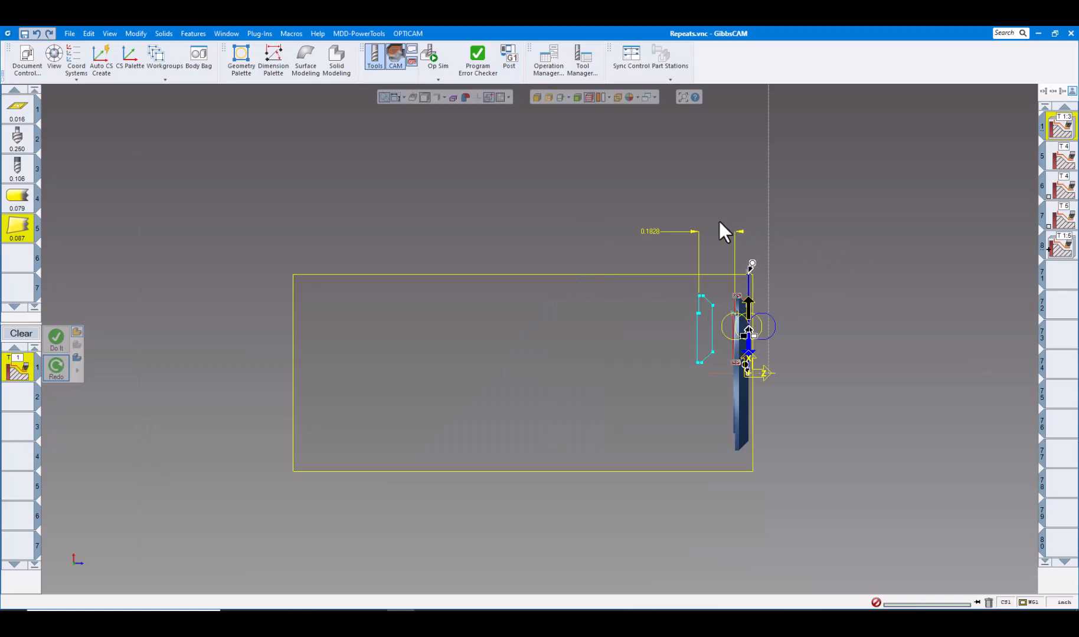
mouse_move(593, 278)
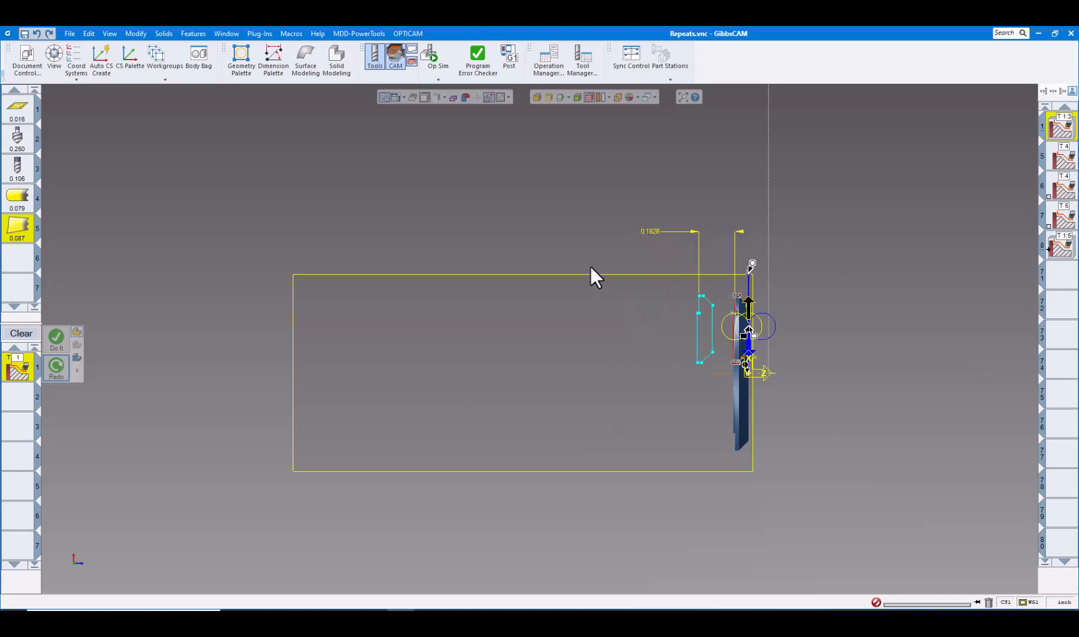
mouse_move(813, 239)
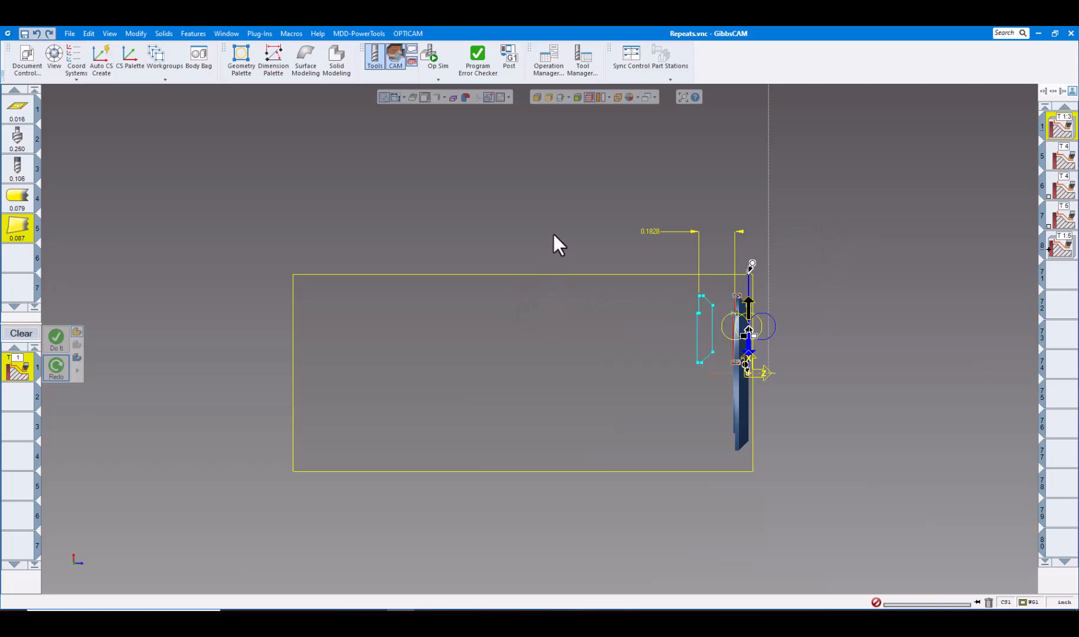
mouse_move(762, 288)
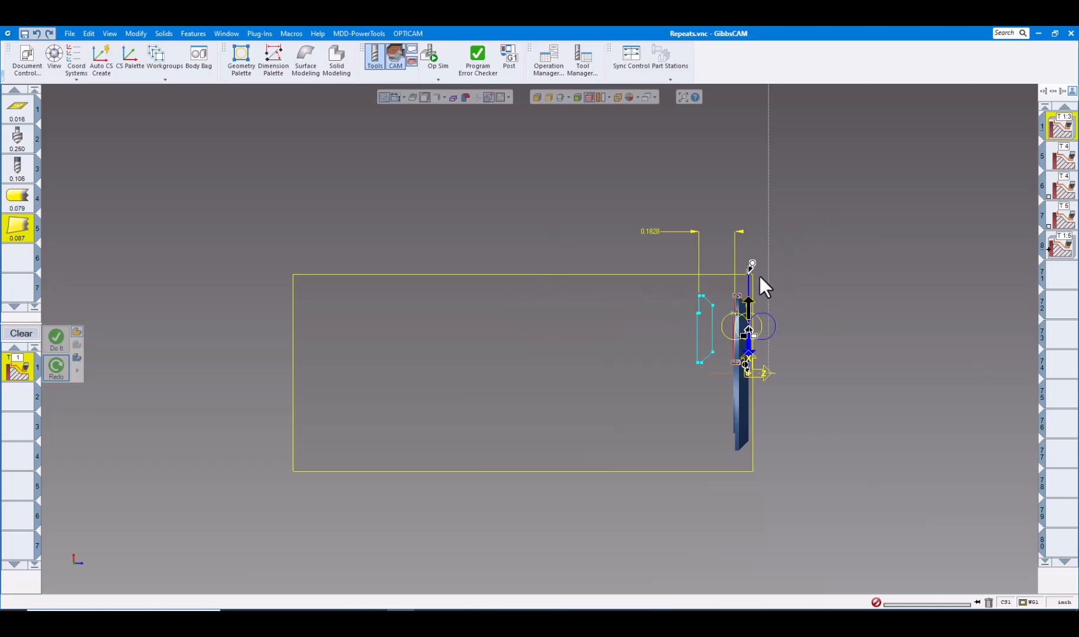
mouse_move(705, 267)
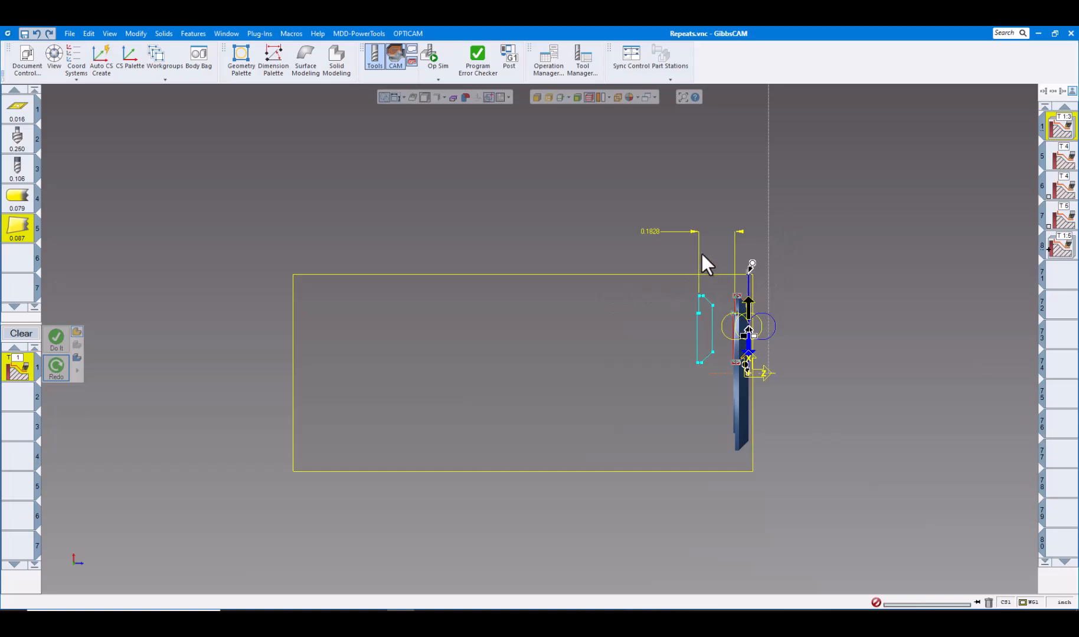
mouse_move(747, 239)
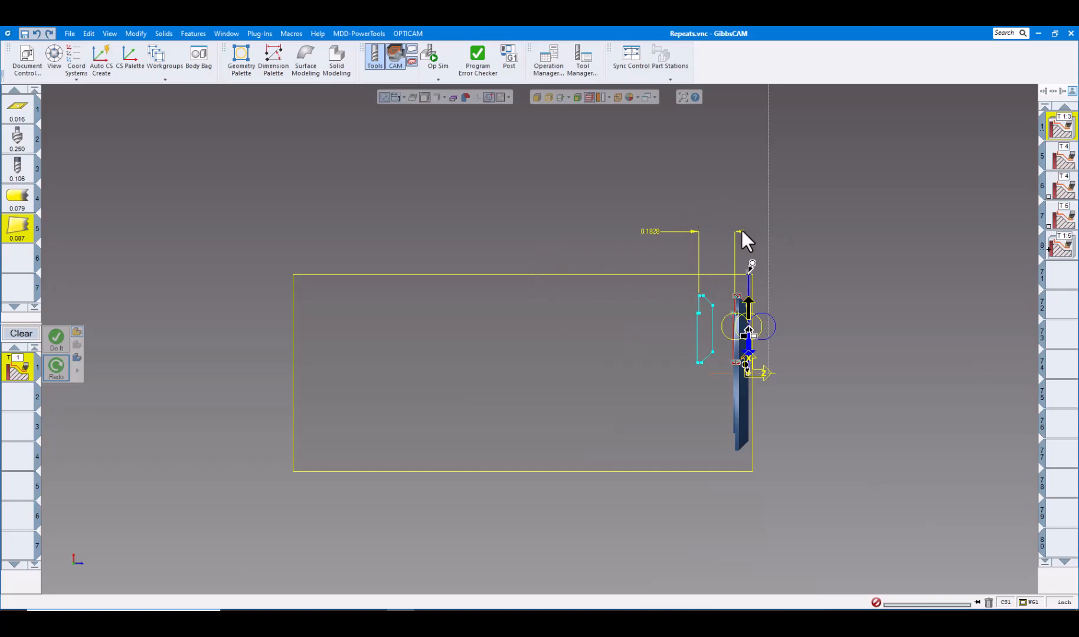
mouse_move(795, 227)
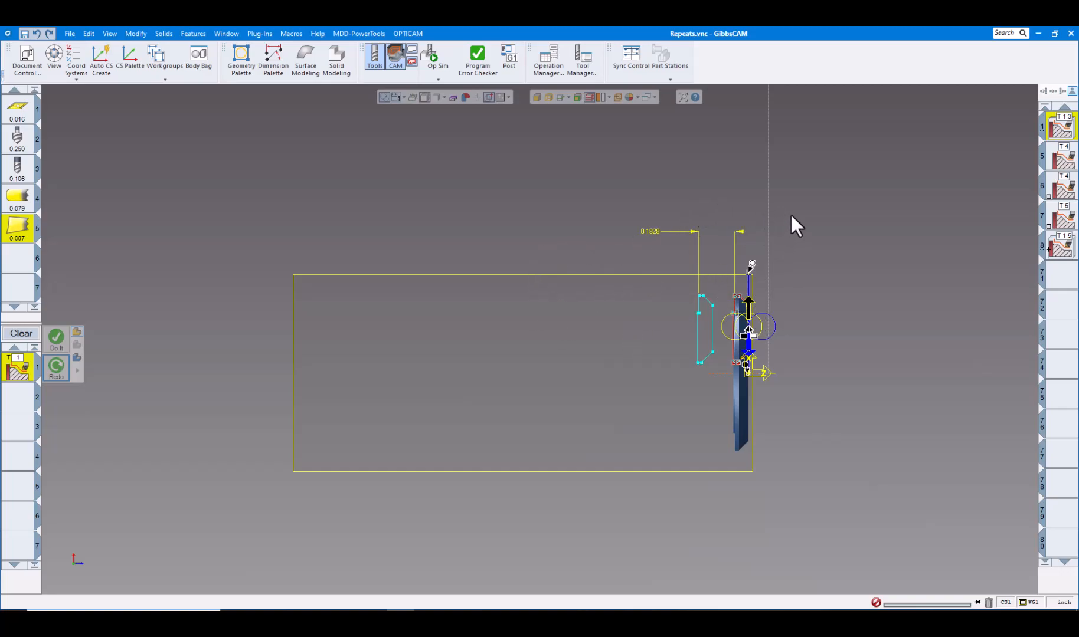
mouse_move(542, 268)
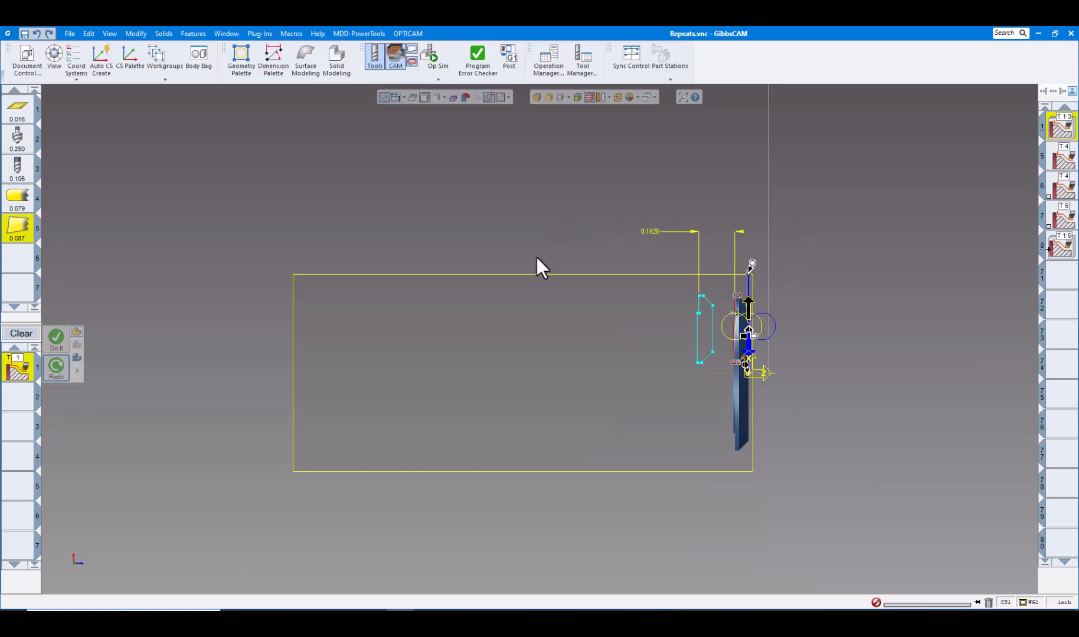
mouse_move(561, 231)
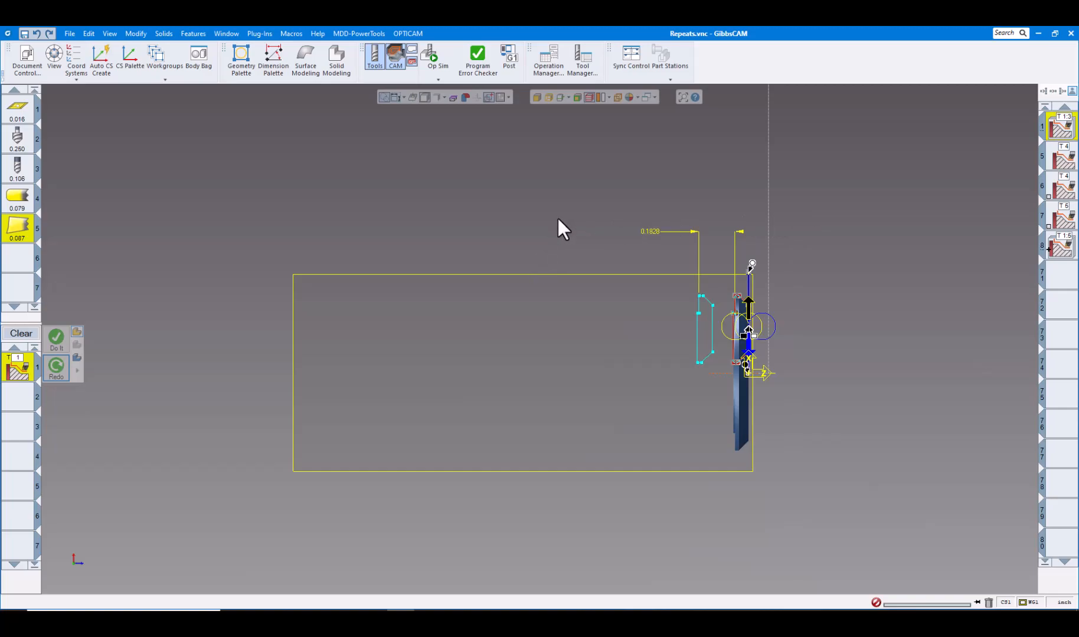
Reopen the Post Processor dialog for the Haas NGC Mill-Turn post.
click(508, 56)
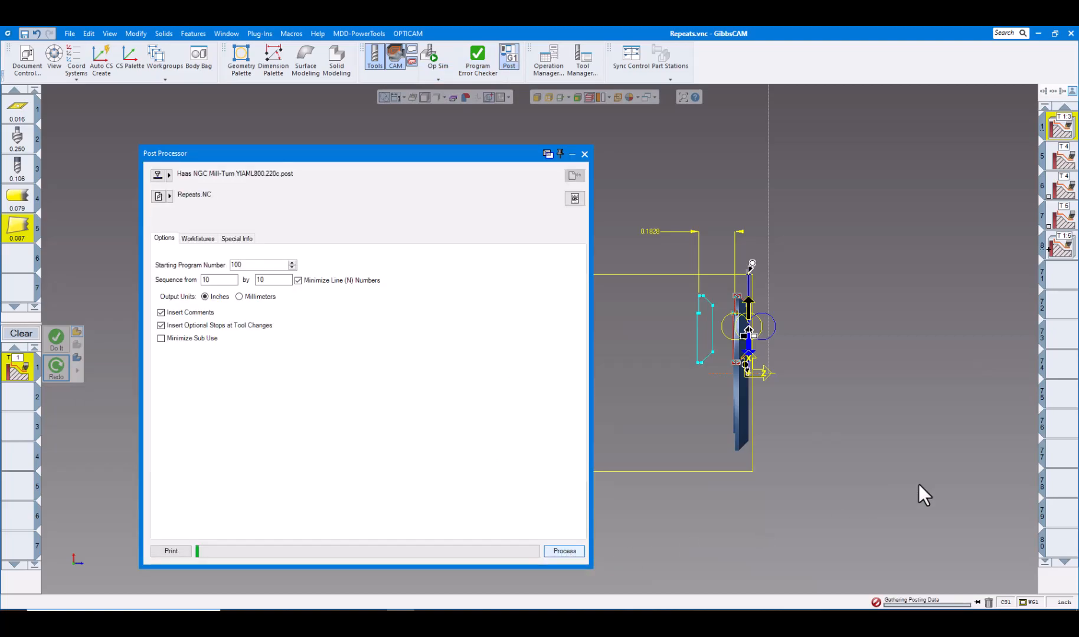
Process the post to generate Repeats.NC and open it in the G-Code Editor.
click(563, 550)
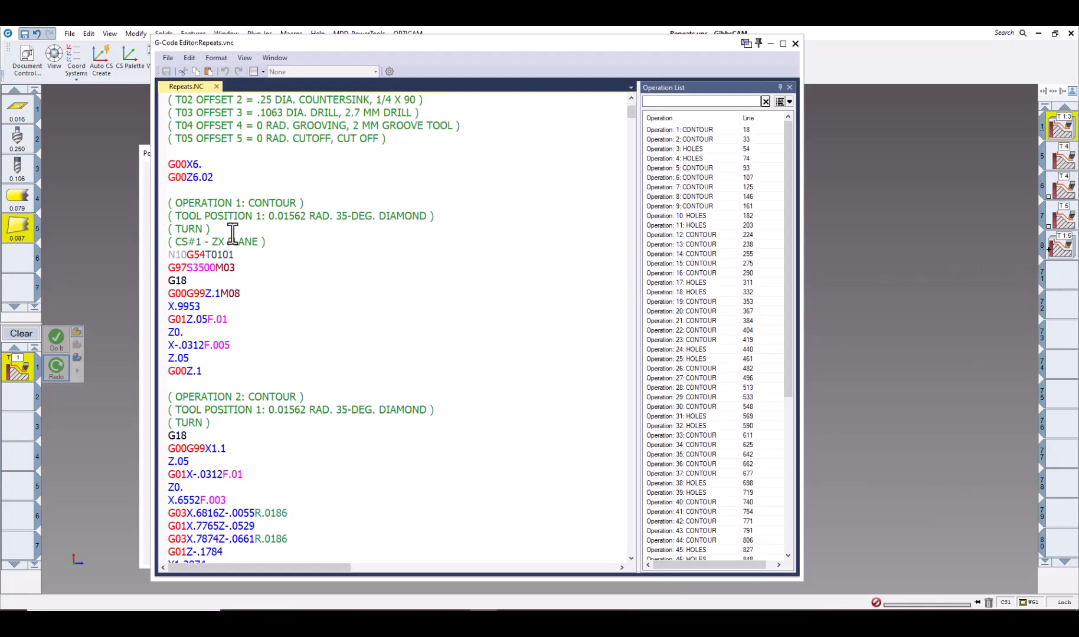
Review Repeats.NC for M73 before and M74 after cutoff, then close the editor.
scroll(down, 3)
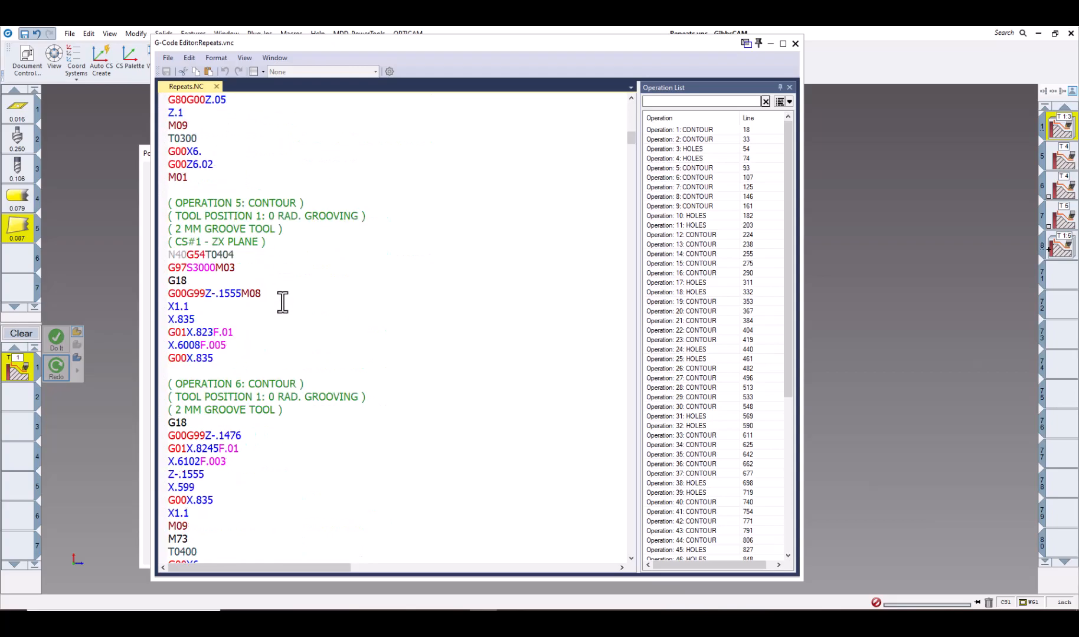
scroll(down, 3)
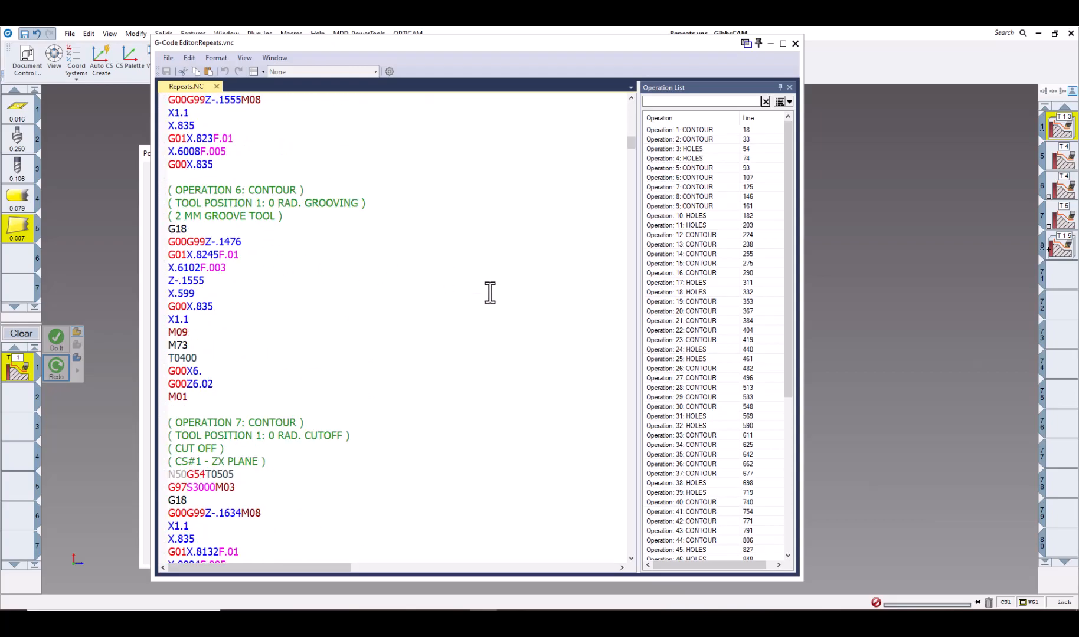
mouse_move(349, 264)
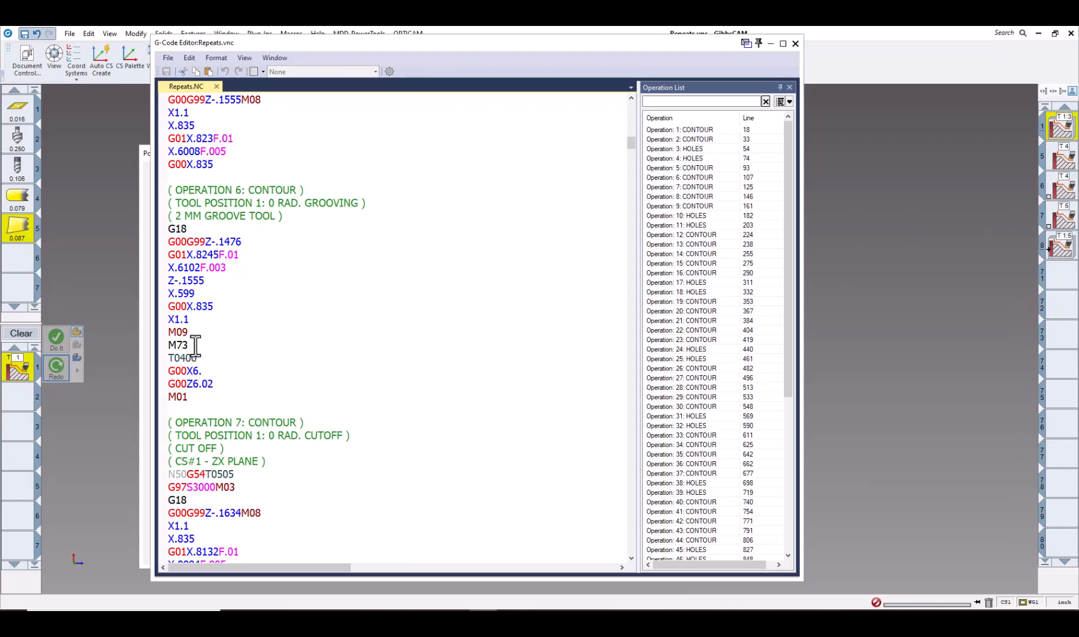
double_click(178, 344)
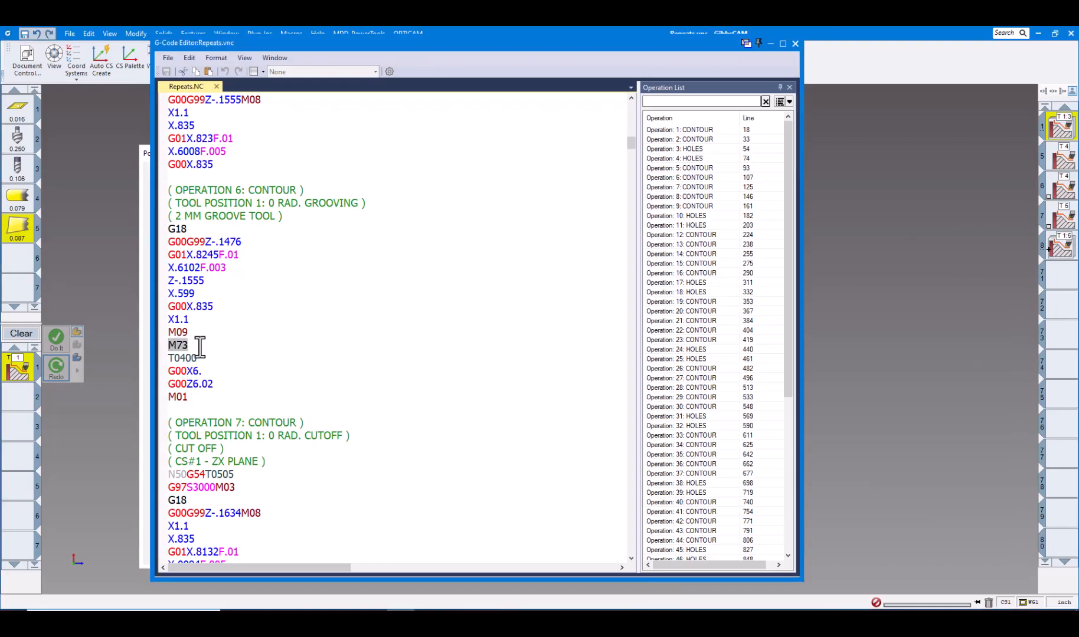
mouse_move(232, 339)
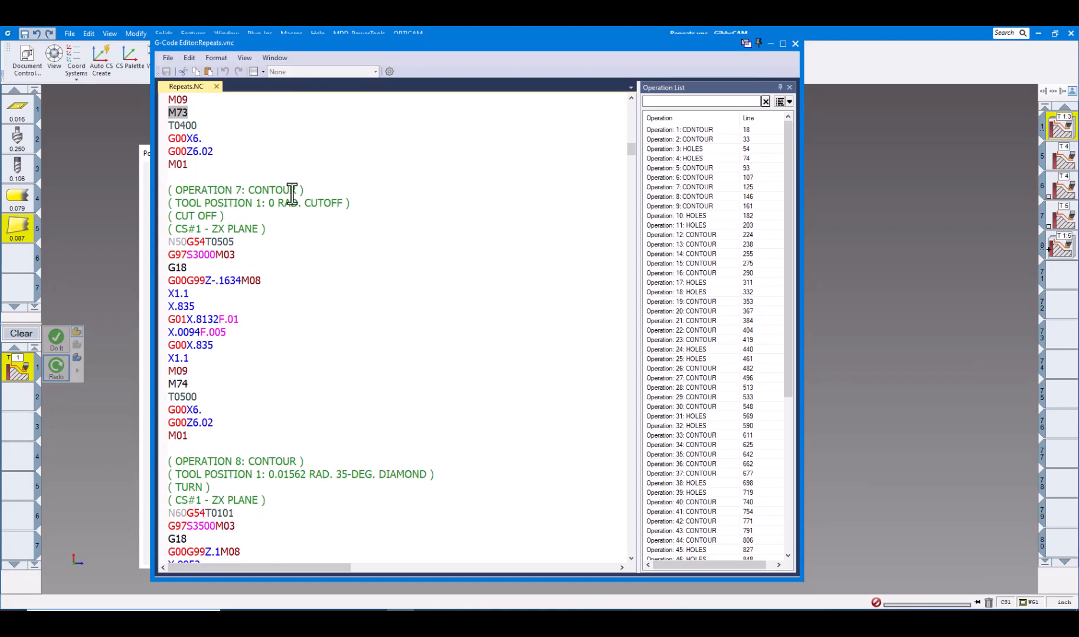
mouse_move(288, 325)
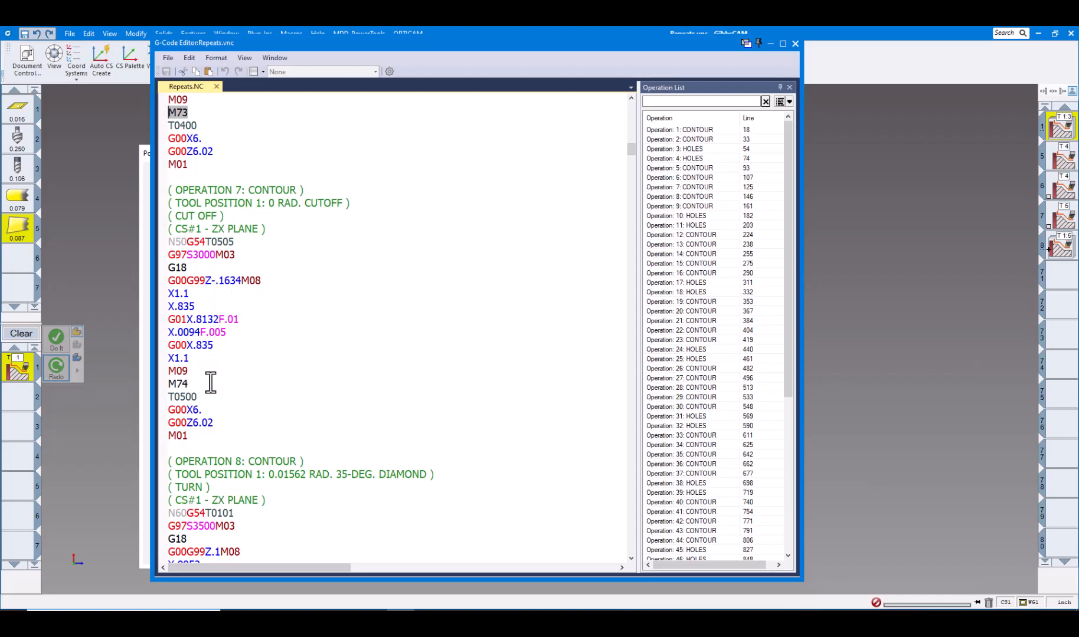
mouse_move(275, 351)
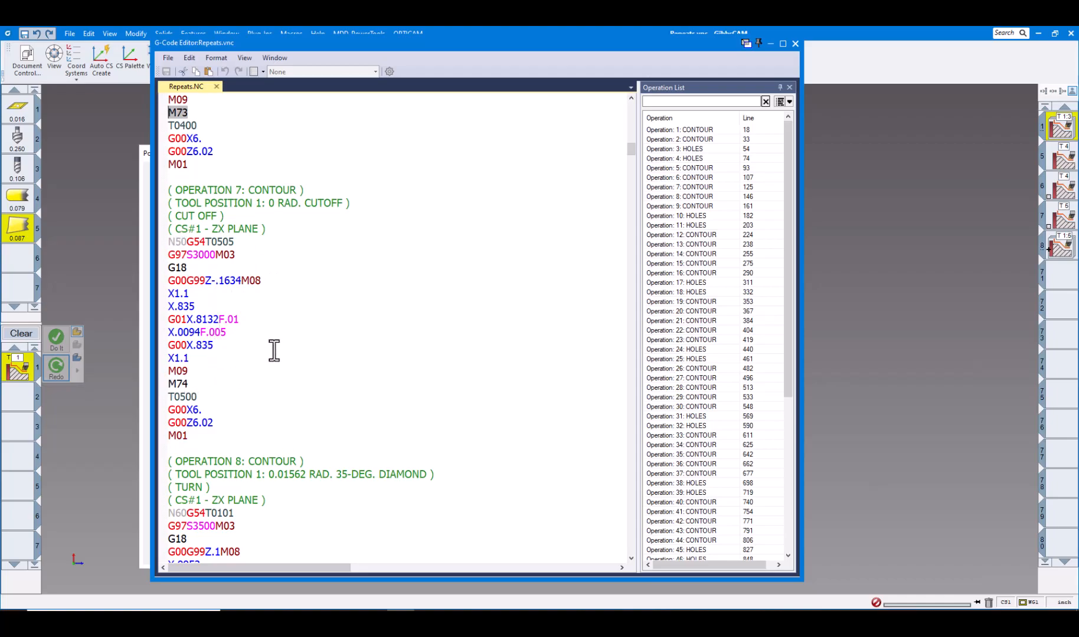
mouse_move(241, 343)
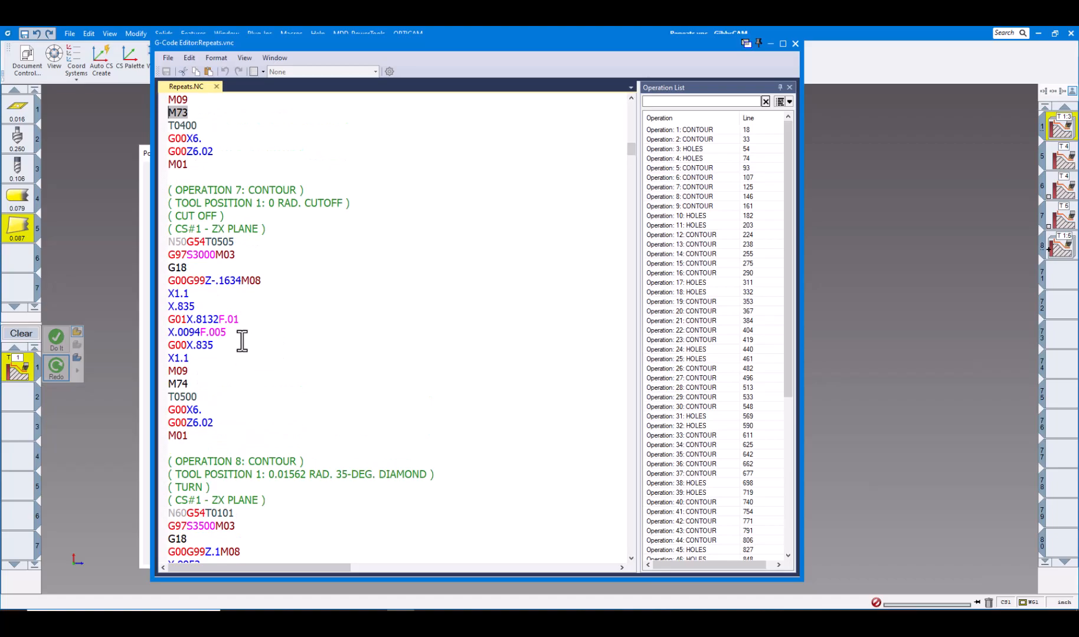
mouse_move(358, 322)
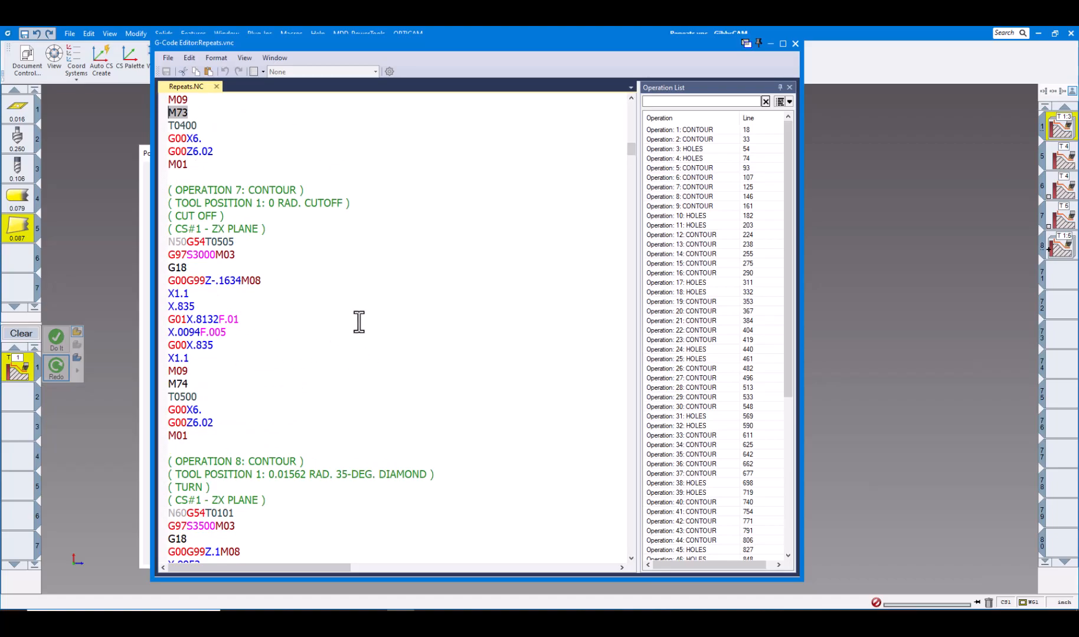
mouse_move(518, 258)
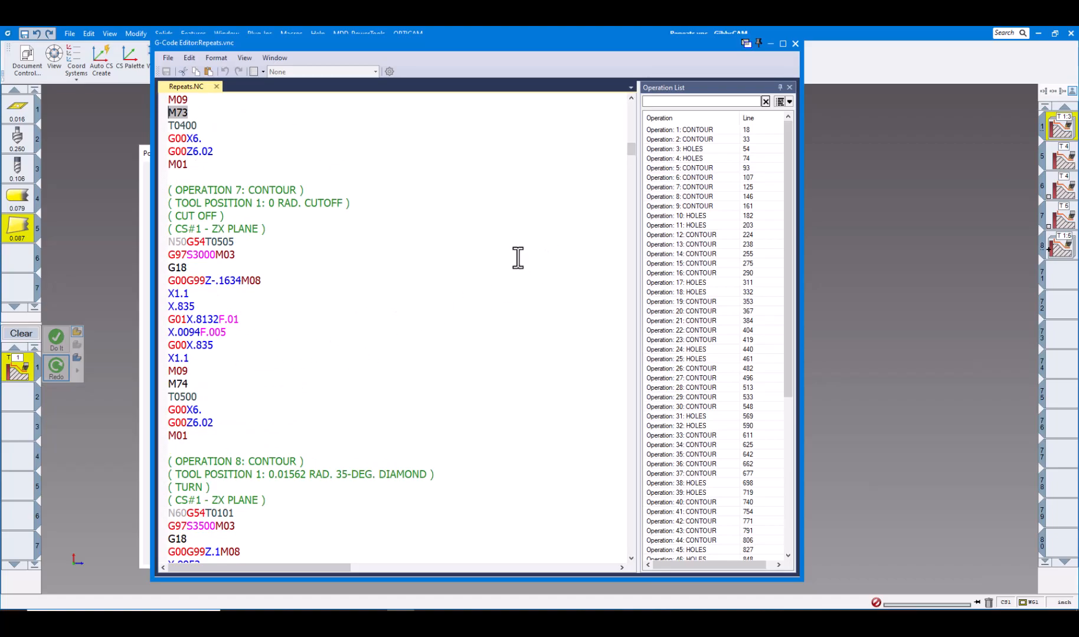
mouse_move(523, 265)
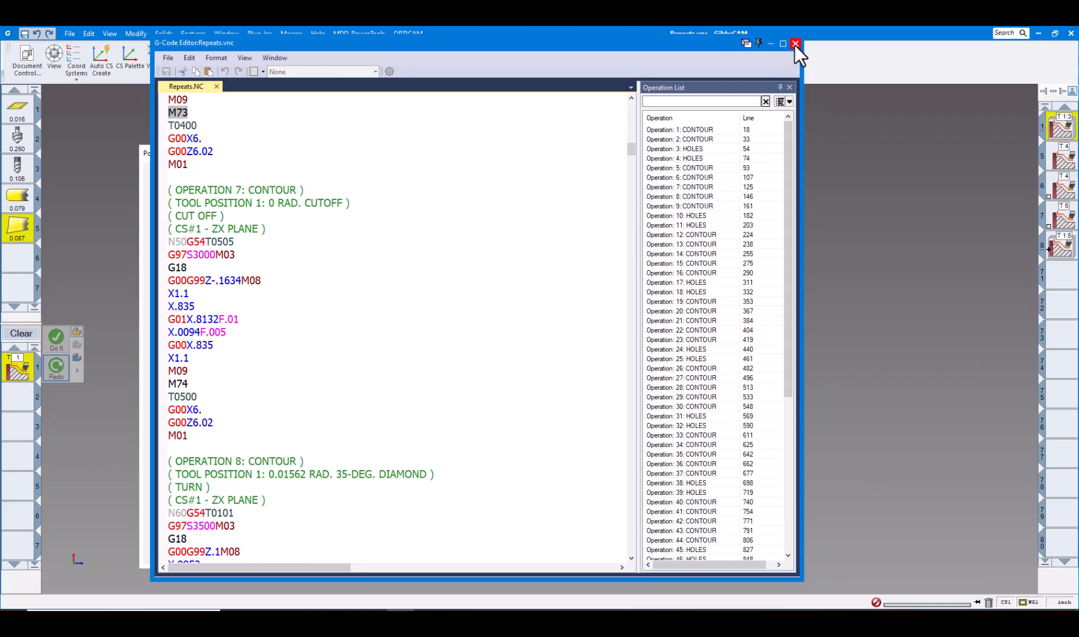
click(796, 44)
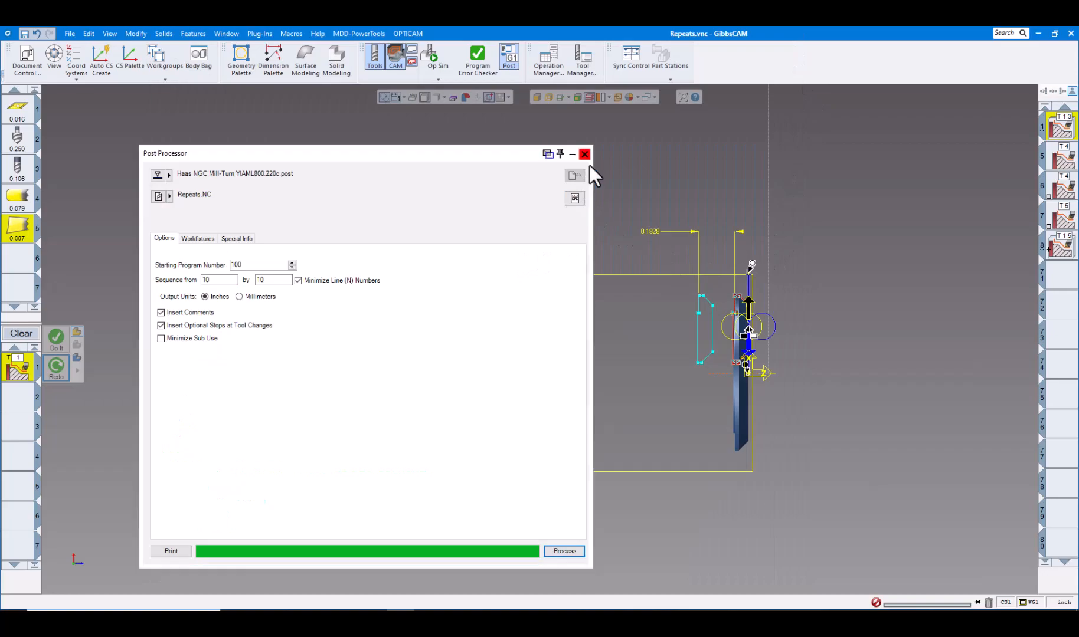
Close the Post Processor dialog.
click(584, 154)
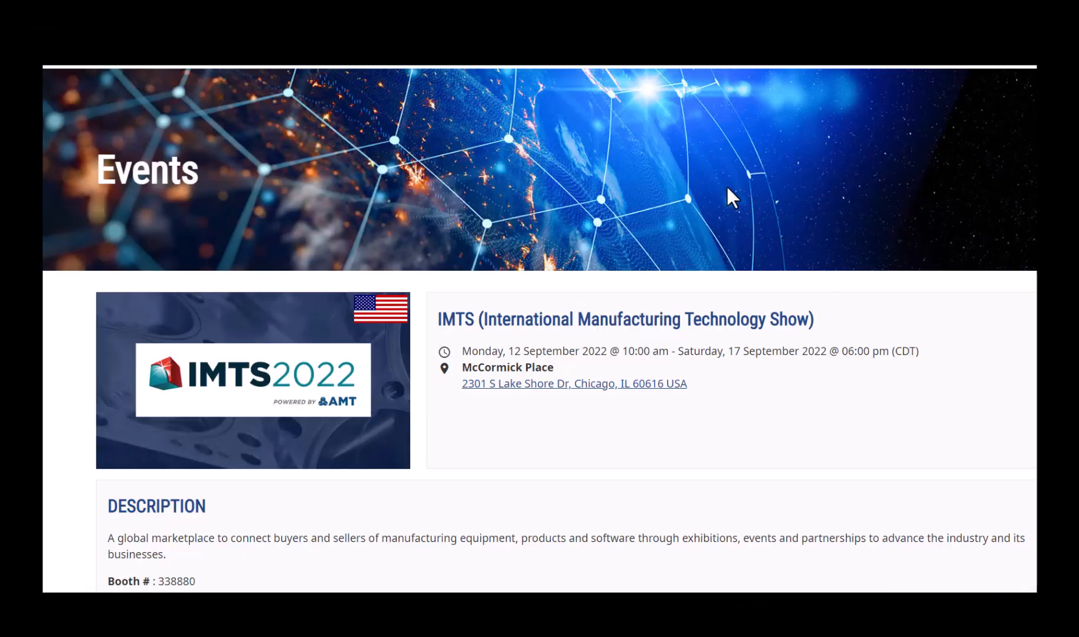
mouse_move(682, 193)
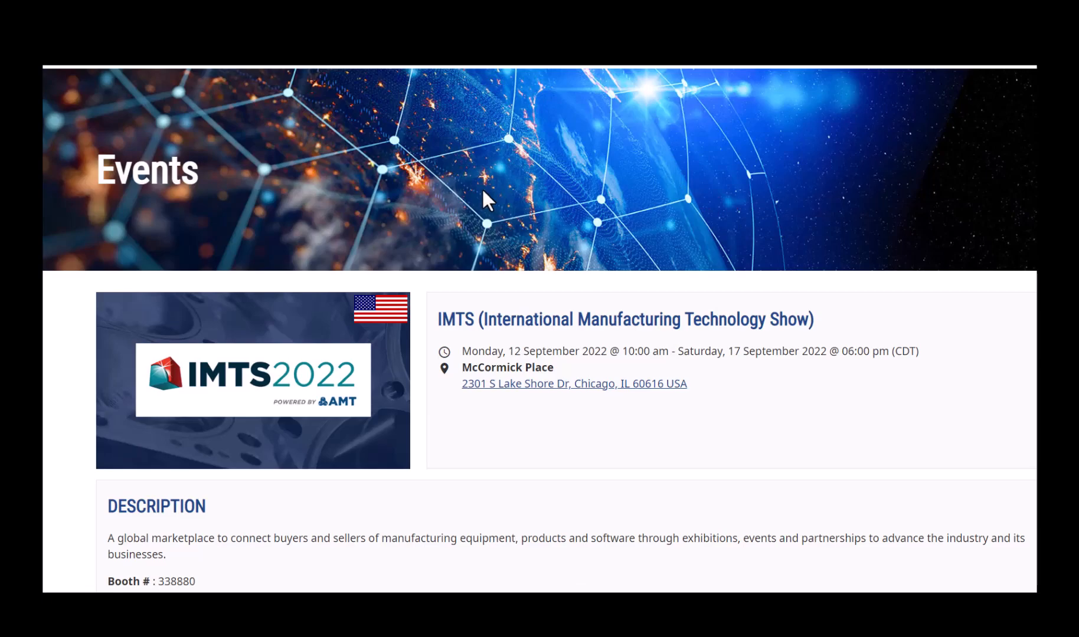
mouse_move(521, 365)
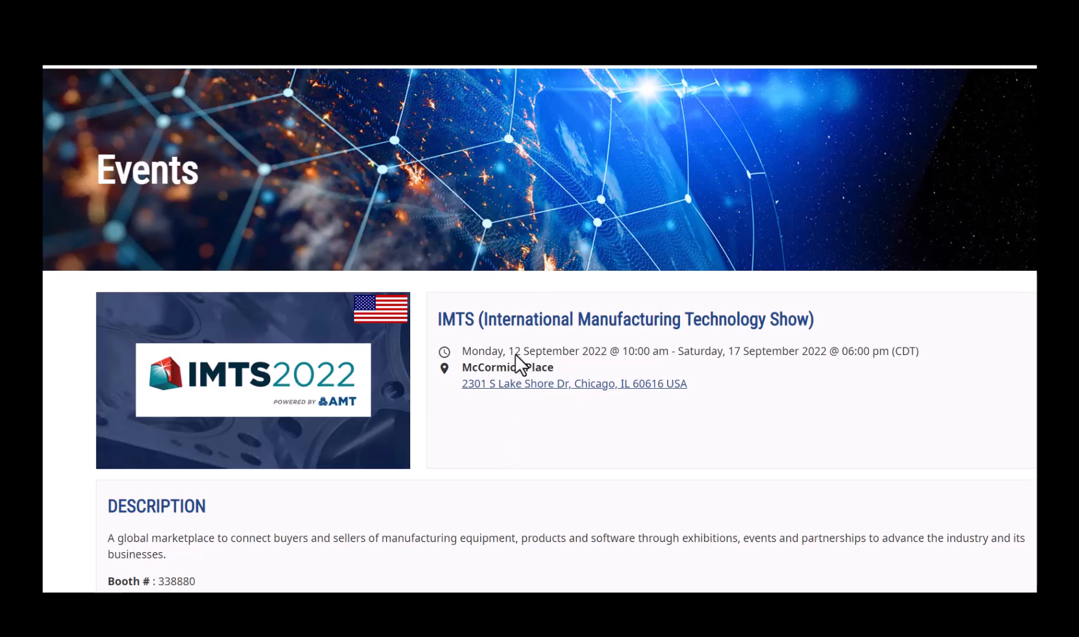
mouse_move(738, 365)
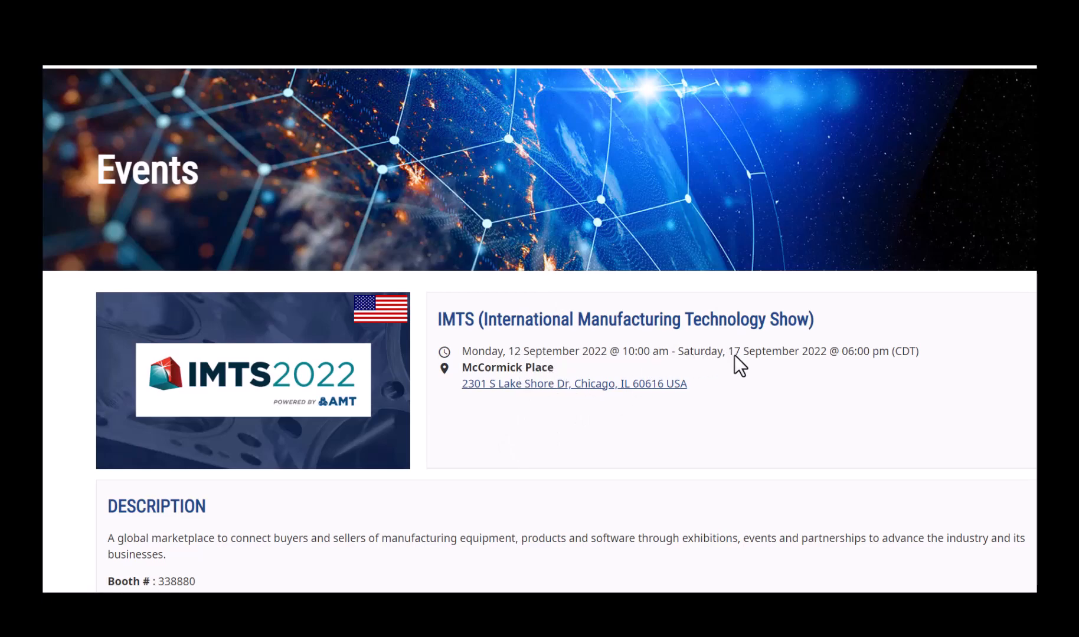
mouse_move(592, 430)
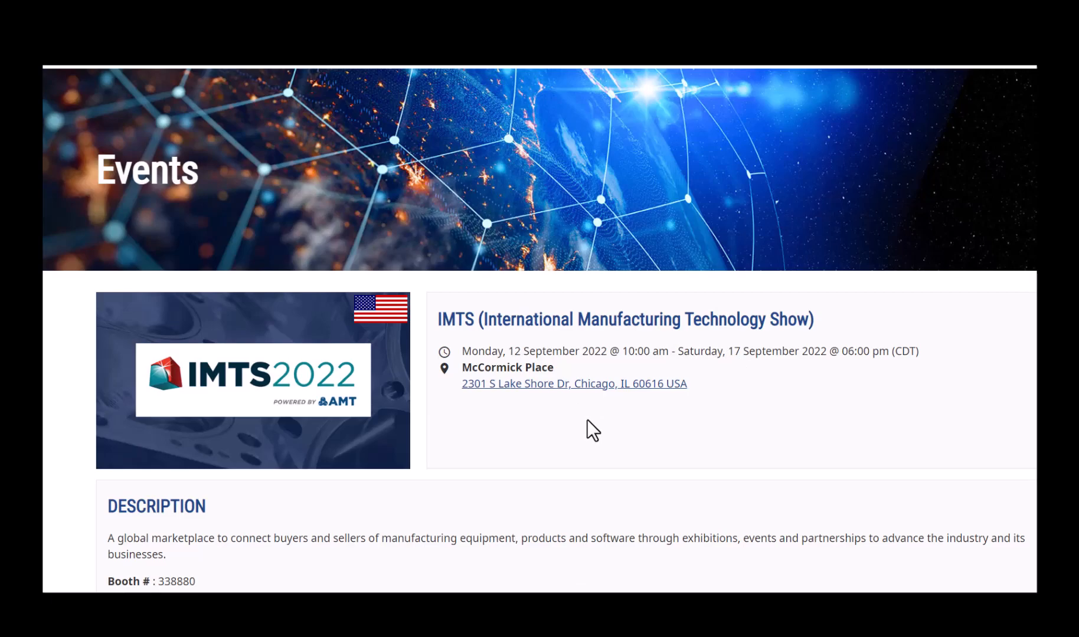
mouse_move(780, 473)
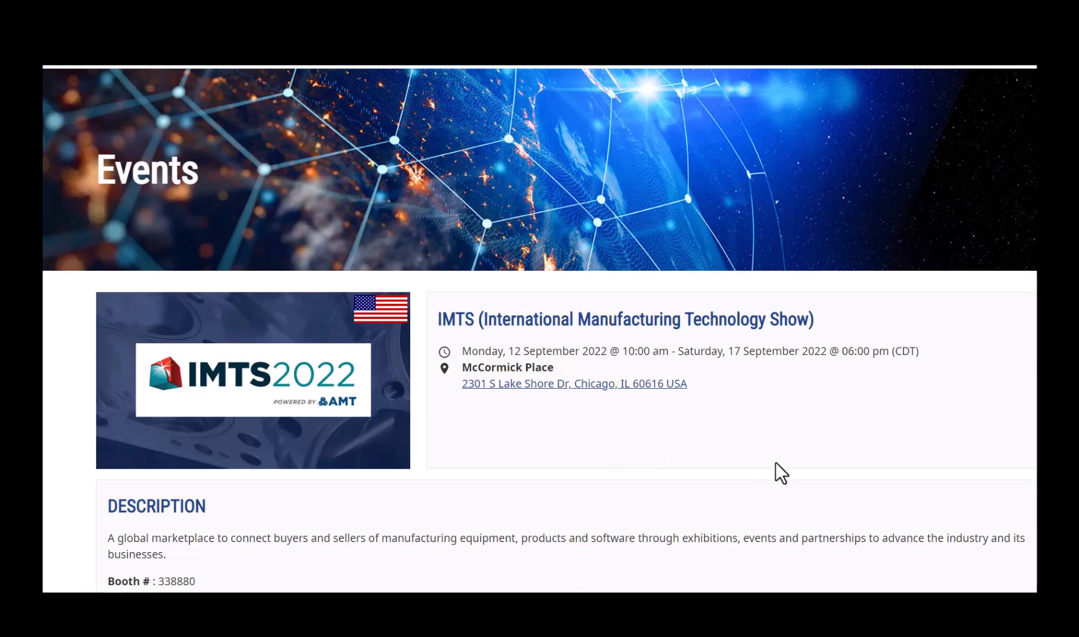
mouse_move(775, 220)
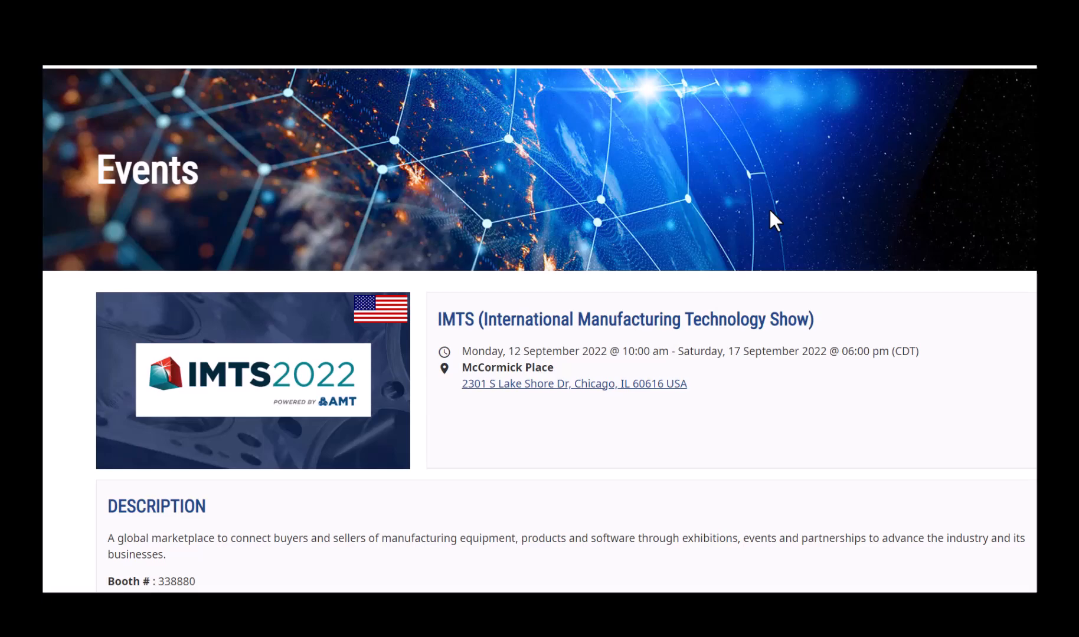
mouse_move(564, 385)
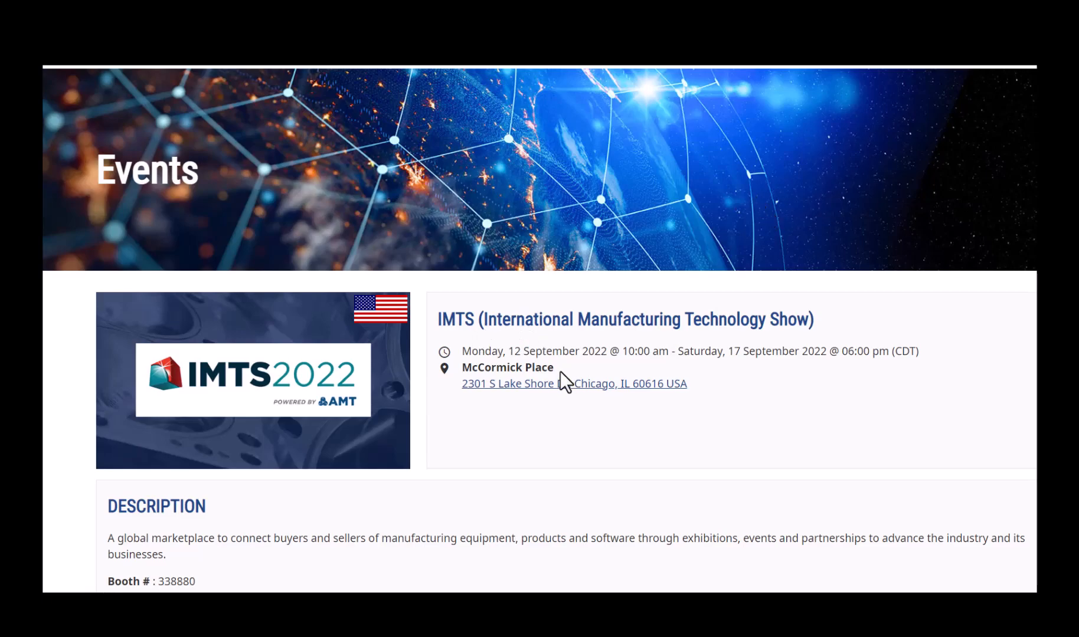
mouse_move(553, 451)
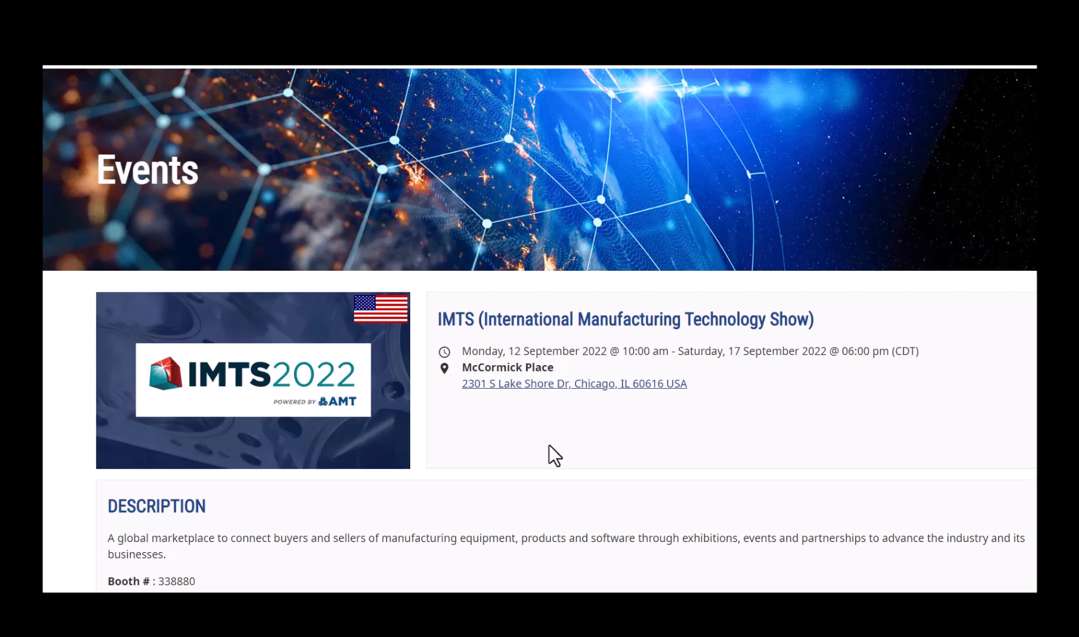
mouse_move(723, 402)
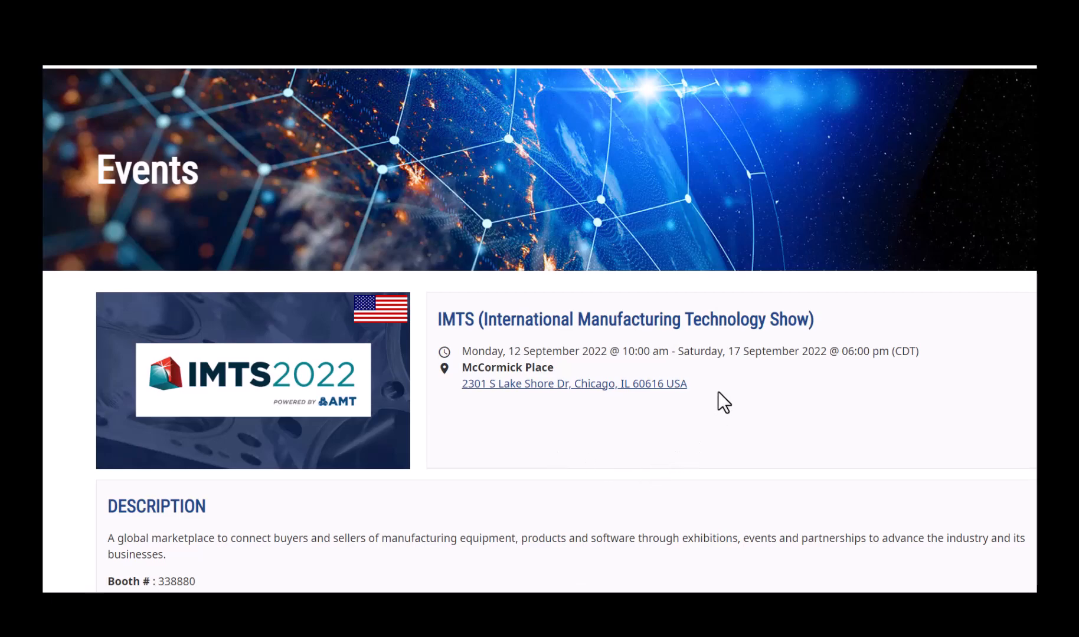
mouse_move(585, 229)
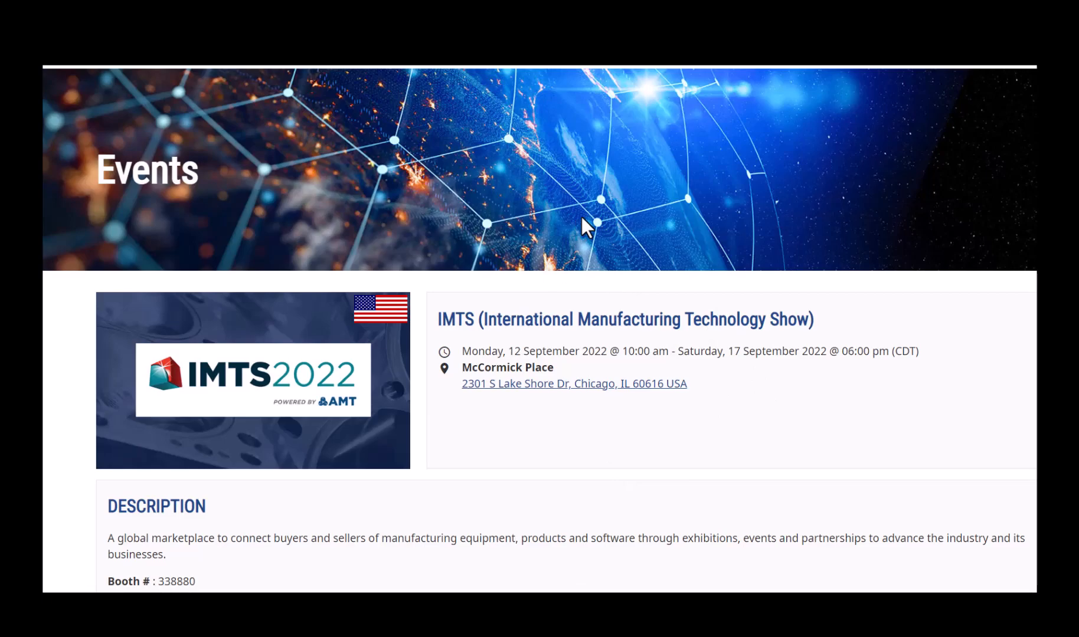
mouse_move(771, 193)
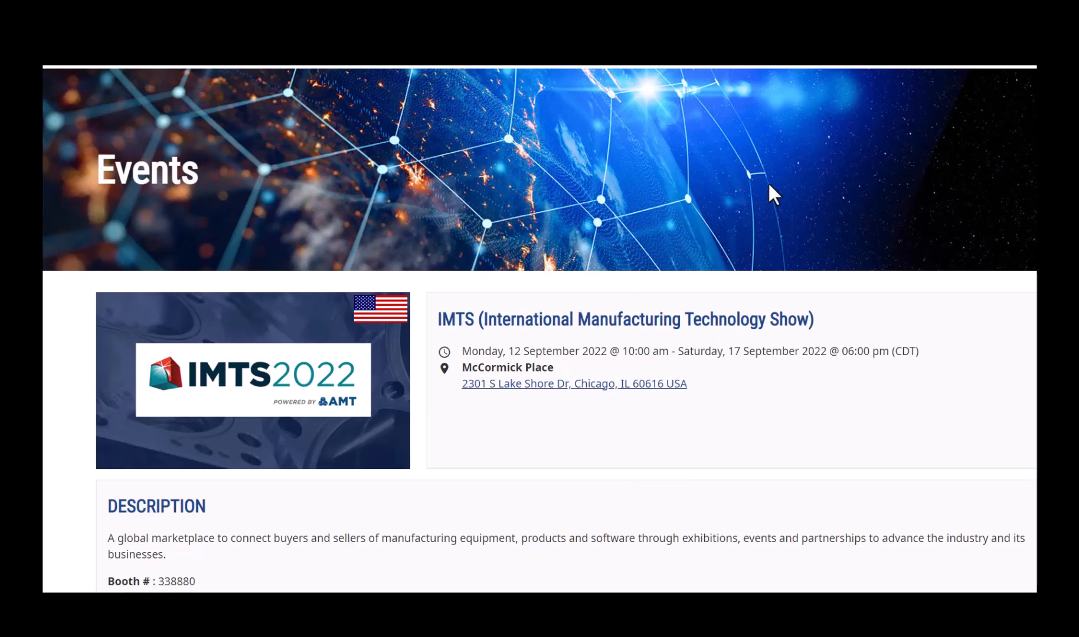